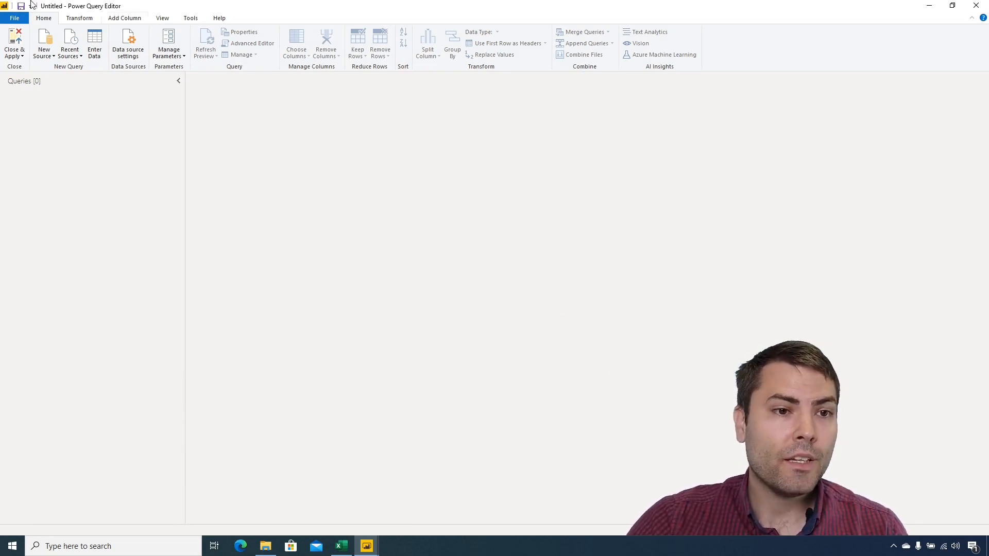
Browse the January workbook's Overview sheet and named ranges, then return to January Sales.
click(124, 18)
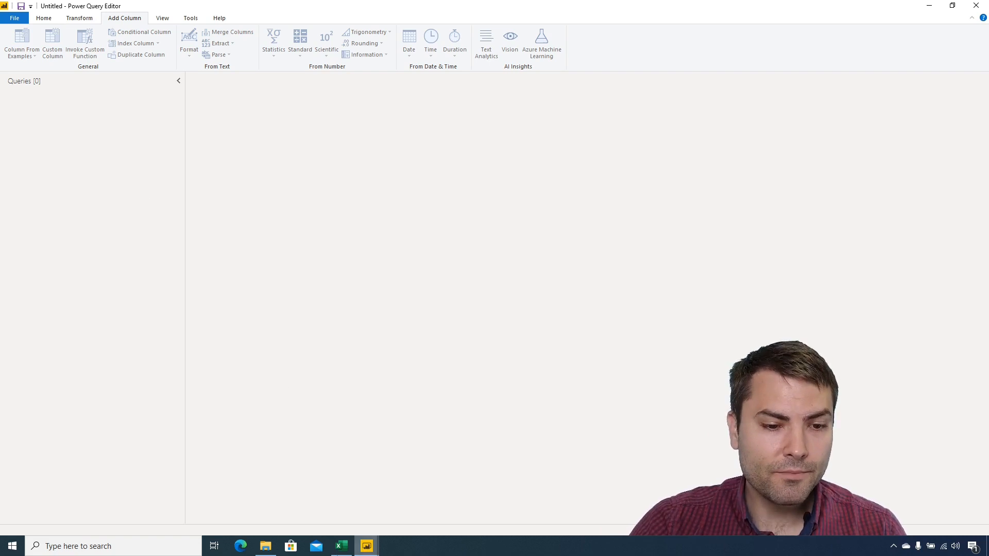
click(265, 546)
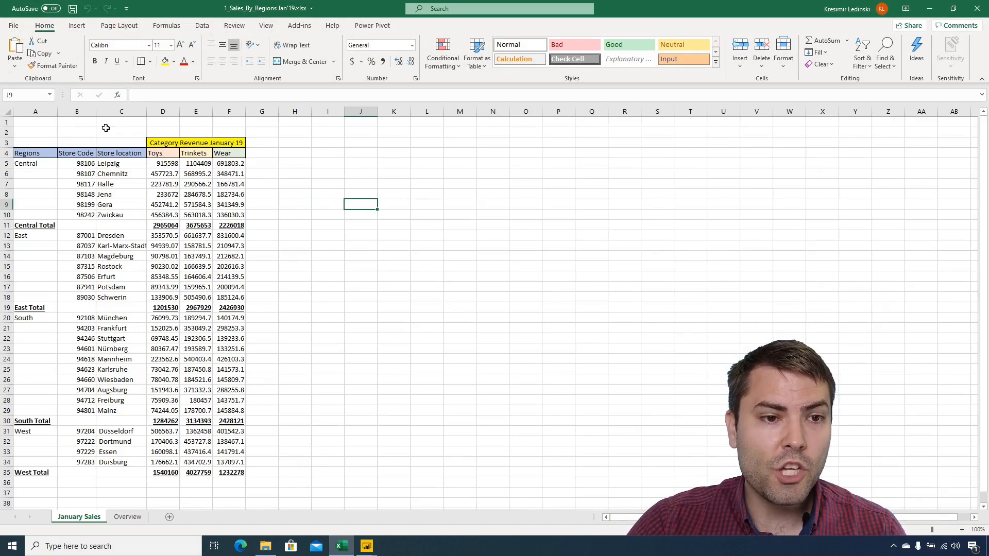
click(121, 131)
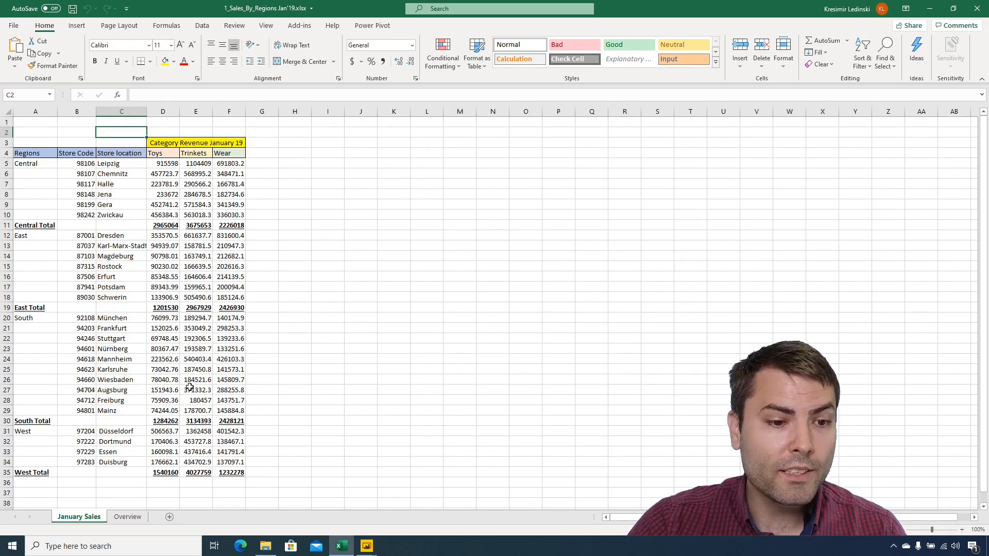
click(127, 517)
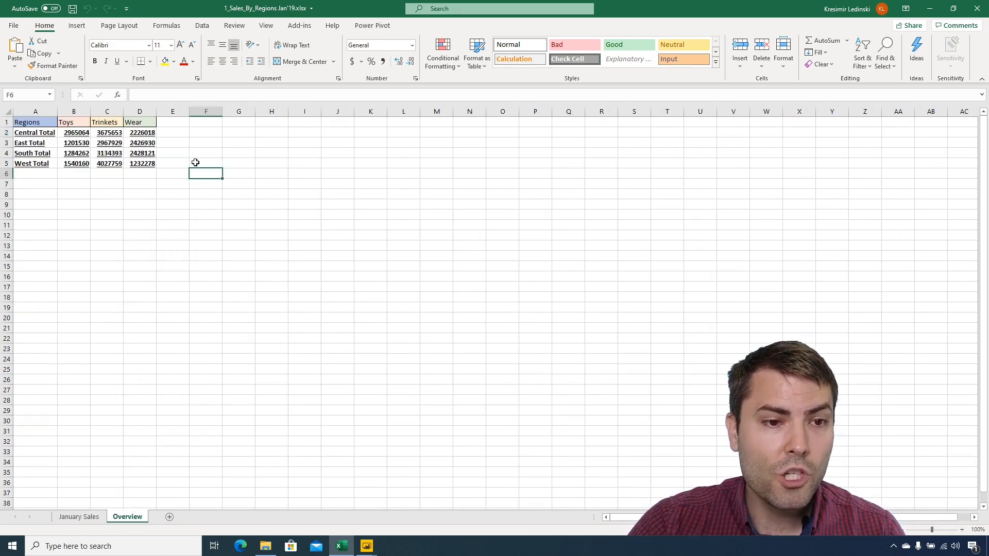
click(50, 95)
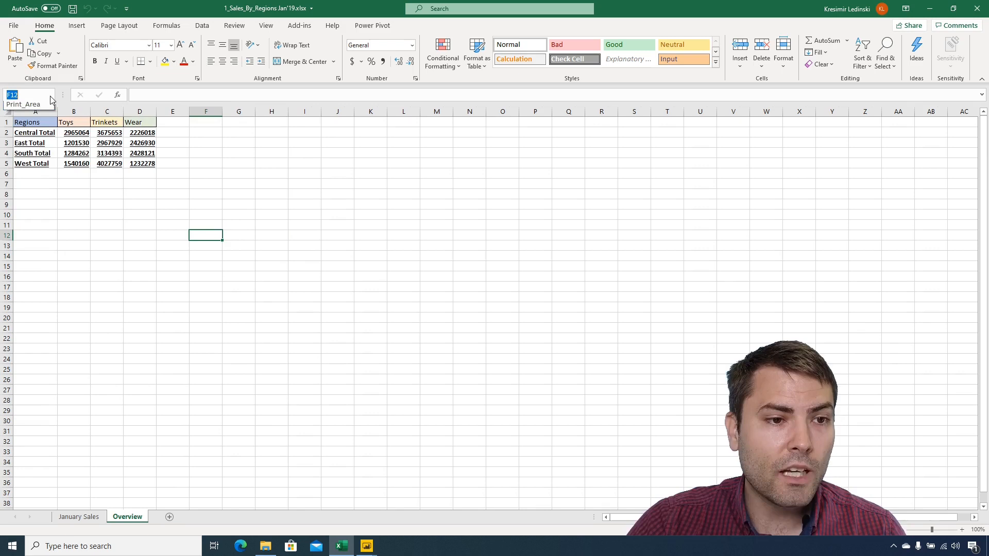
click(271, 225)
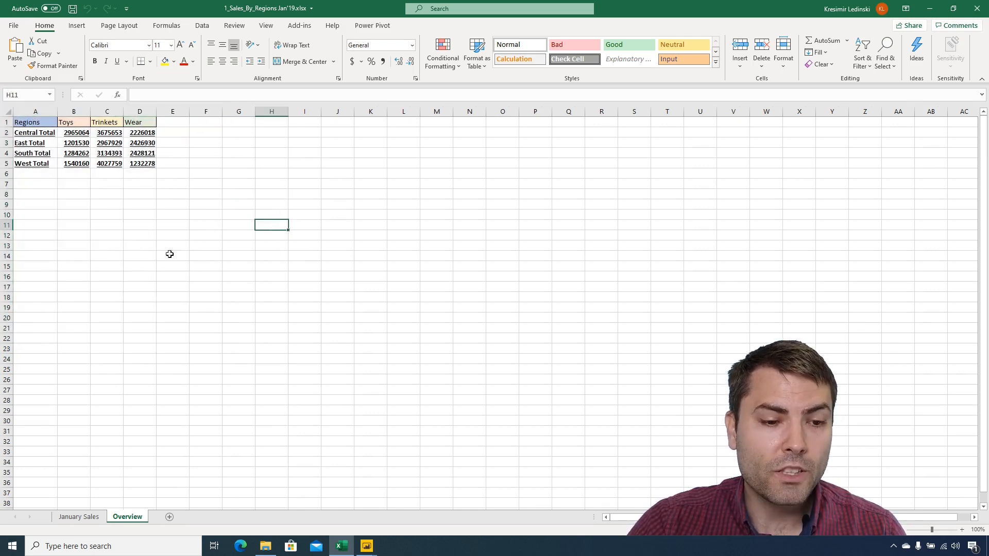
mouse_move(103, 373)
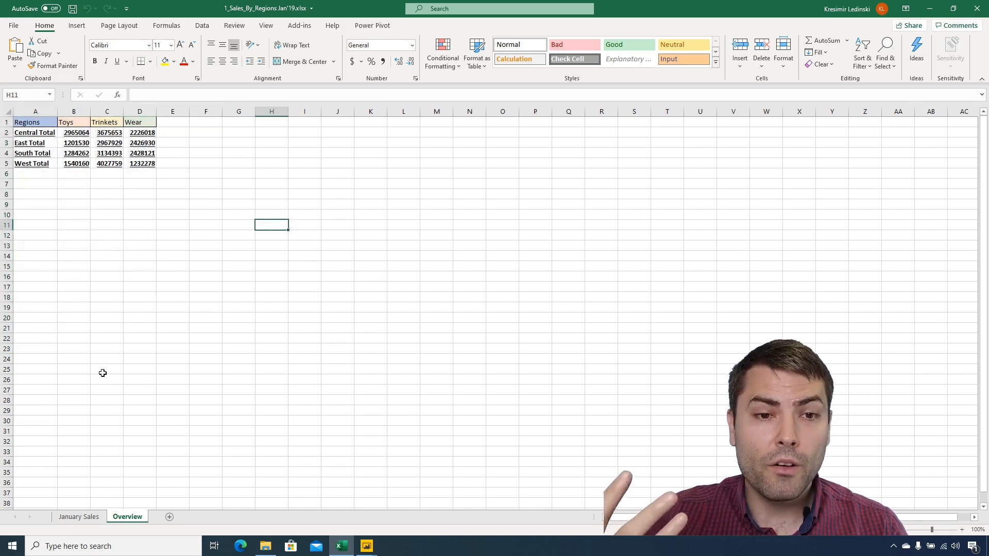
click(79, 517)
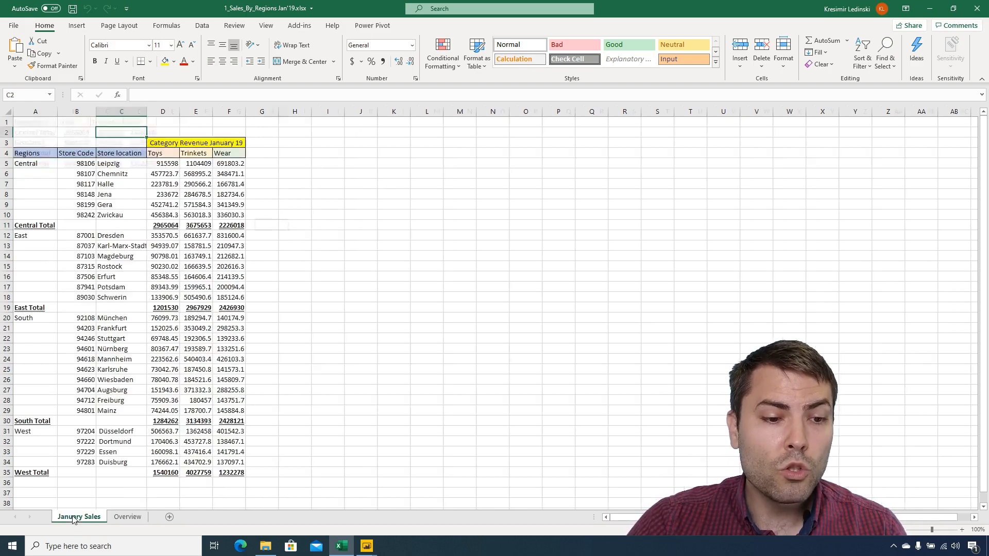
click(76, 122)
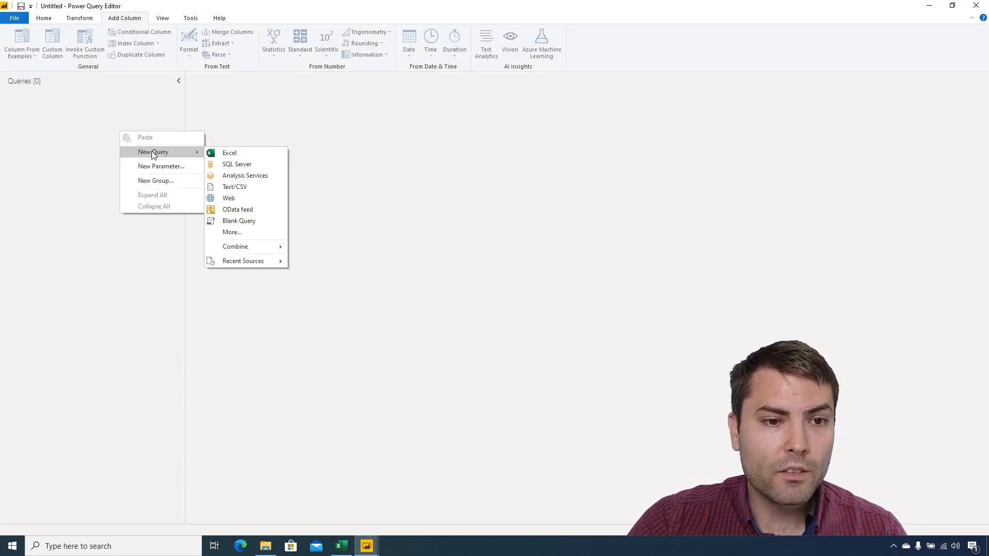
Start an Excel query from Sales\1_Sales_By_Regions Jan'19.xlsx and pick the January Sales sheet.
click(229, 153)
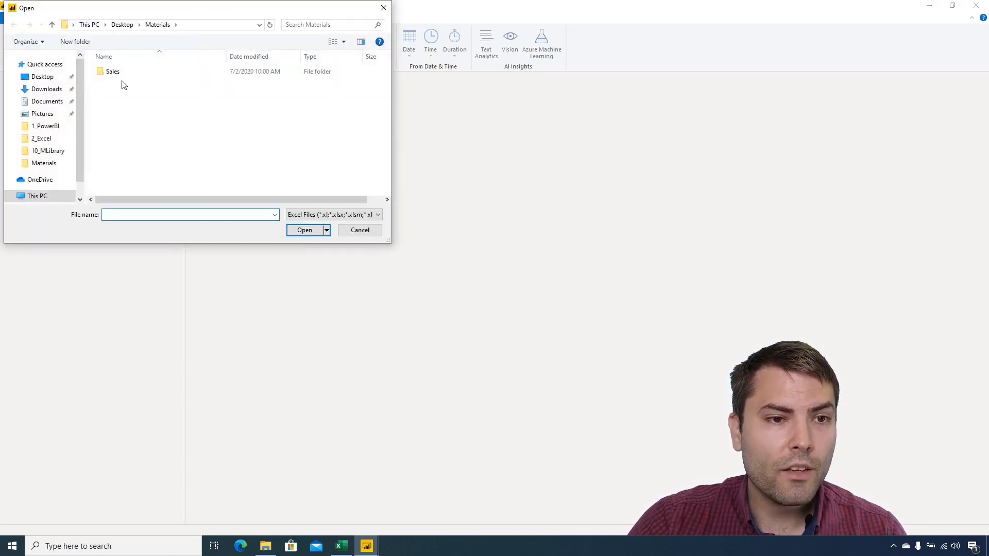
double_click(113, 72)
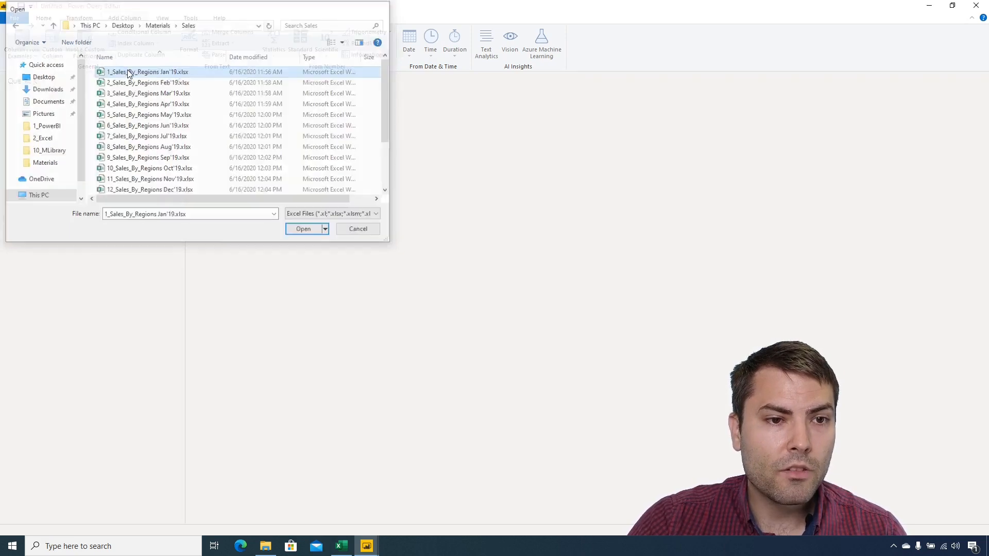
click(303, 228)
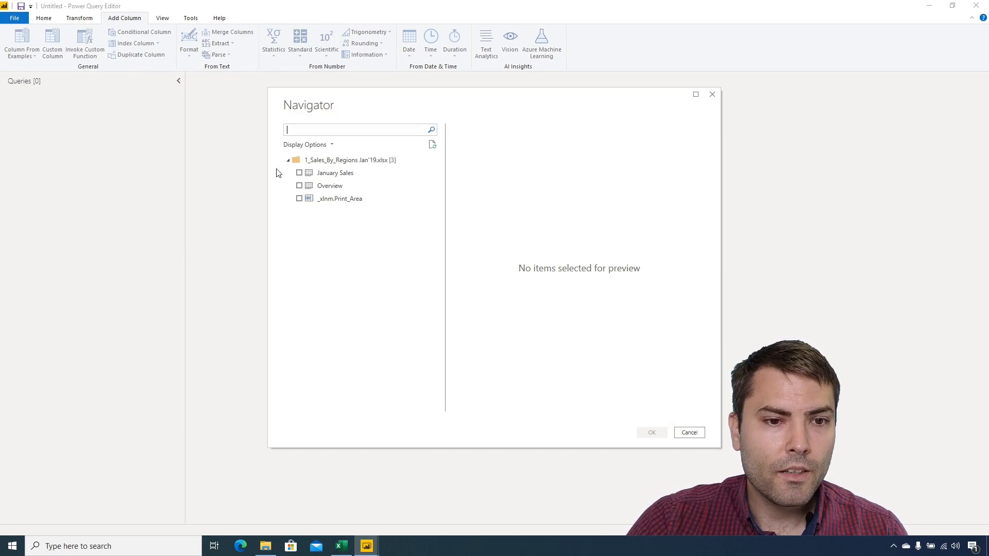
click(688, 432)
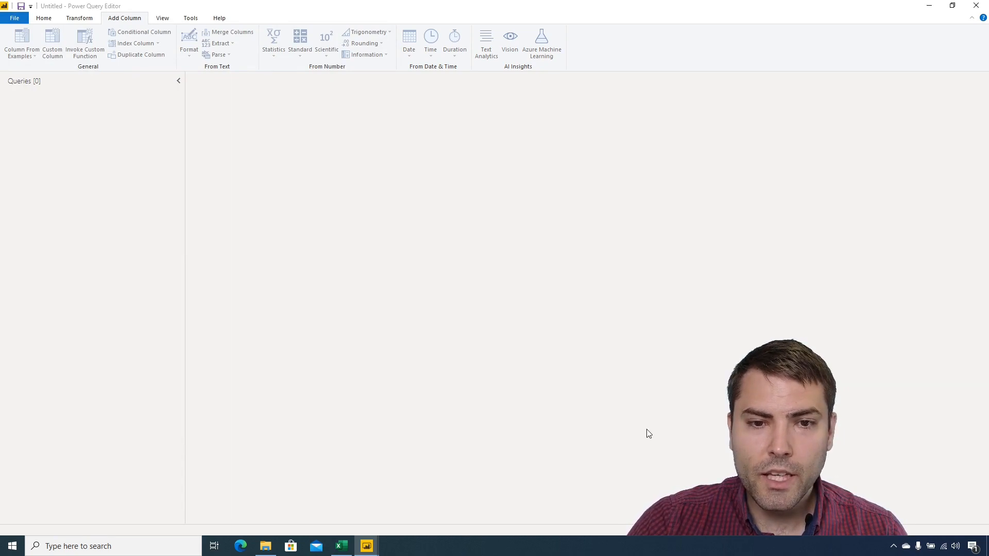
mouse_move(221, 214)
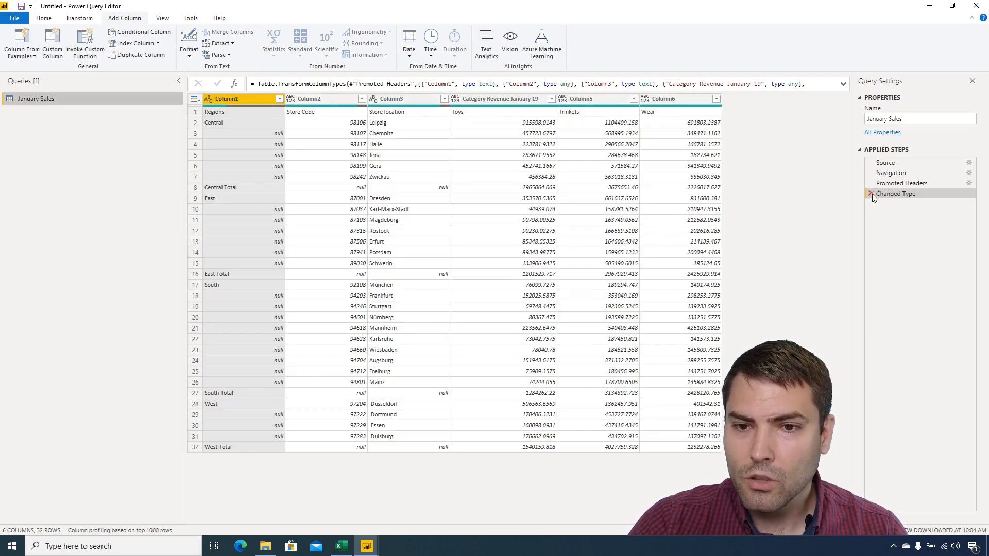
Remove the top row and promote headers, deleting both automatic Changed Type steps.
click(891, 173)
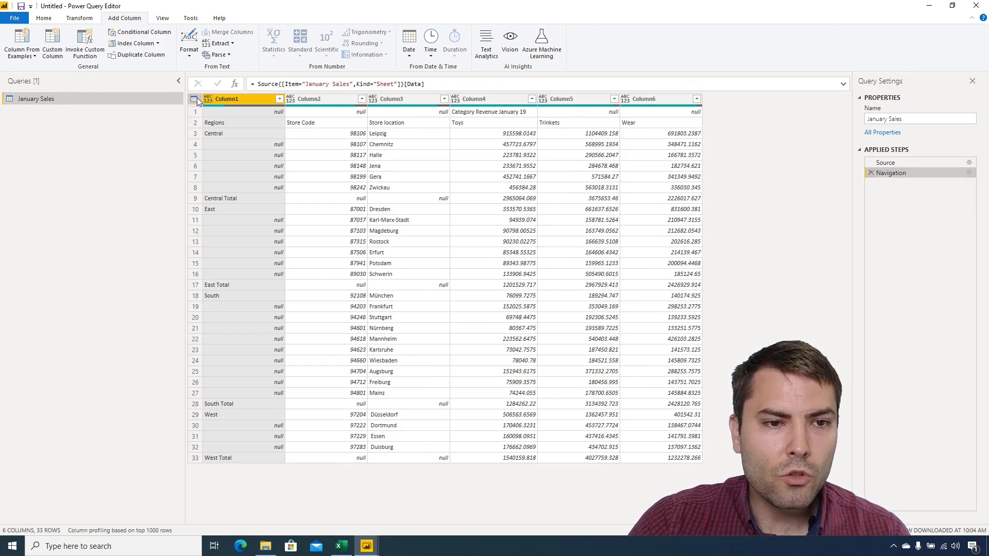
click(242, 263)
text(1)
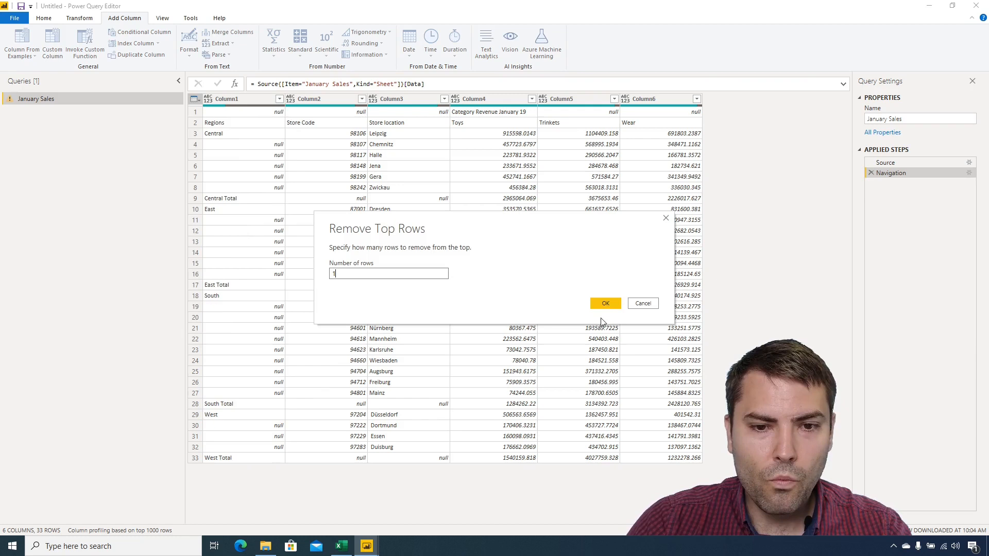
click(605, 303)
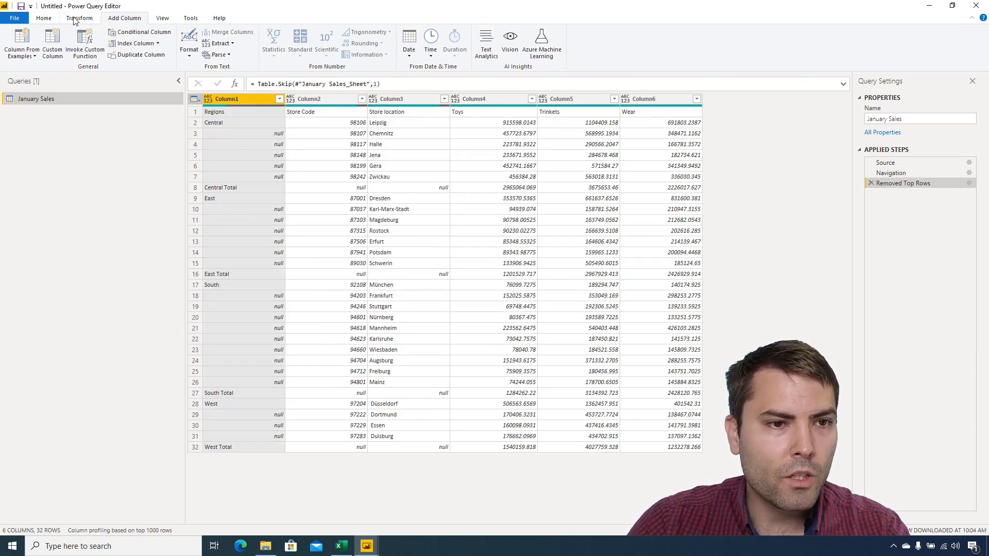
click(43, 44)
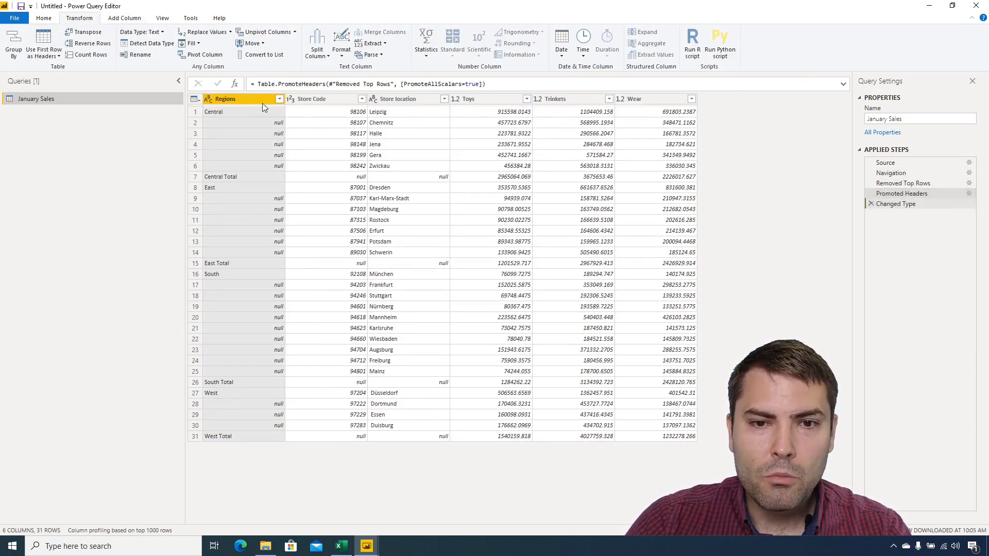
click(870, 204)
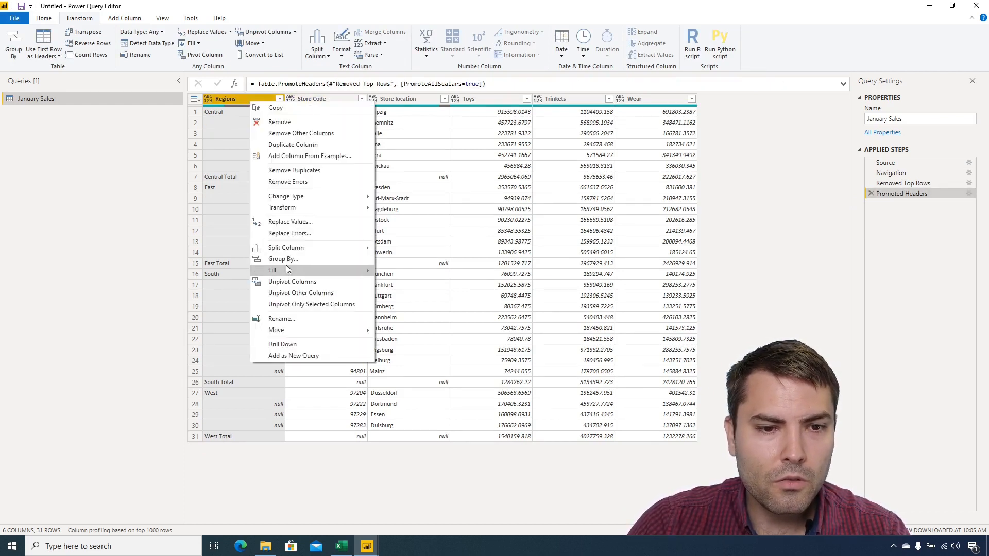
Fill down Regions and filter out rows whose Regions contain Total.
click(272, 270)
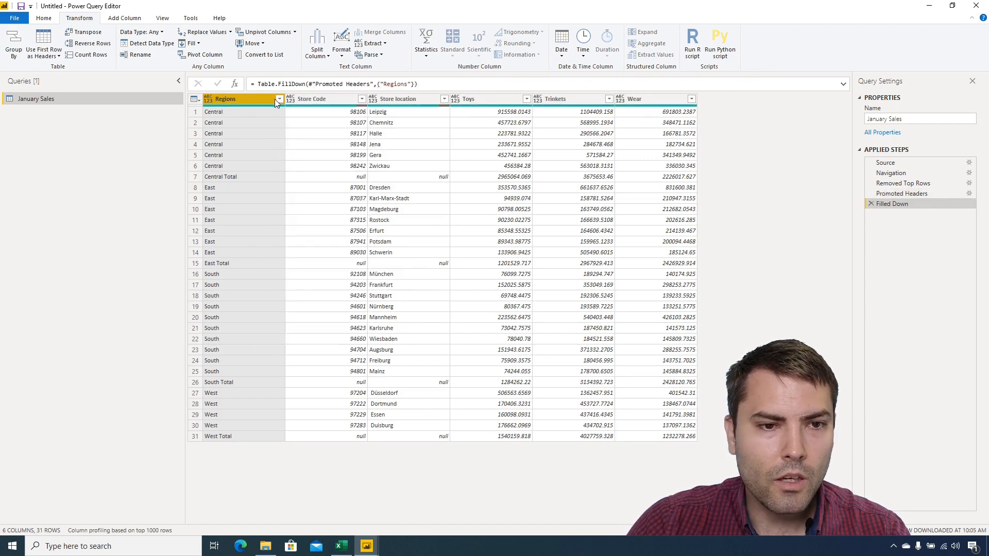
click(279, 99)
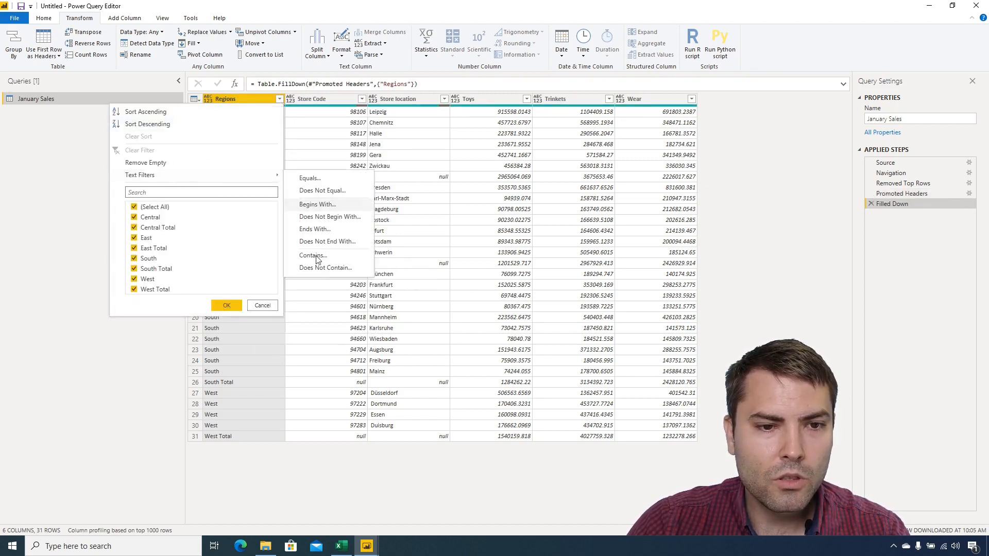
click(326, 267)
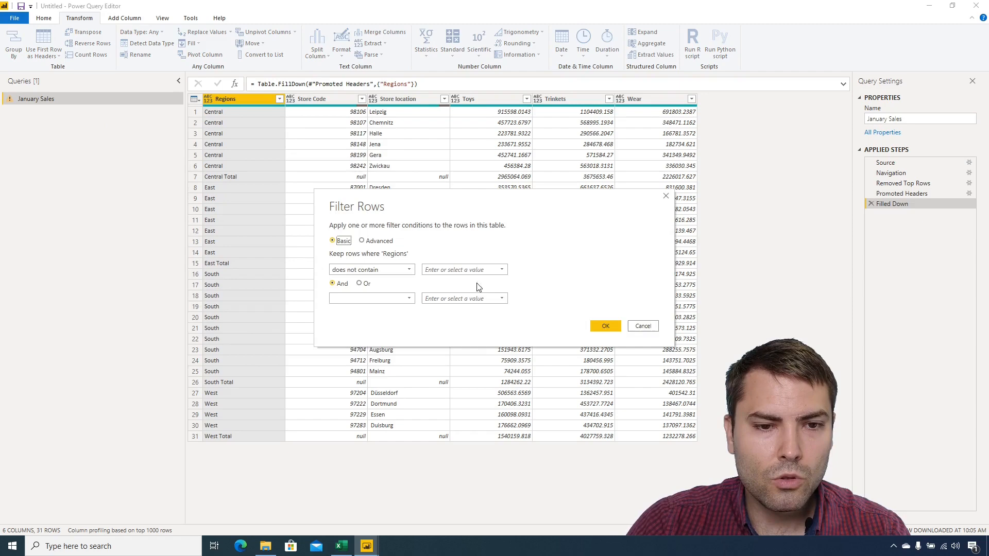
text(T)
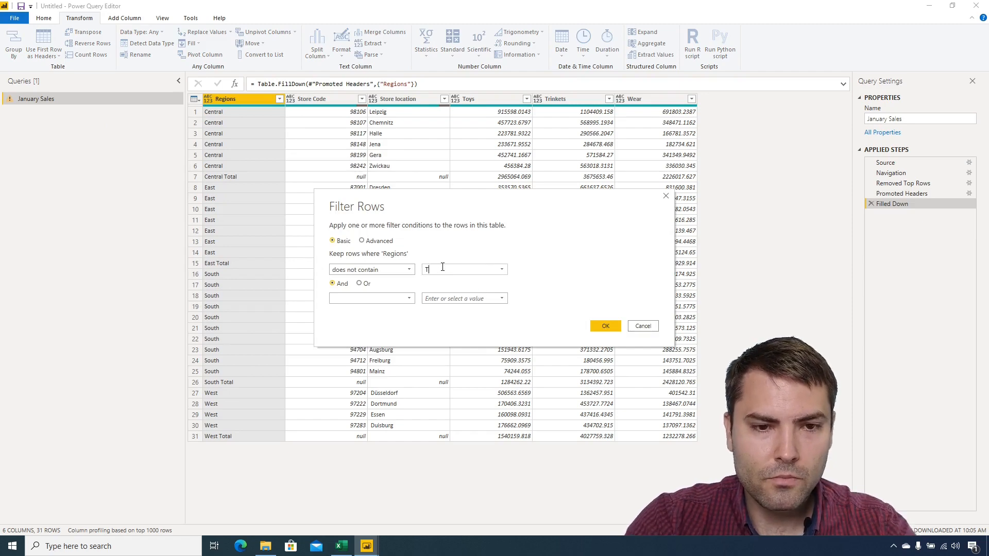
click(604, 326)
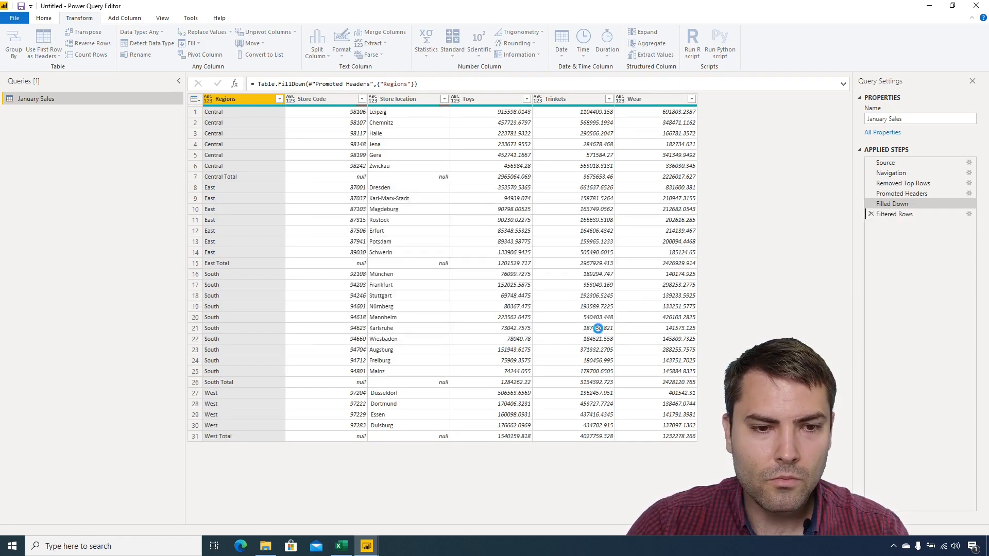
click(896, 214)
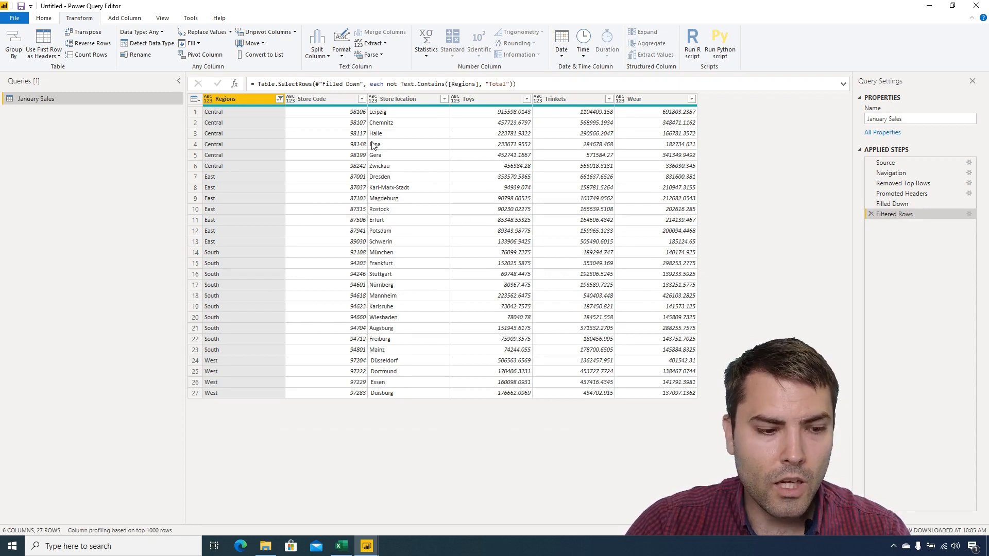
click(394, 99)
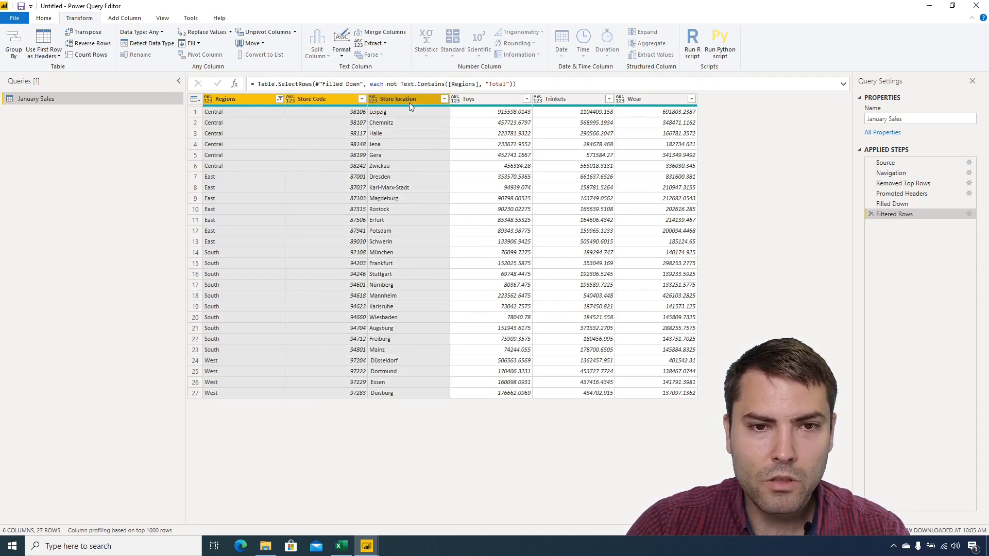
right_click(408, 100)
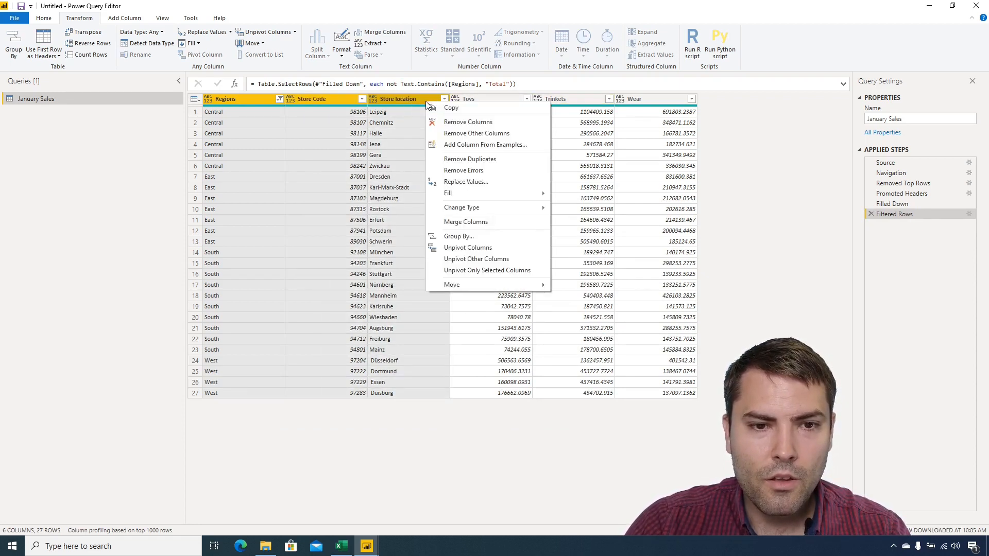
mouse_move(487, 270)
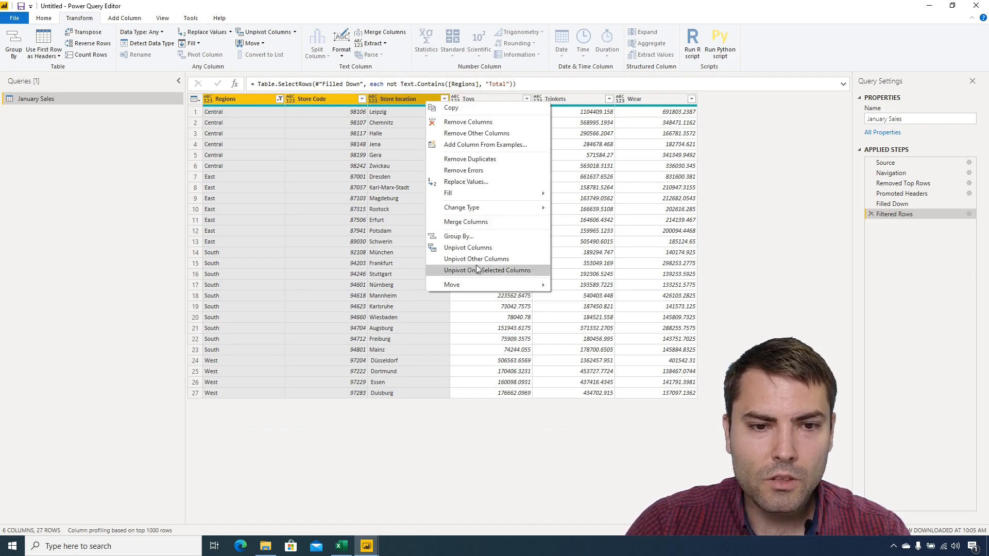
click(487, 270)
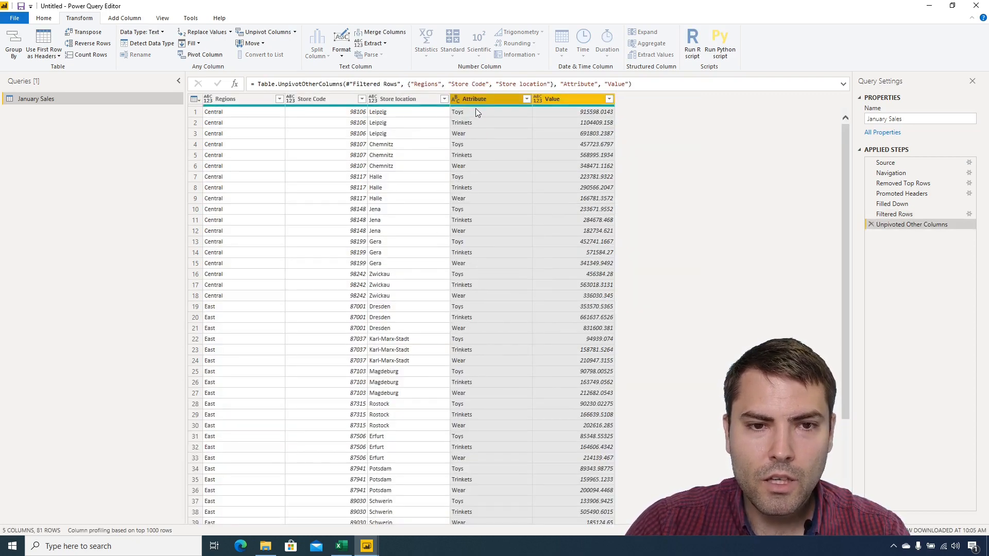
double_click(474, 98)
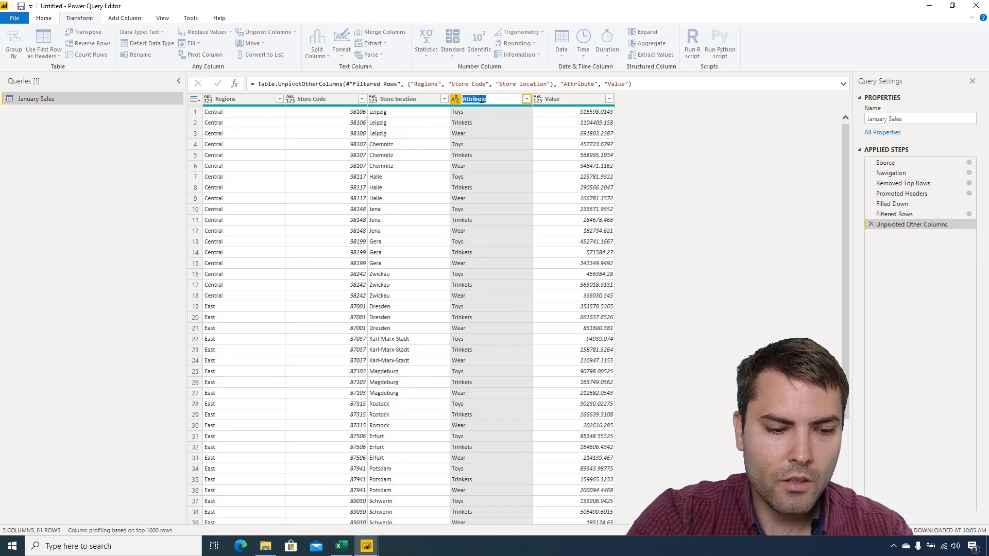
text(Type)
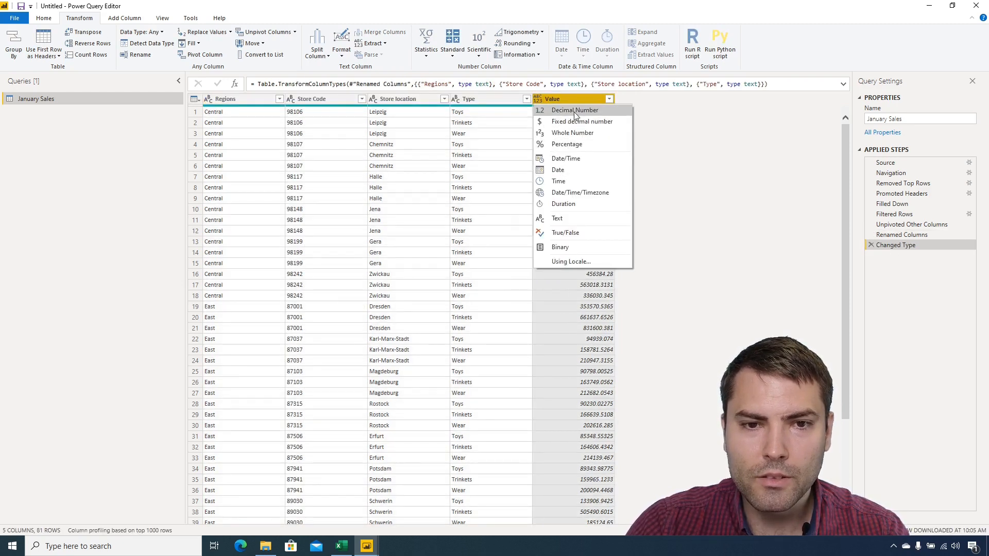
click(573, 110)
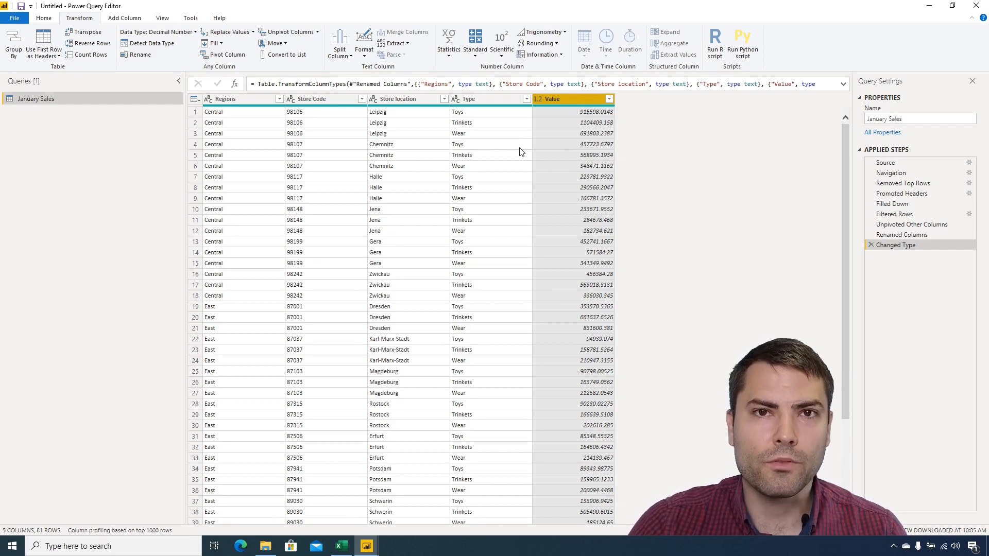
mouse_move(58, 28)
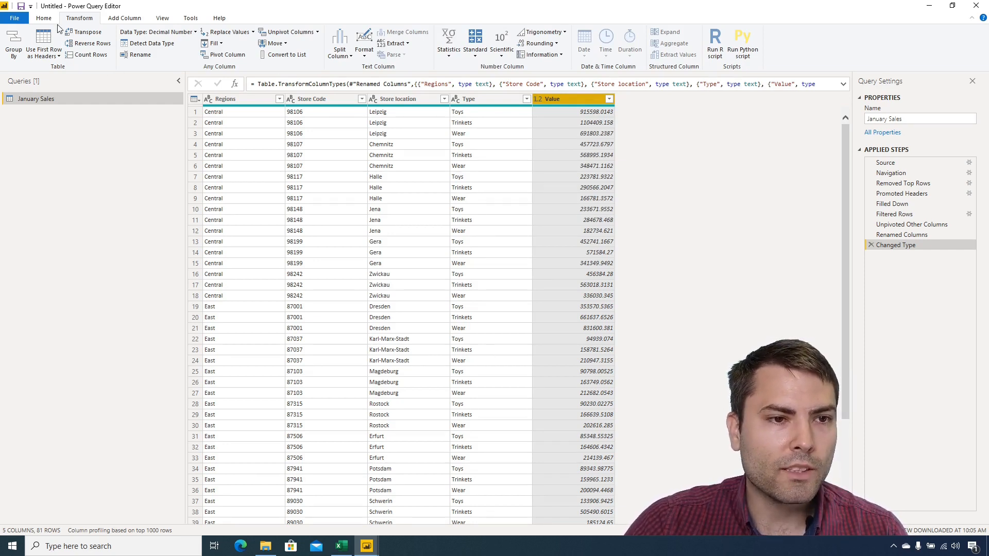
mouse_move(36, 98)
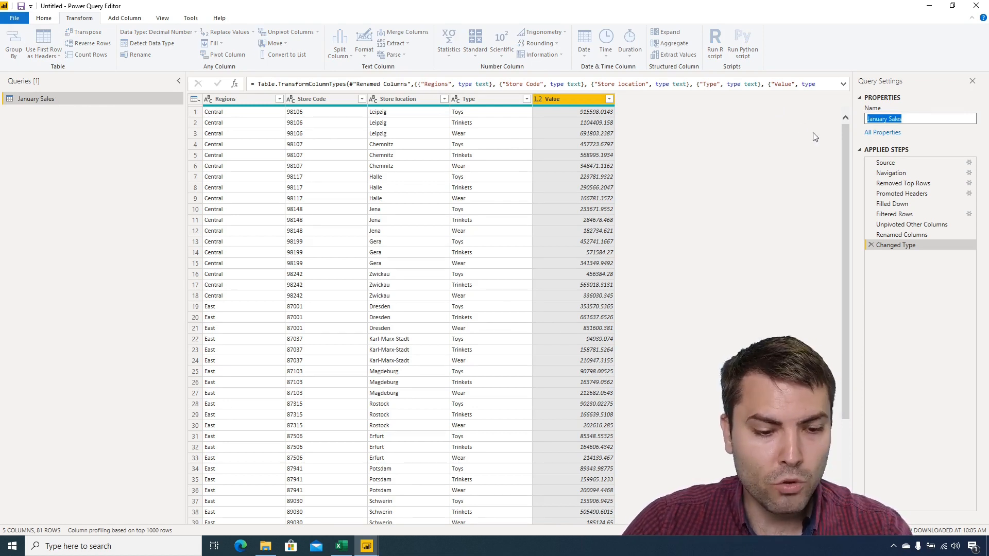
Name the query FXClean and view its M code in the Advanced Editor.
text(FXClean)
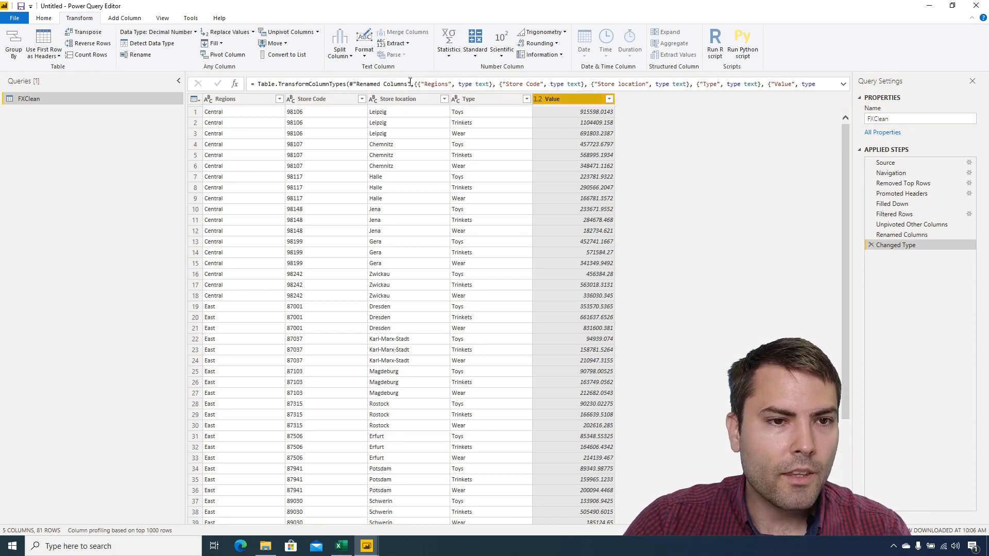
click(43, 17)
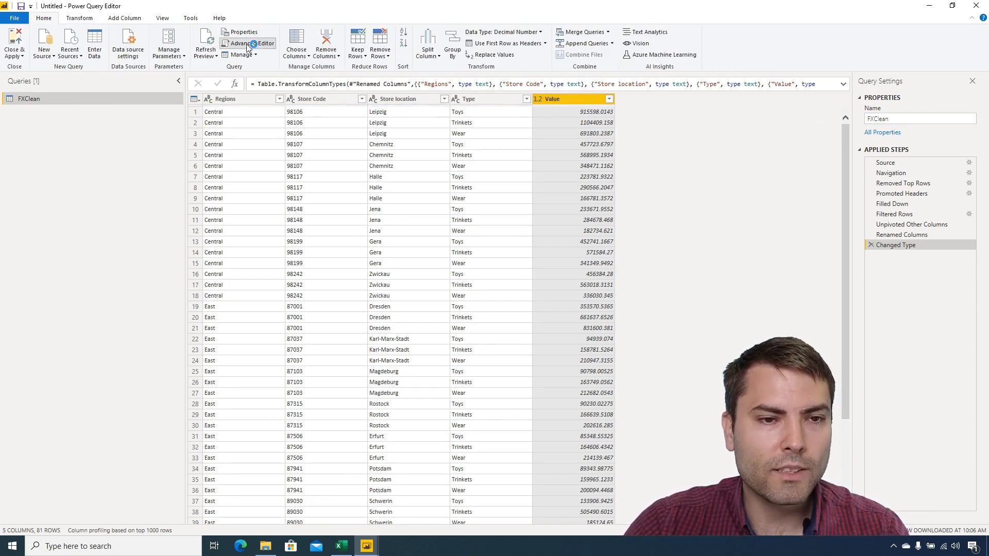
click(251, 43)
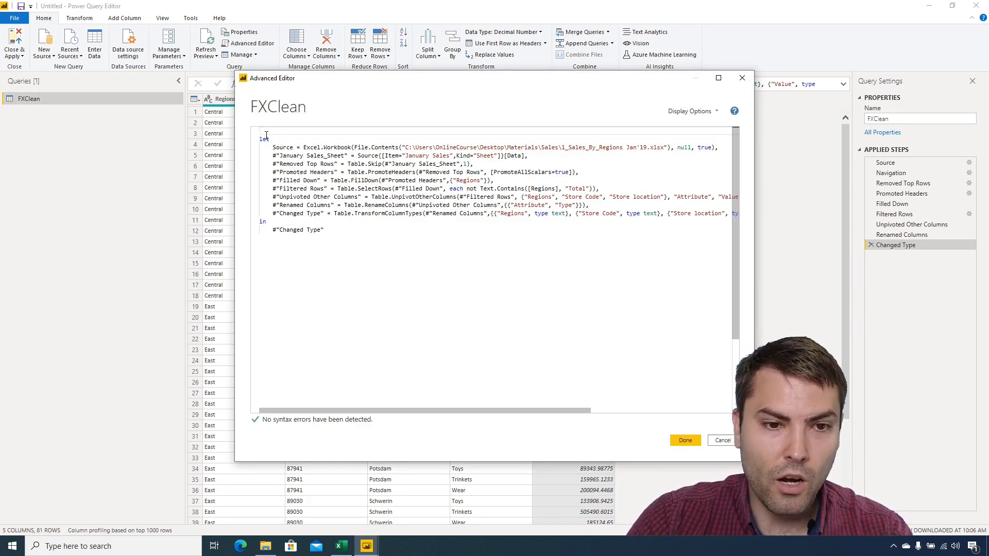
Add an (InputTable as table)=> parameter header at the top of the code.
text(())
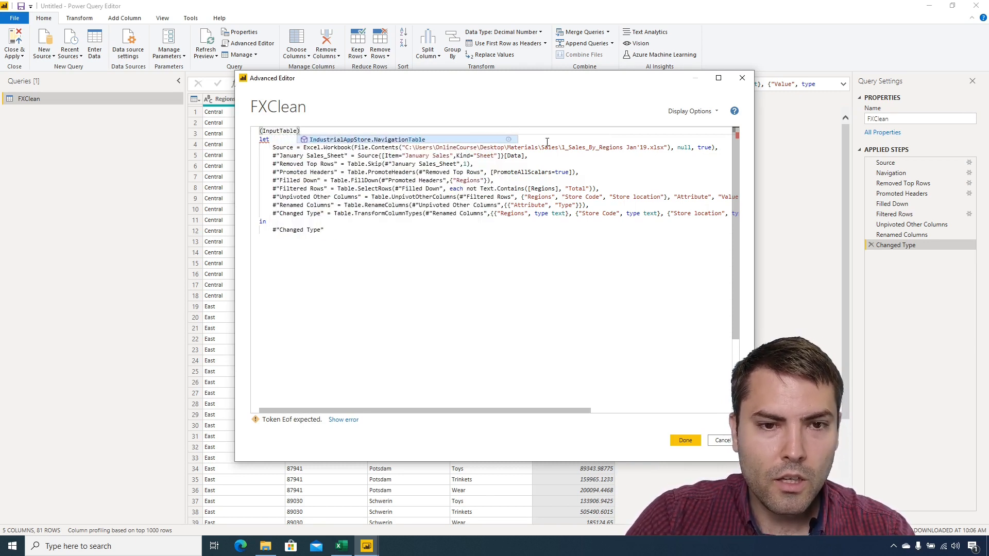
text(=>)
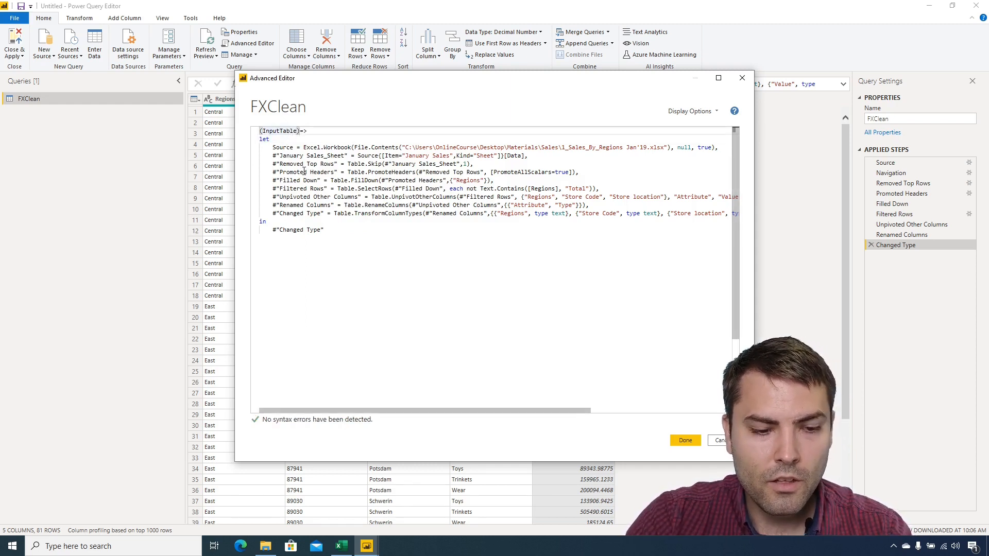
text(as table)
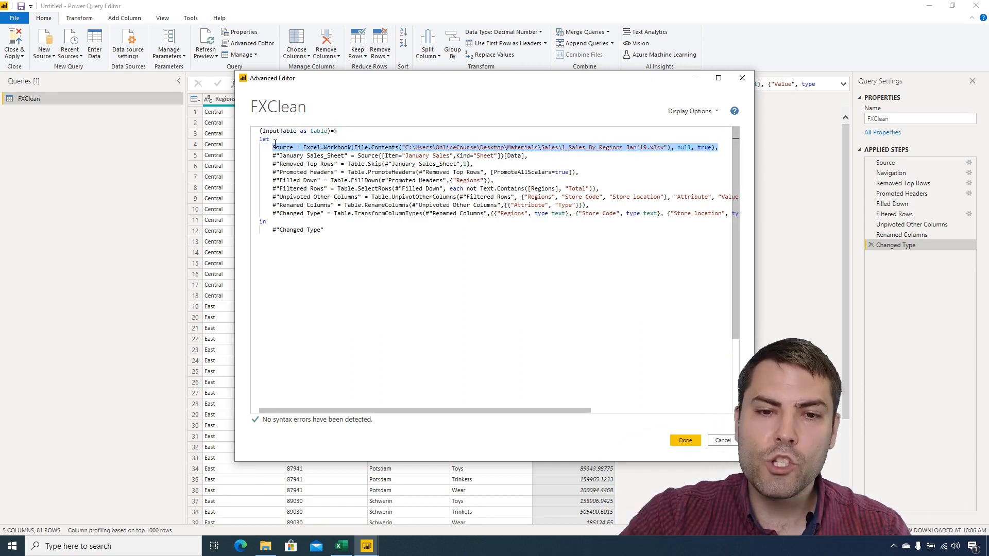
Delete the Source and January Sales navigation lines and point Table.Skip at InputTable.
key(Delete)
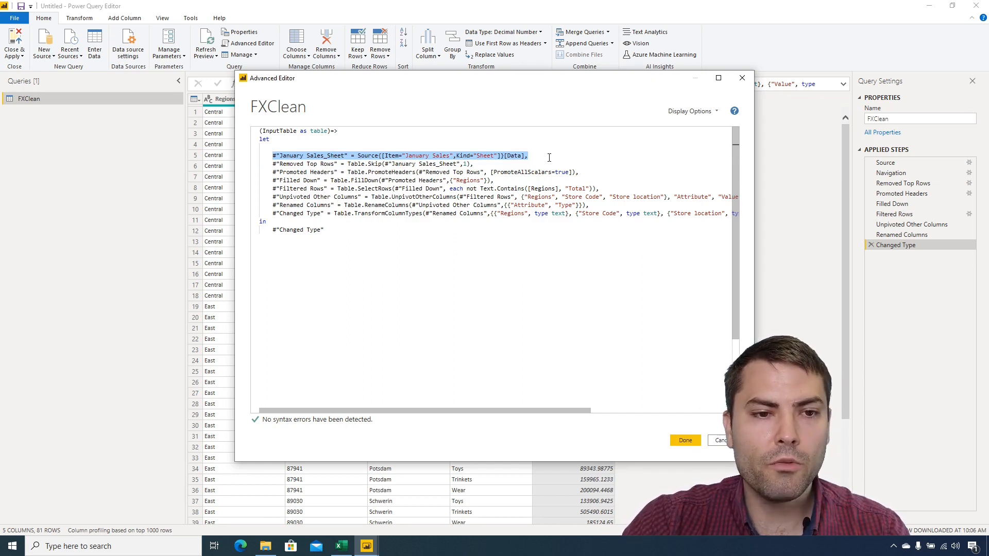
key(Delete)
text(InputTab)
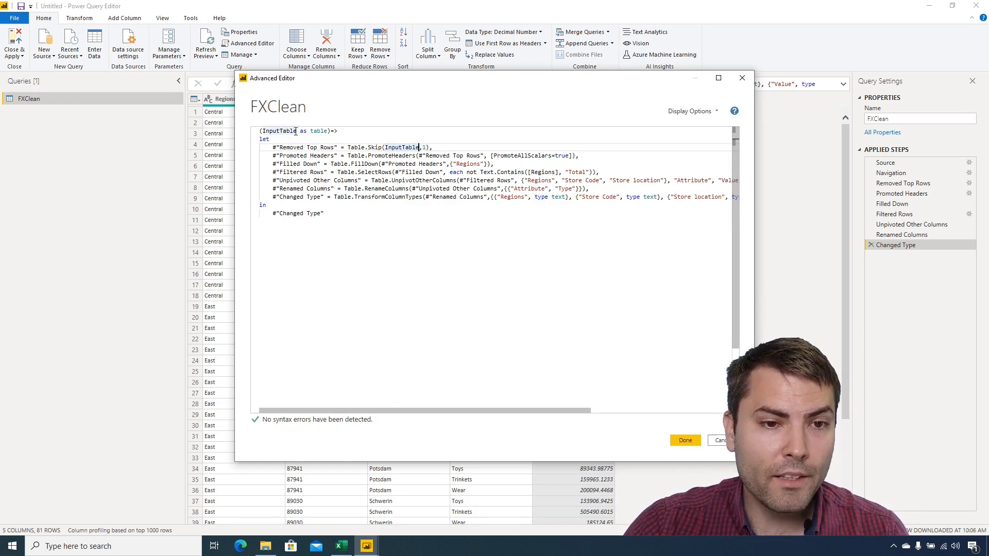
double_click(280, 130)
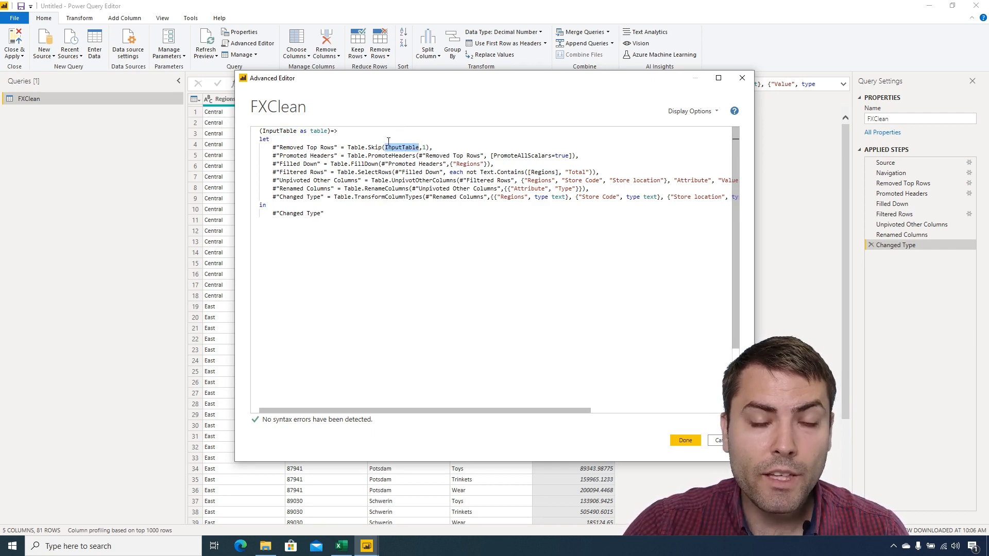
click(322, 214)
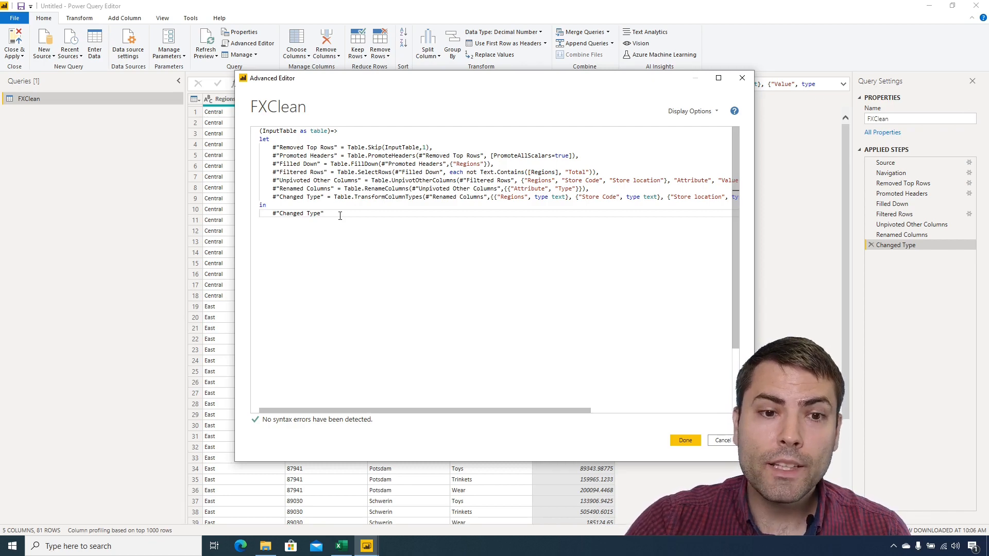
Save the Advanced Editor code, turning FXClean into an InputTable function.
click(685, 441)
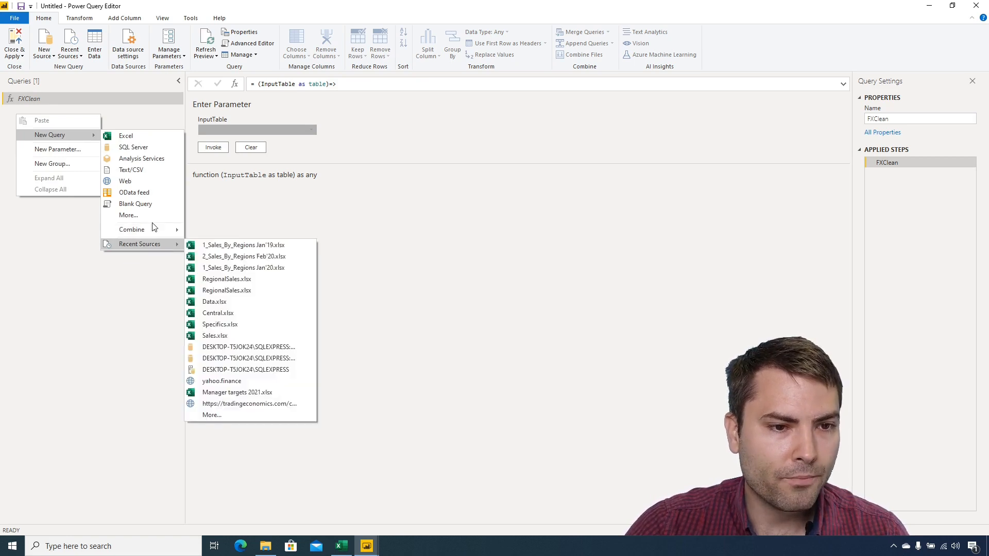
Create a Folder query on Materials\Sales and load its 19-file list for transforming.
click(143, 212)
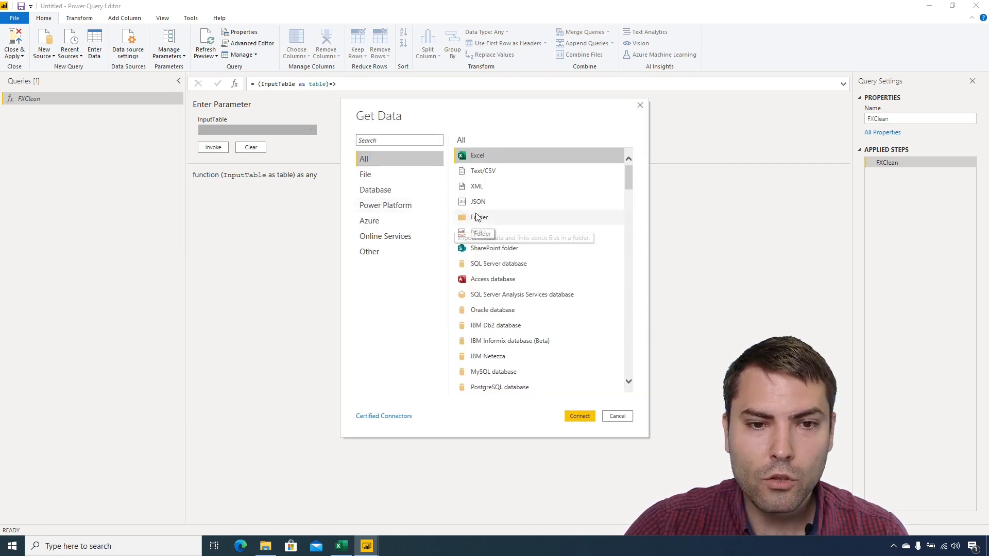
click(616, 416)
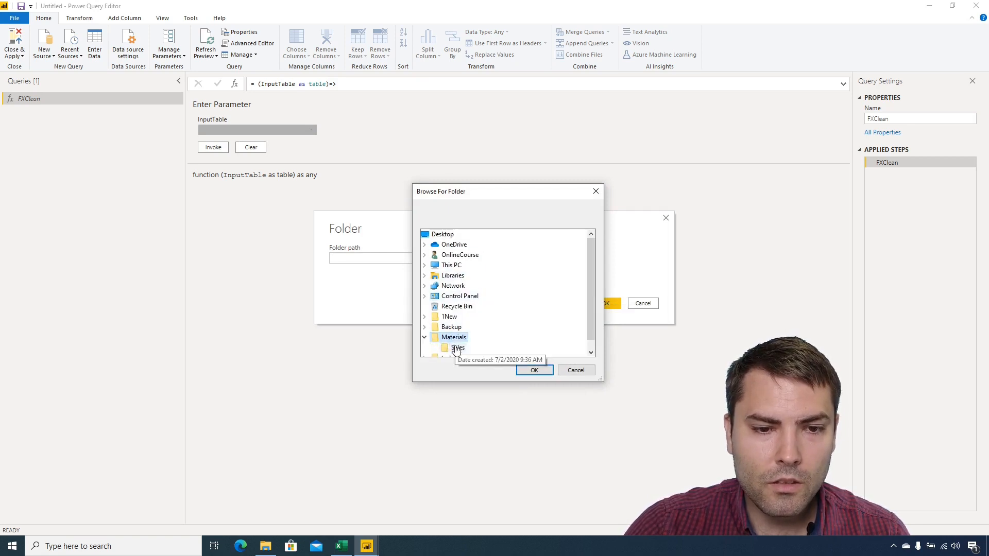
click(534, 370)
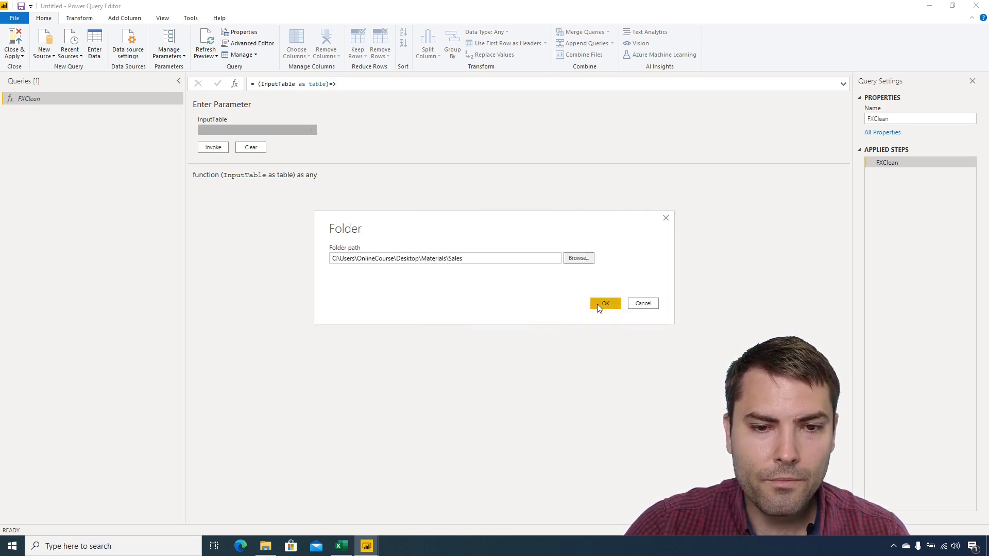
click(604, 304)
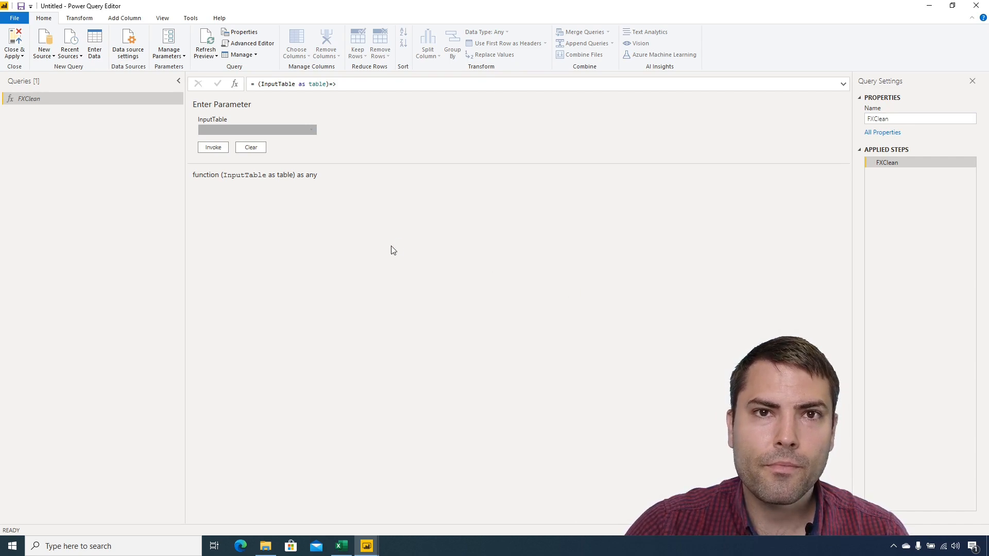
click(213, 147)
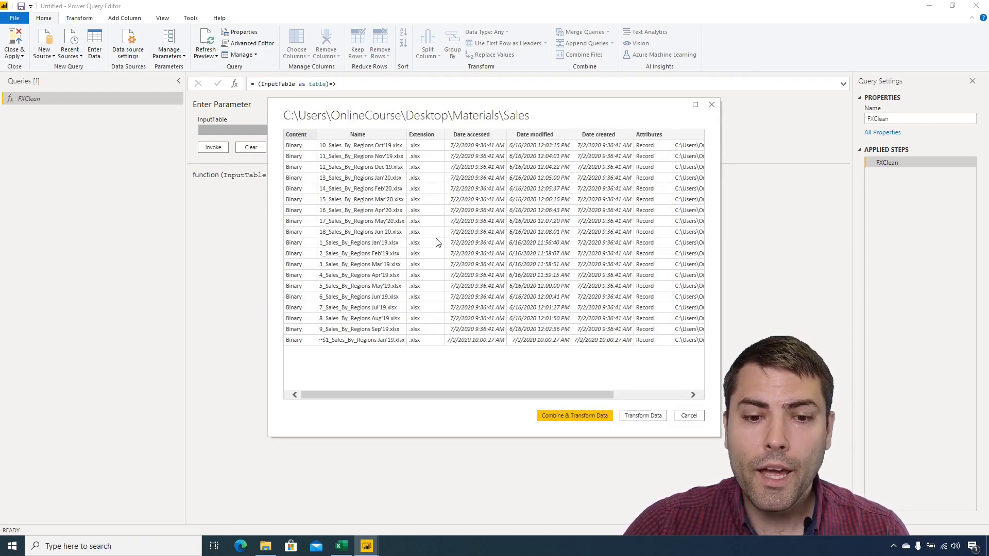
click(687, 415)
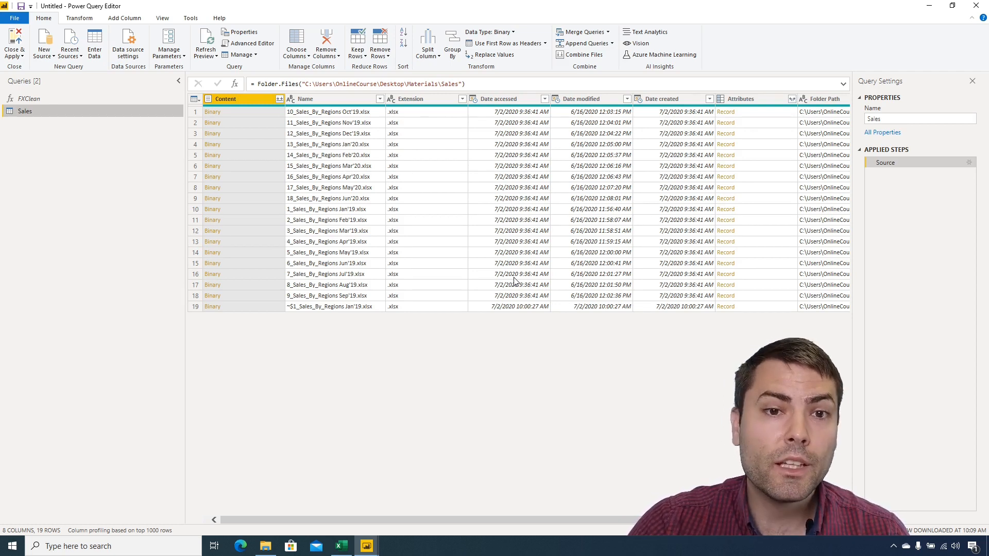
Lowercase the Extension column and filter it to values equal to .xlsx.
click(422, 99)
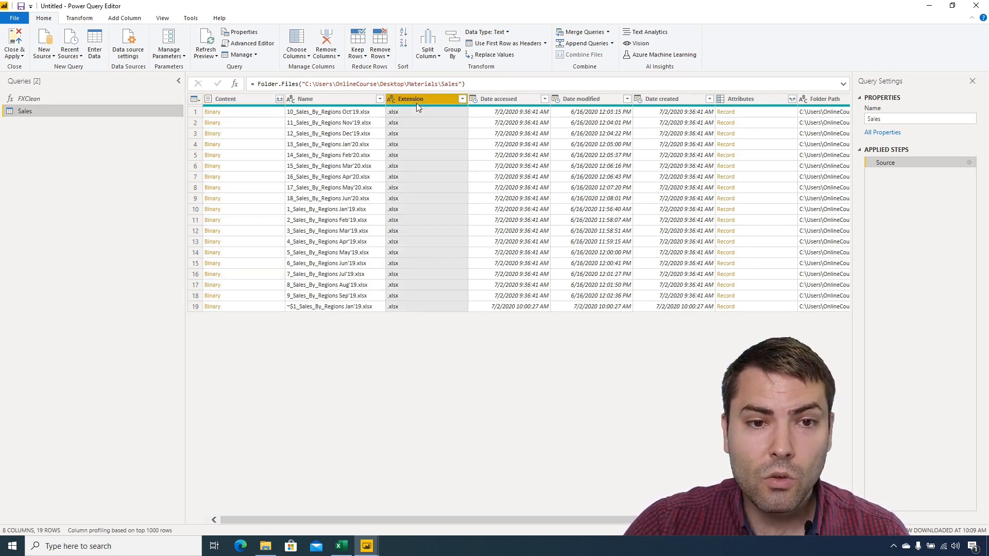
right_click(417, 107)
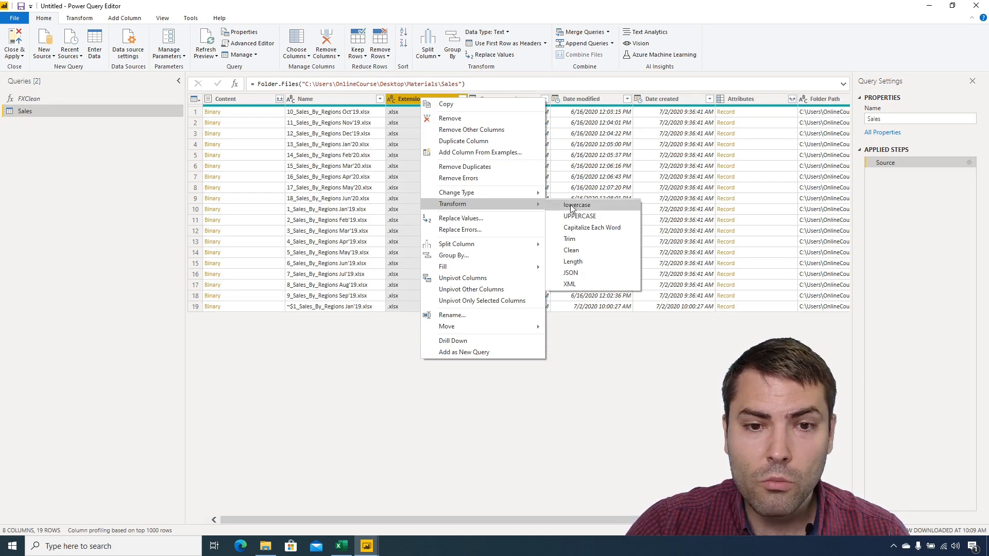
click(576, 205)
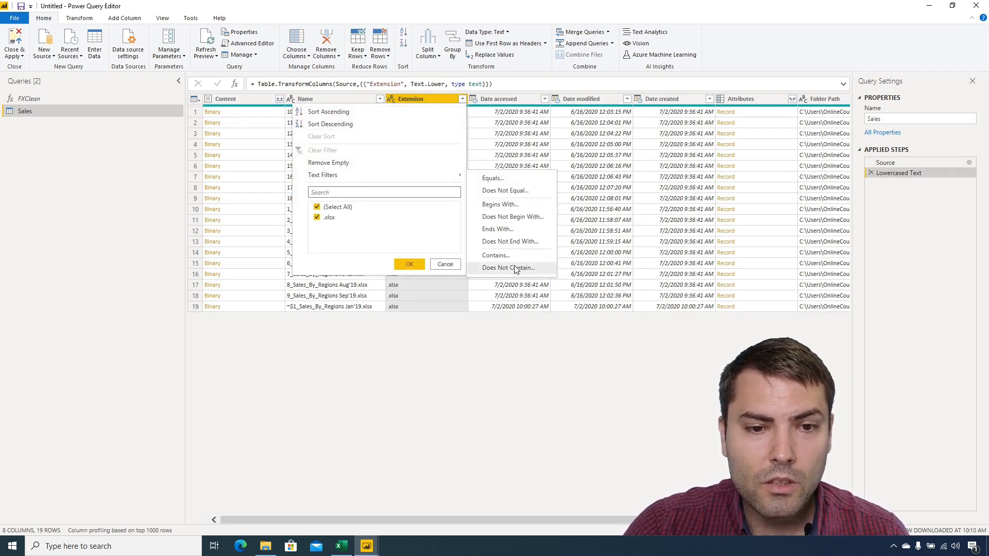
click(507, 267)
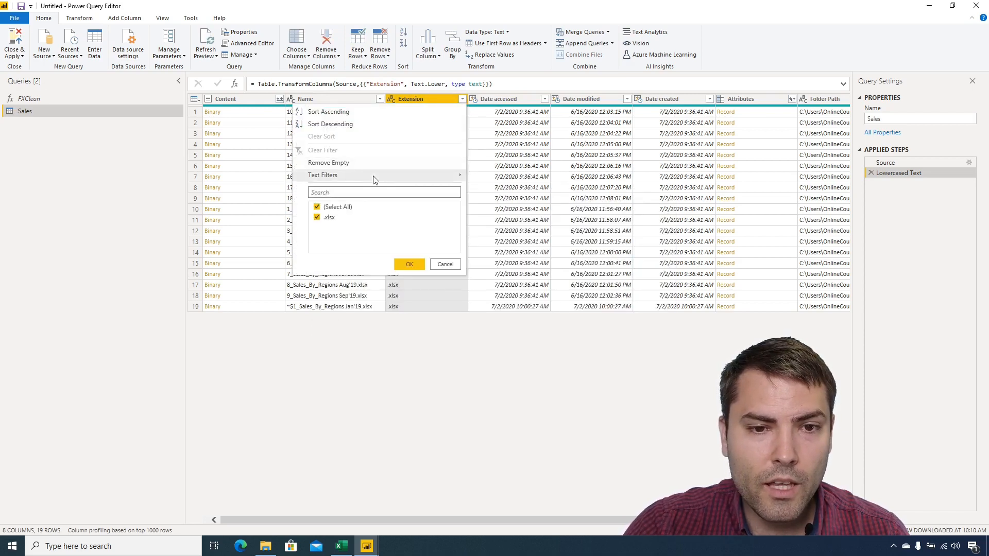
click(409, 264)
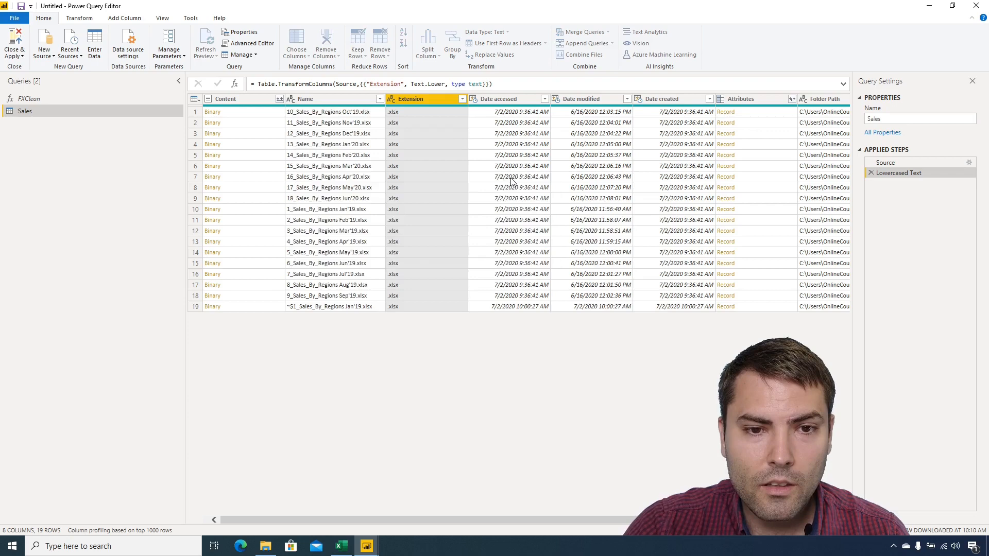
click(461, 99)
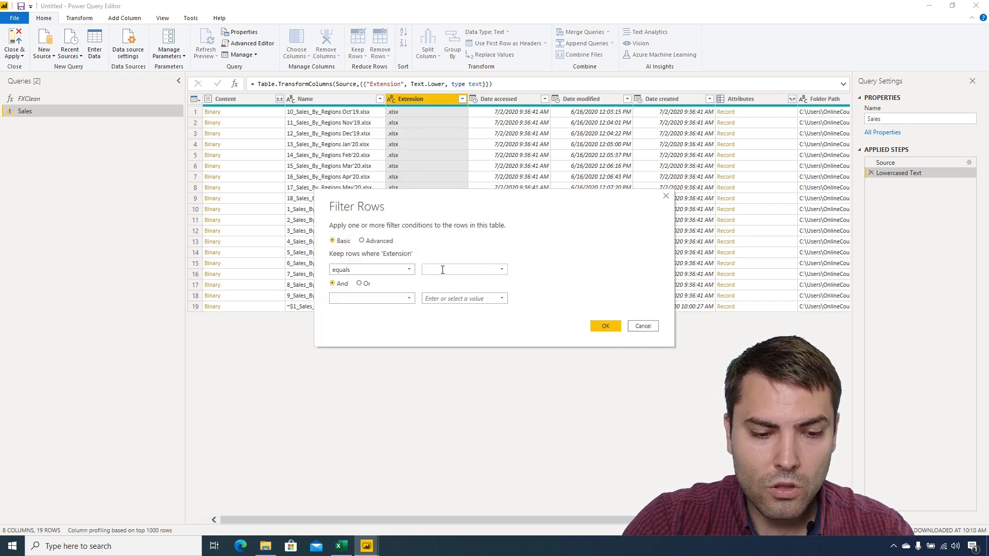
text(.xls)
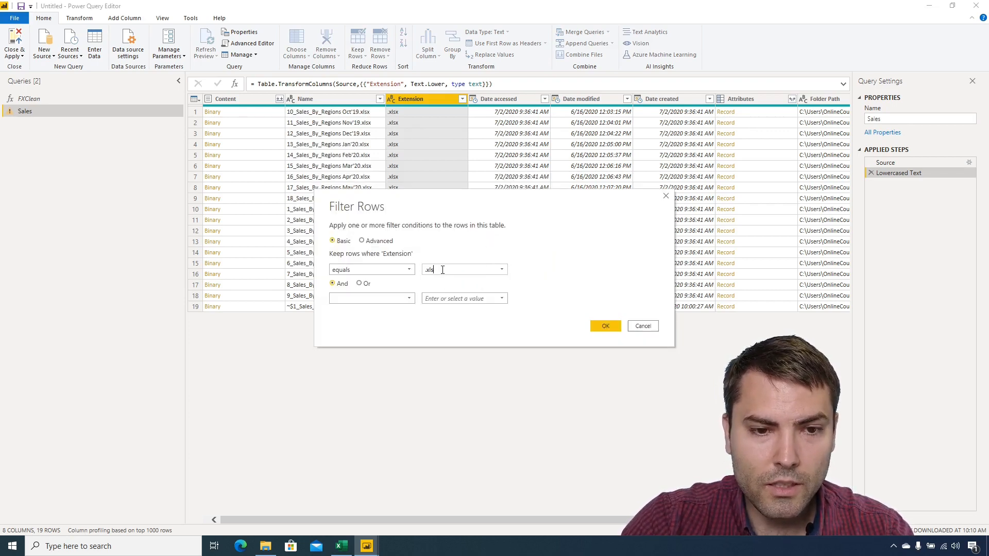
click(604, 326)
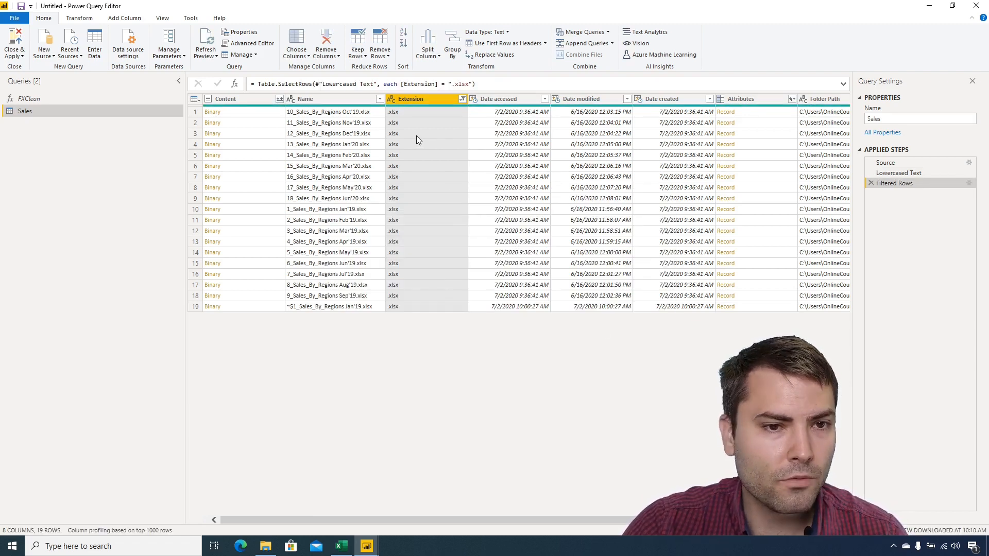
Select the Content and Name columns together and open their options.
click(225, 99)
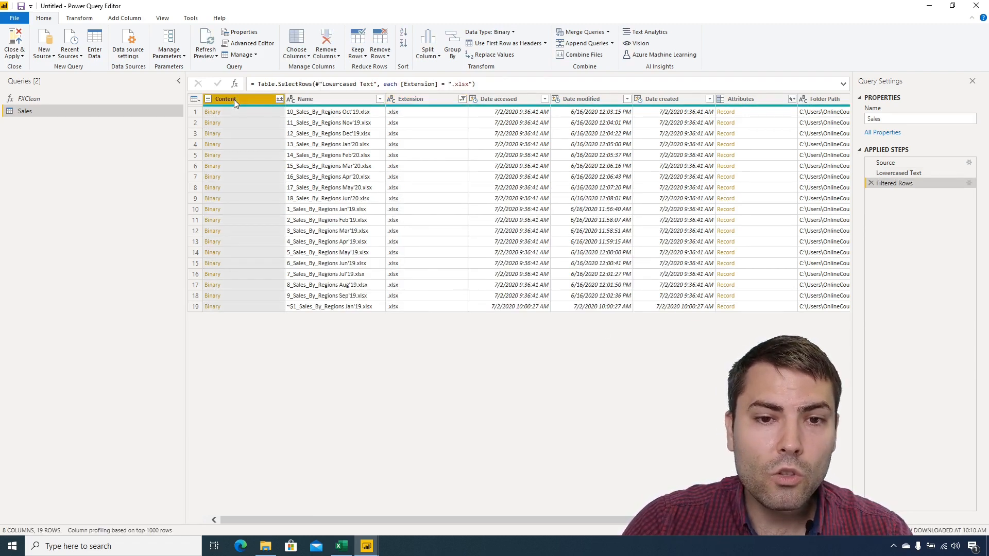
click(334, 98)
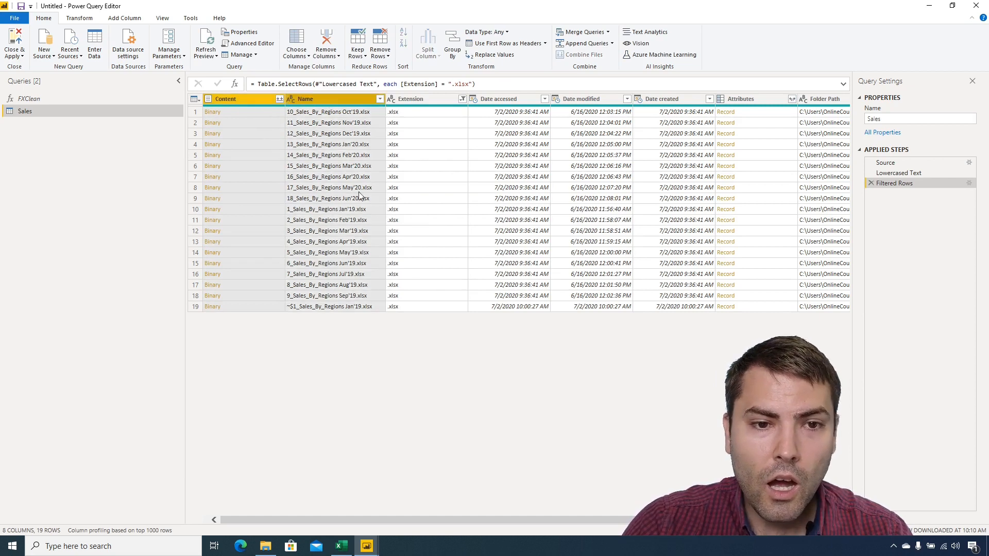
click(225, 98)
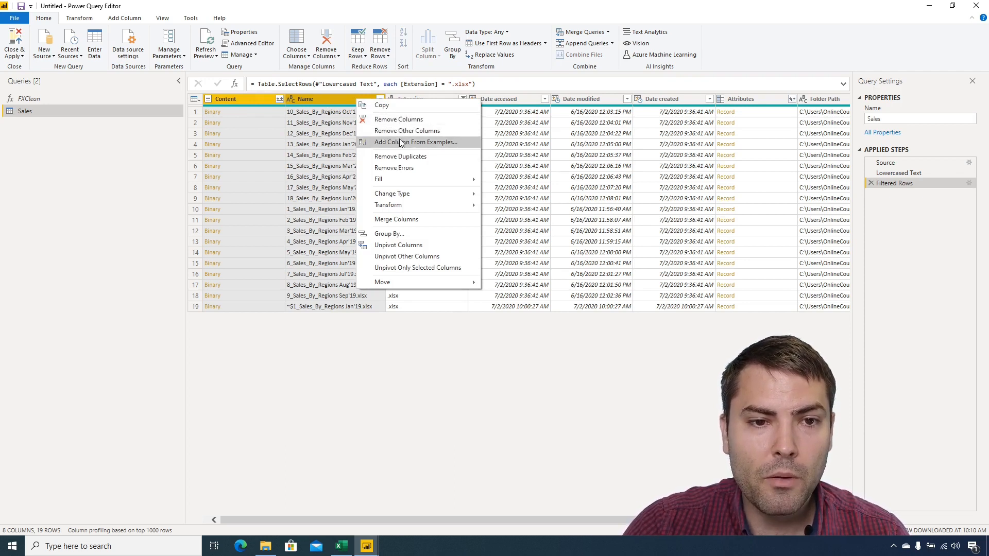
click(407, 131)
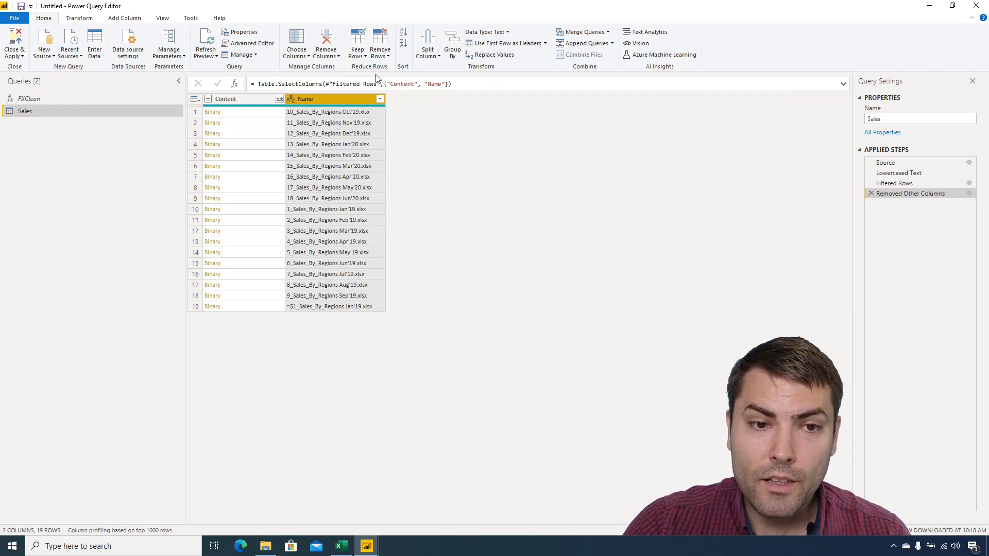
mouse_move(329, 130)
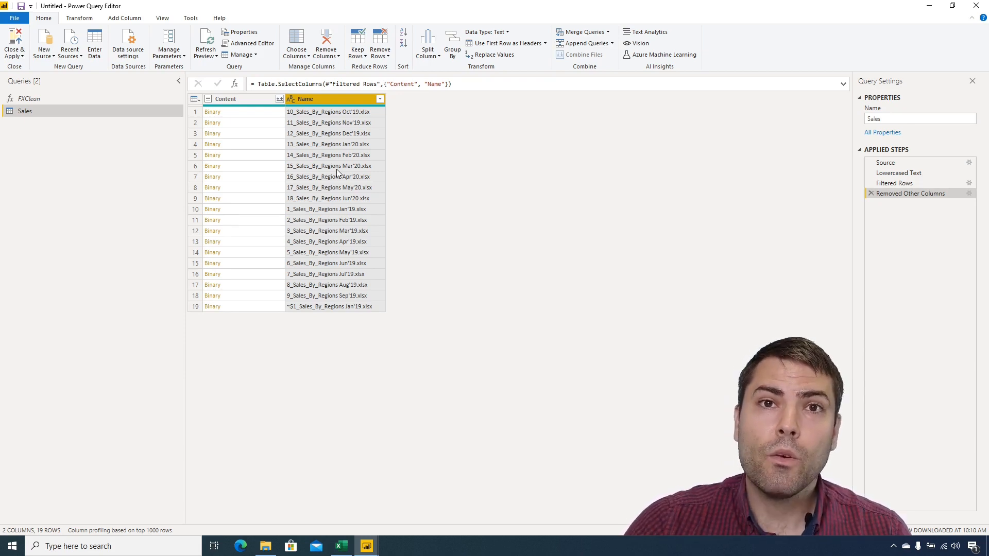
mouse_move(333, 123)
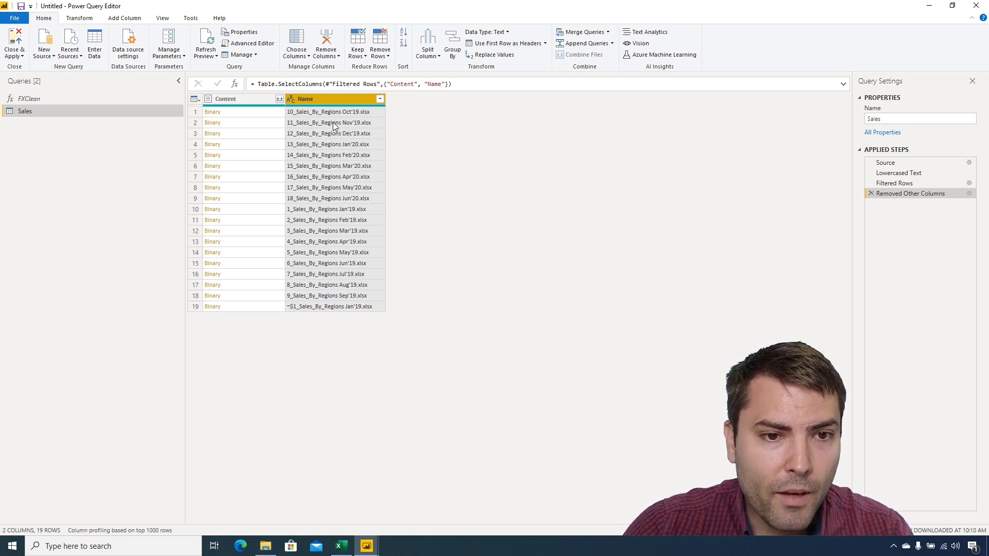
Extract the Name text after a space delimiter, scanning from the end of the input.
click(79, 18)
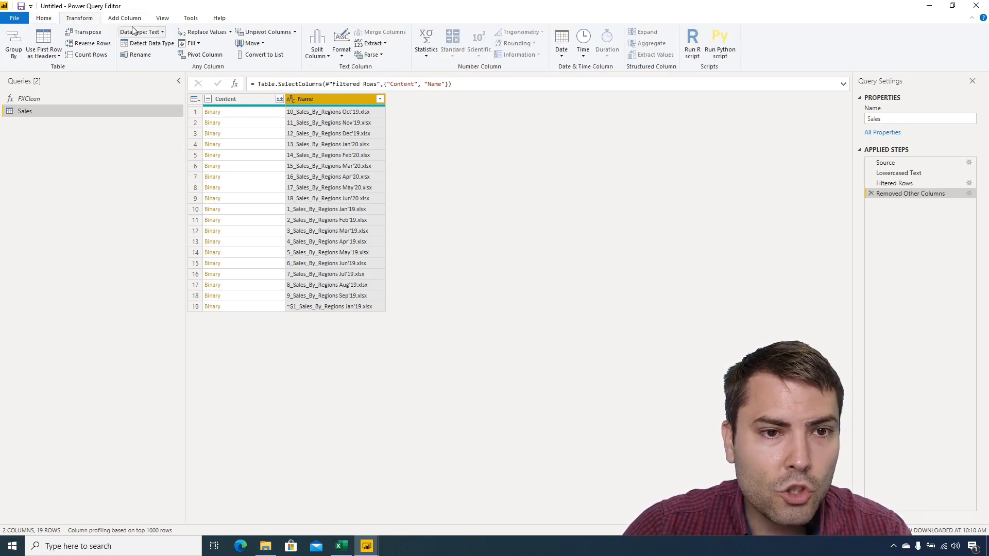
click(371, 43)
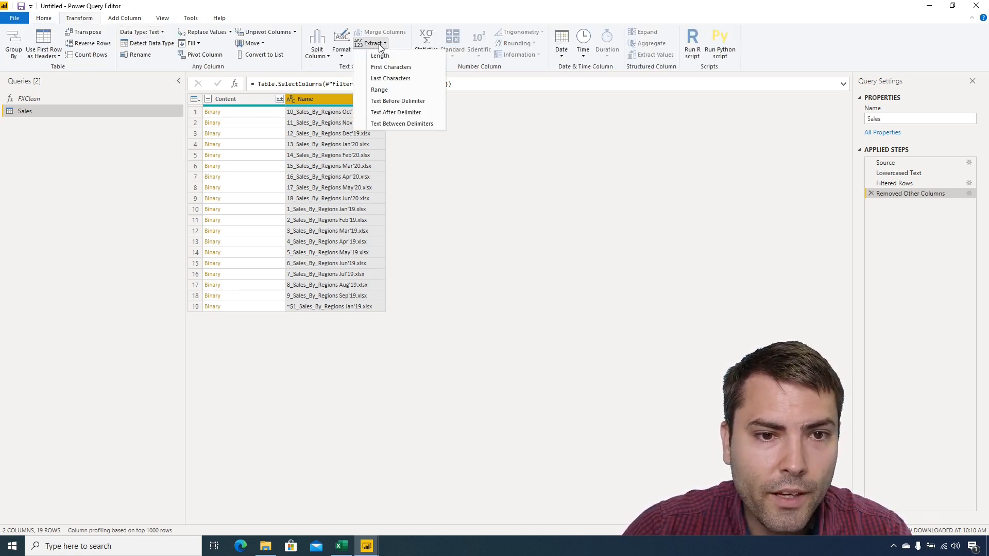
mouse_move(396, 112)
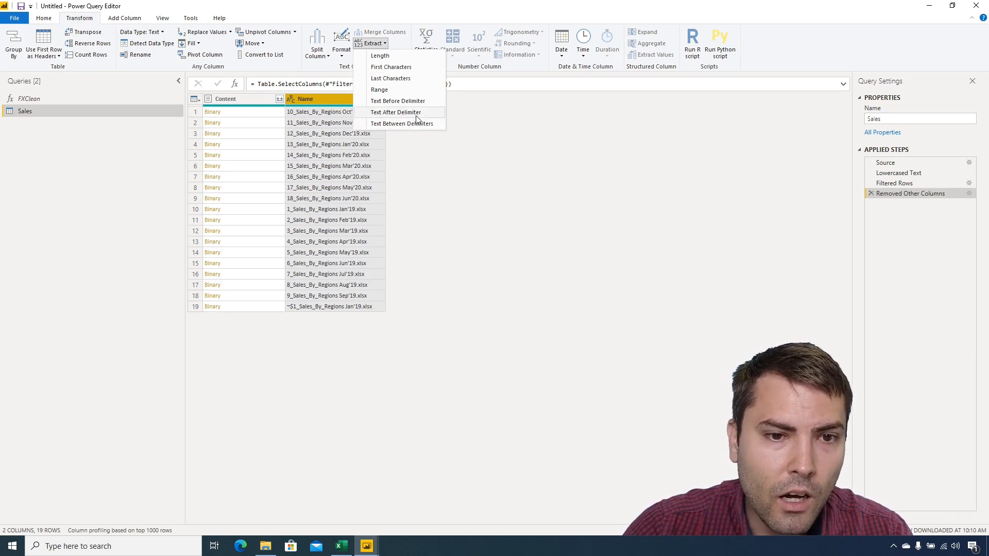
click(396, 112)
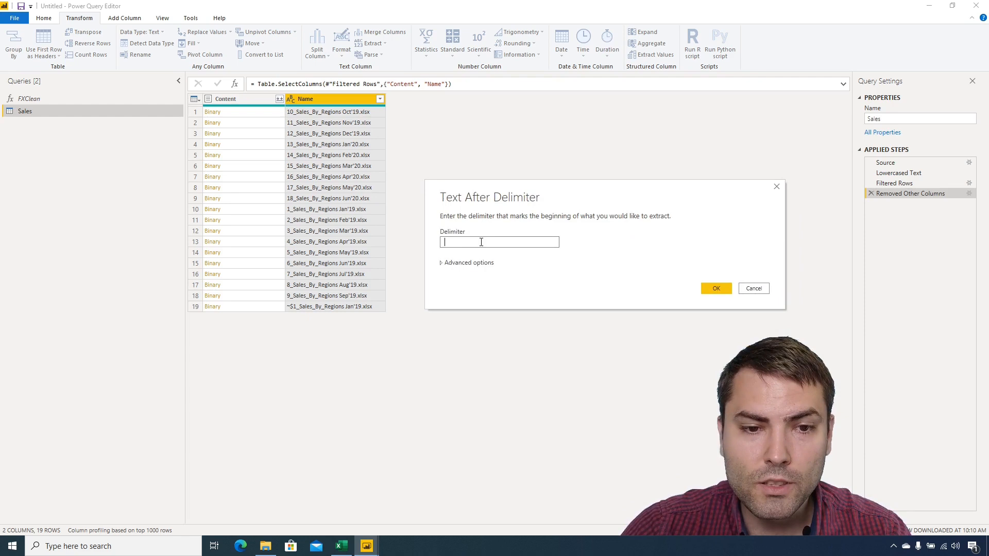
click(466, 262)
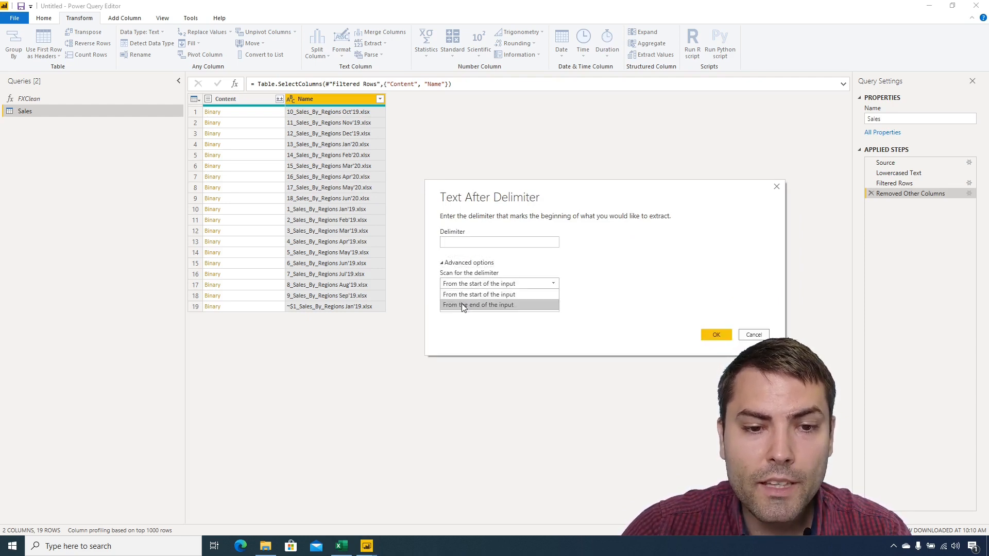
click(479, 305)
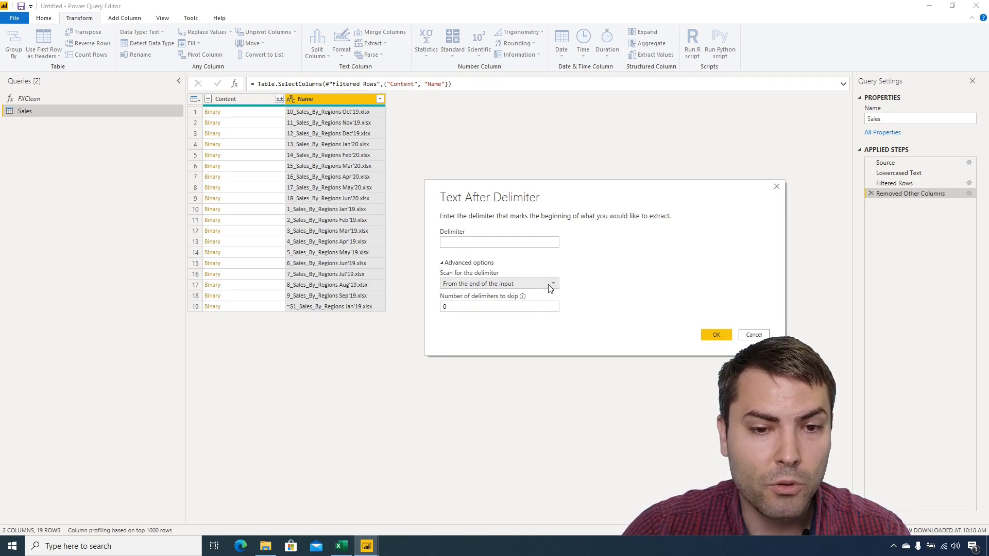
click(715, 334)
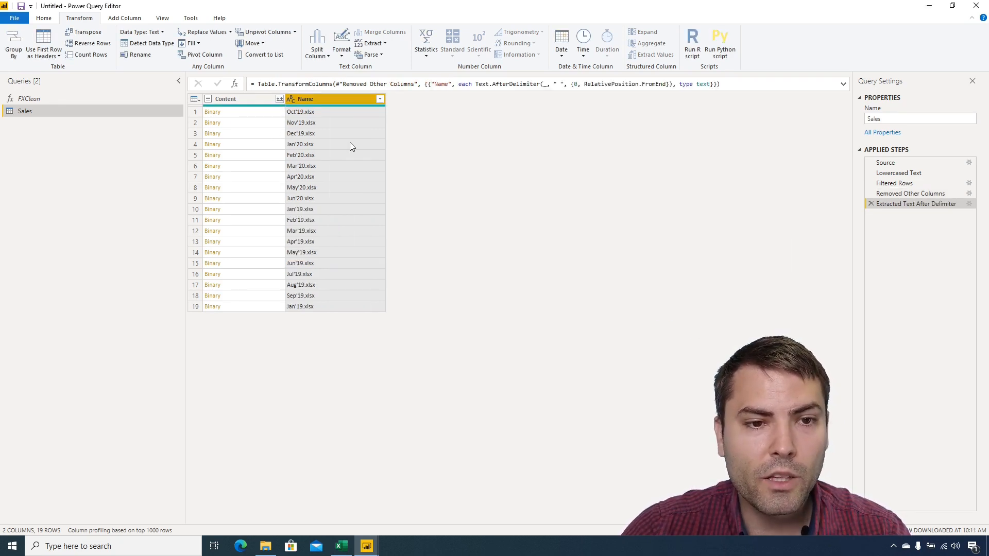
mouse_move(343, 175)
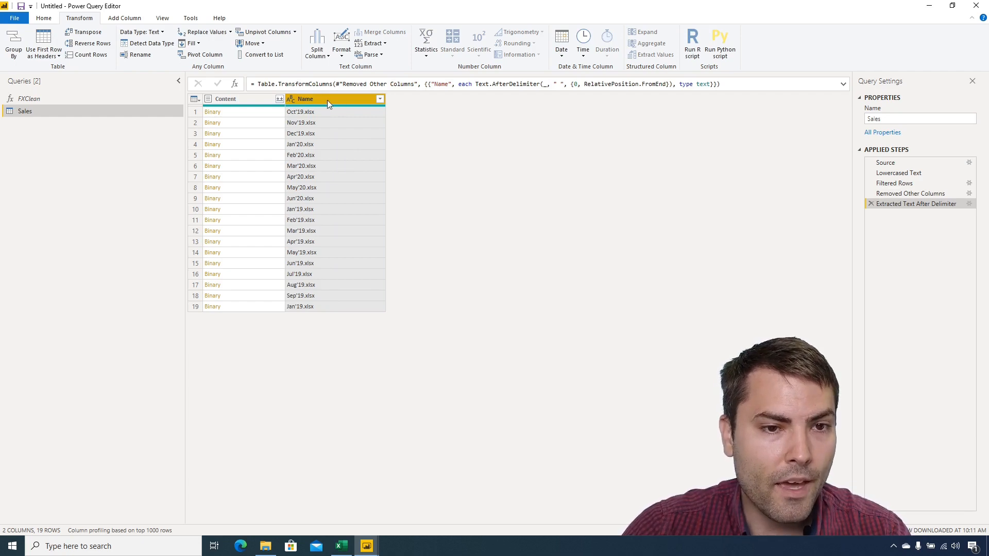
mouse_move(320, 105)
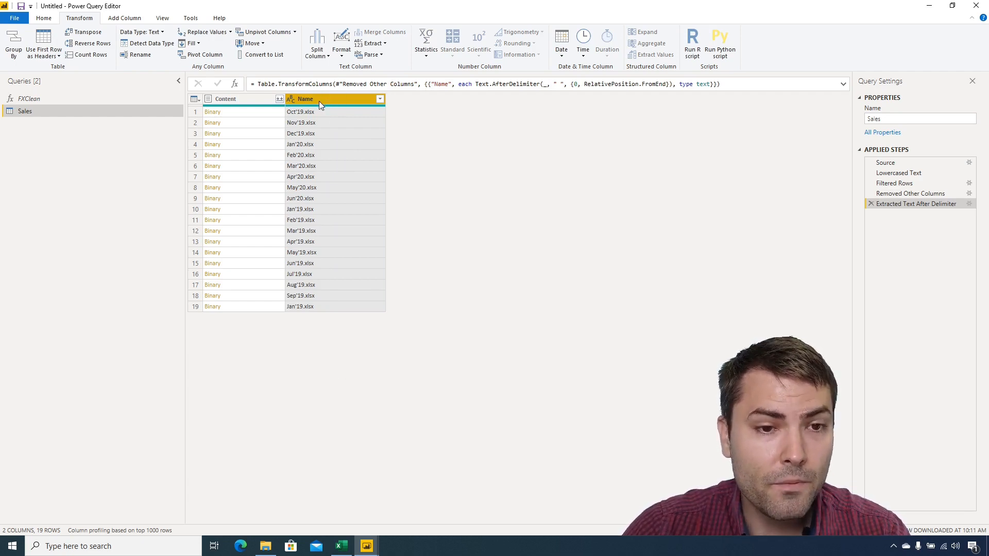
Replace .xlsx with nothing in the Name column.
right_click(306, 98)
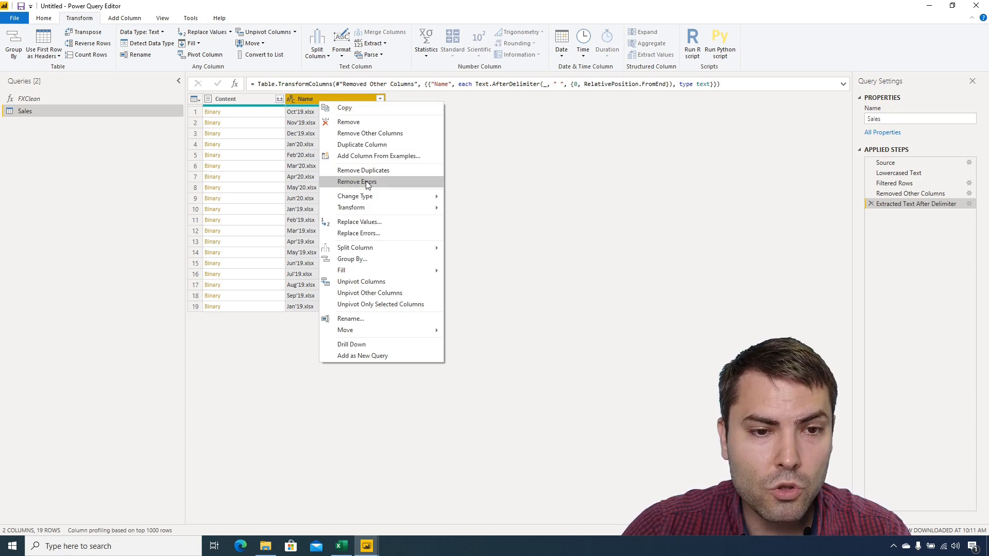
click(359, 221)
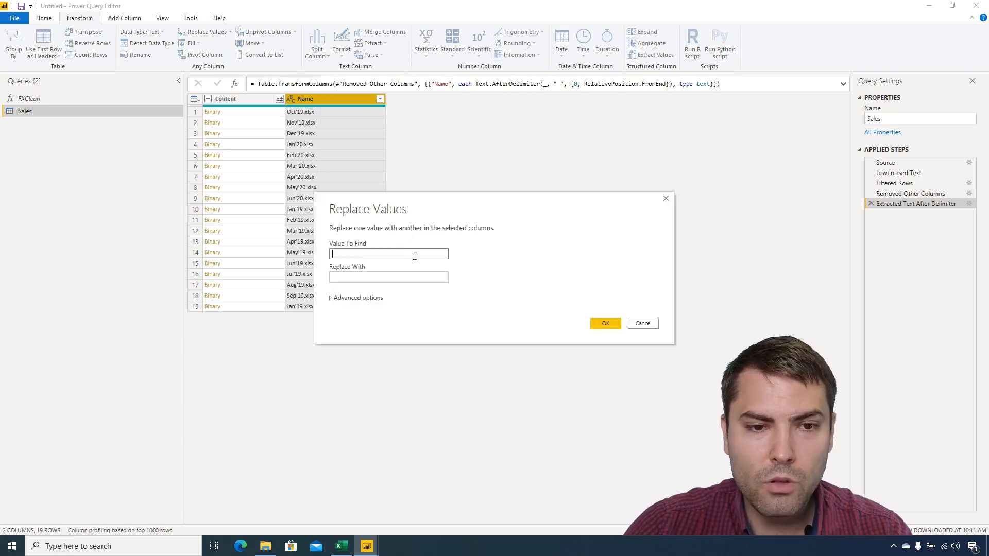
text(x)
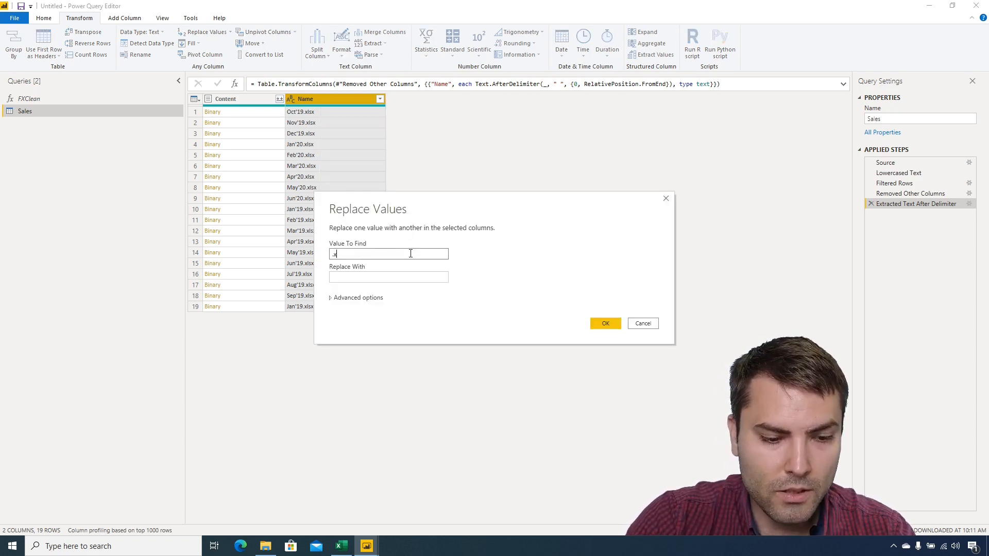
text(xlsx)
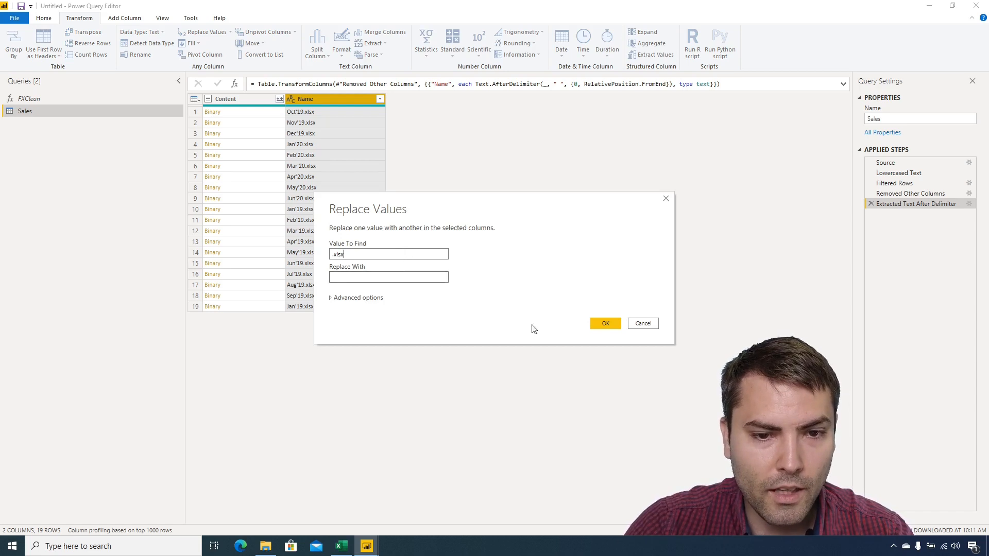
click(604, 323)
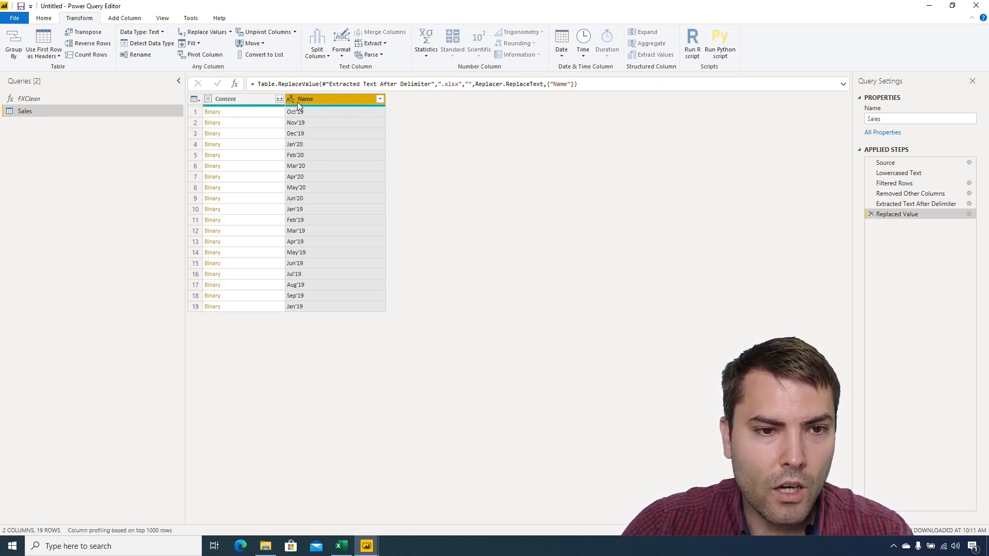
click(289, 99)
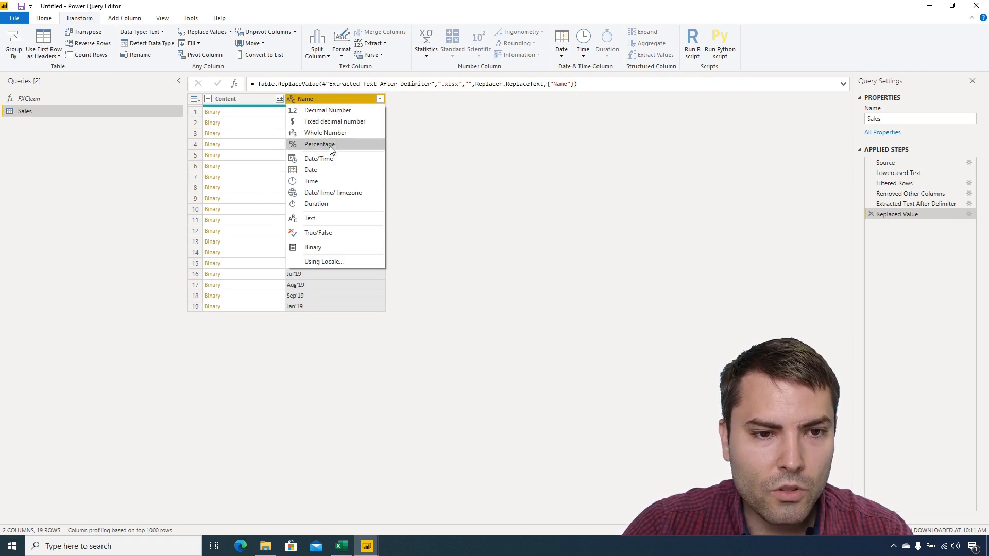
click(311, 170)
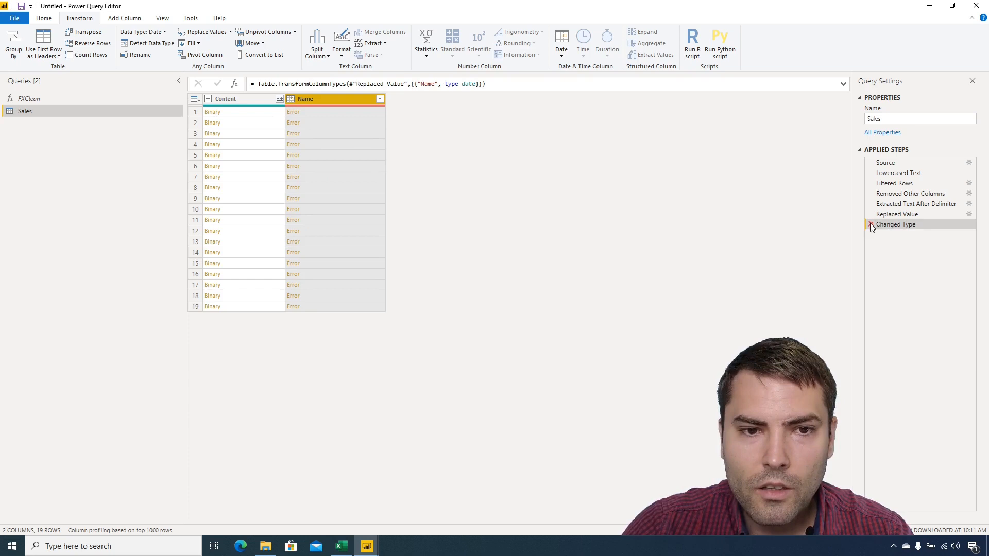
click(291, 99)
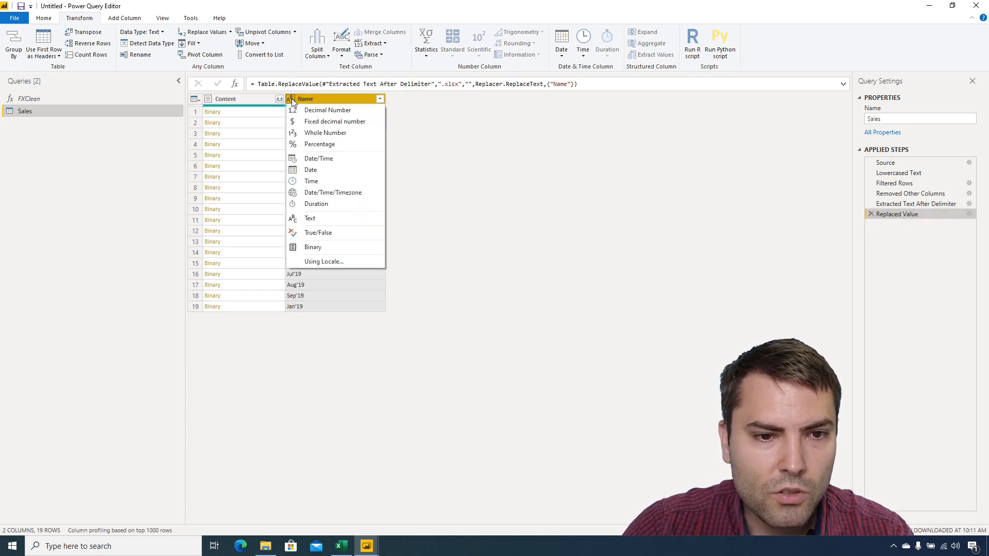
click(309, 219)
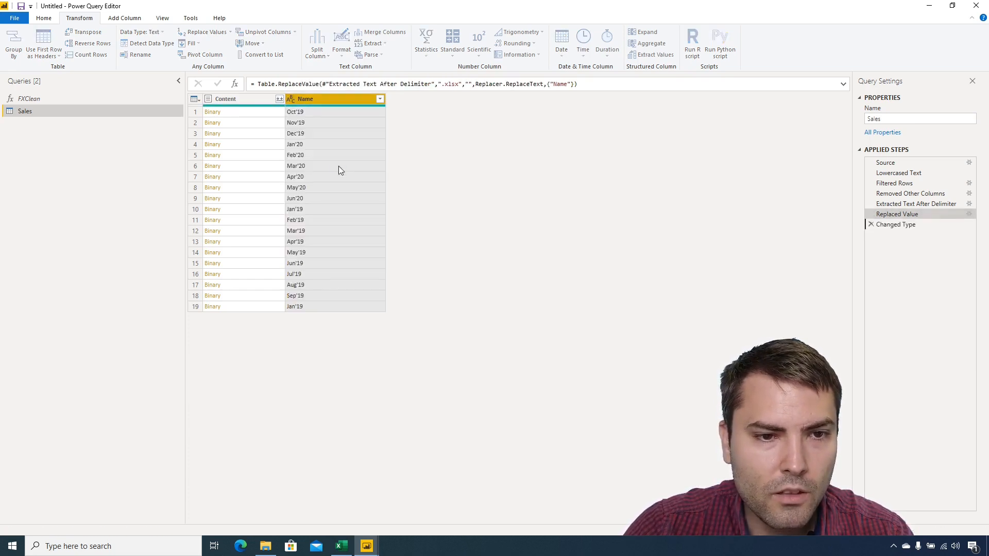
click(871, 224)
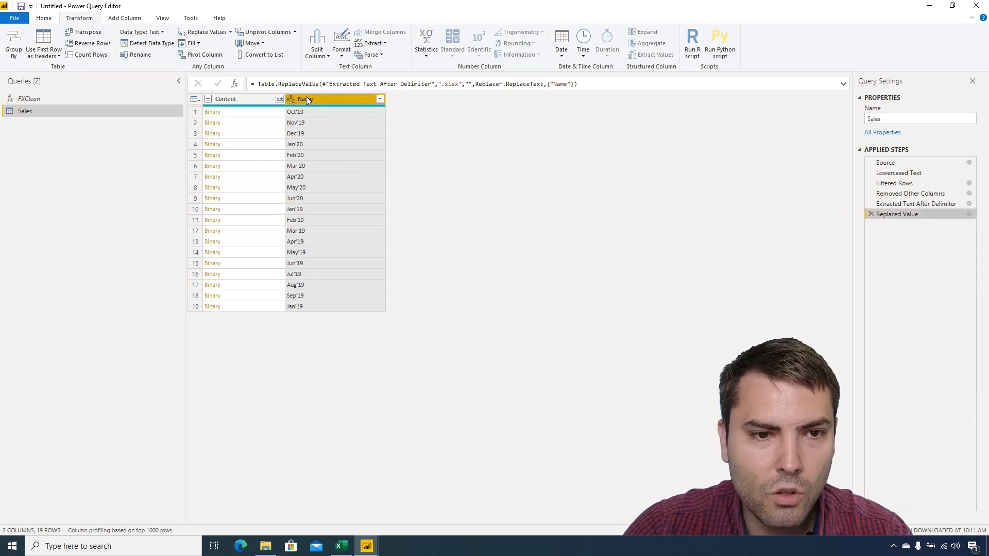
Replace the apostrophes in Name values with spaces.
right_click(305, 99)
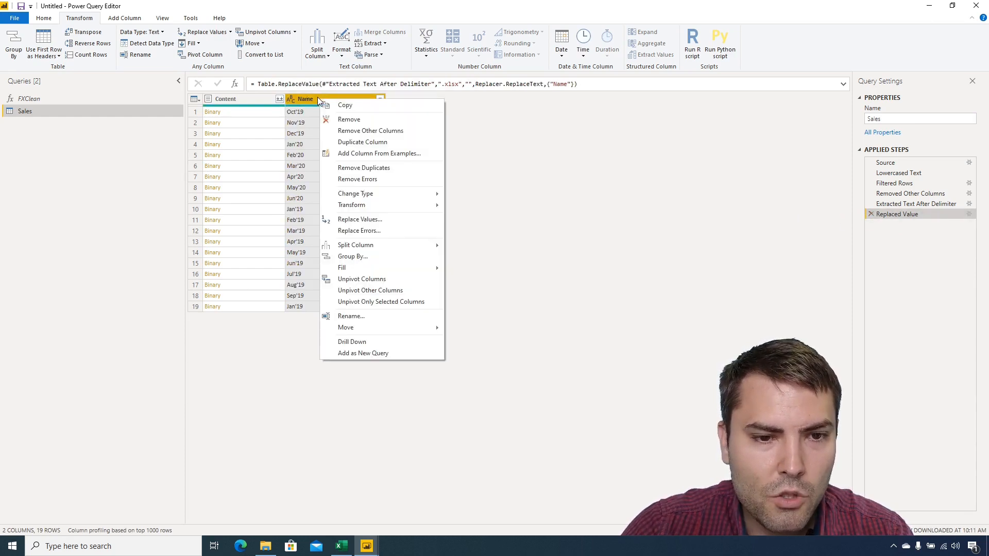
mouse_move(360, 219)
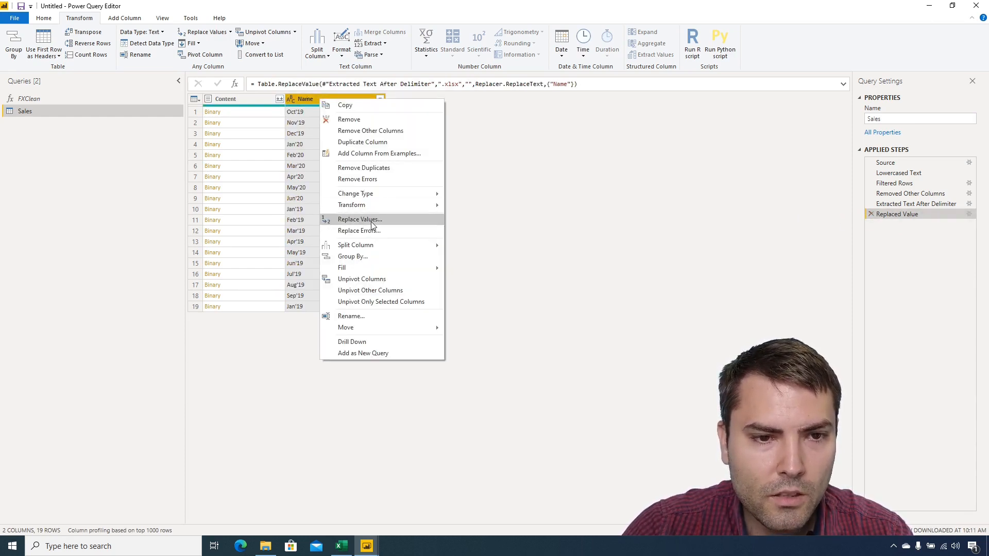
click(360, 219)
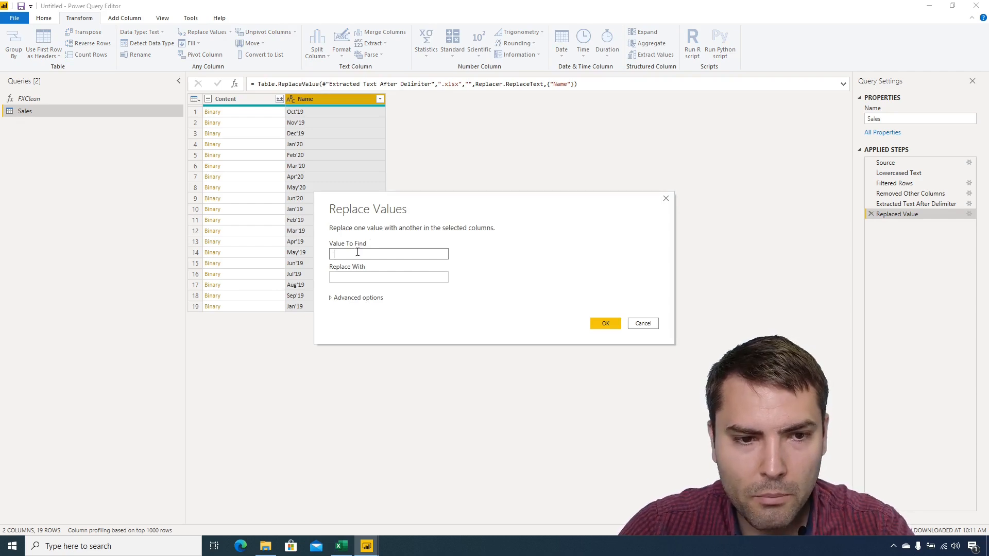
click(388, 277)
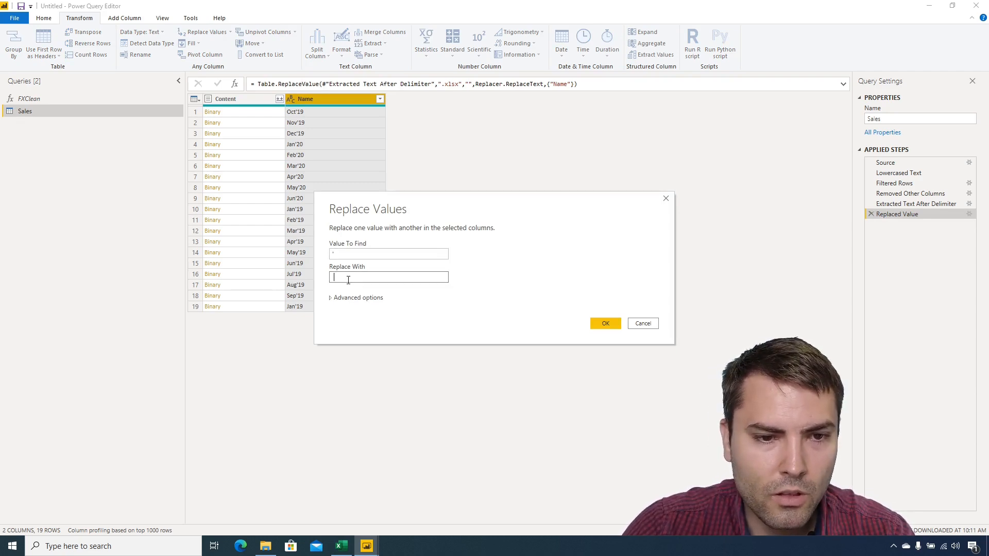
click(603, 323)
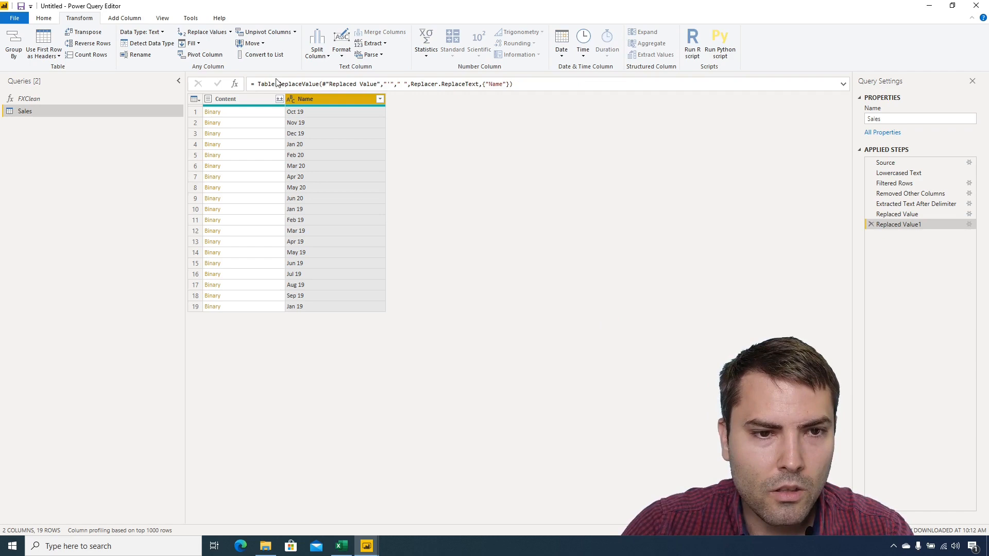
Convert Name to dates, shift each to start of month, and rename it Date.
click(290, 99)
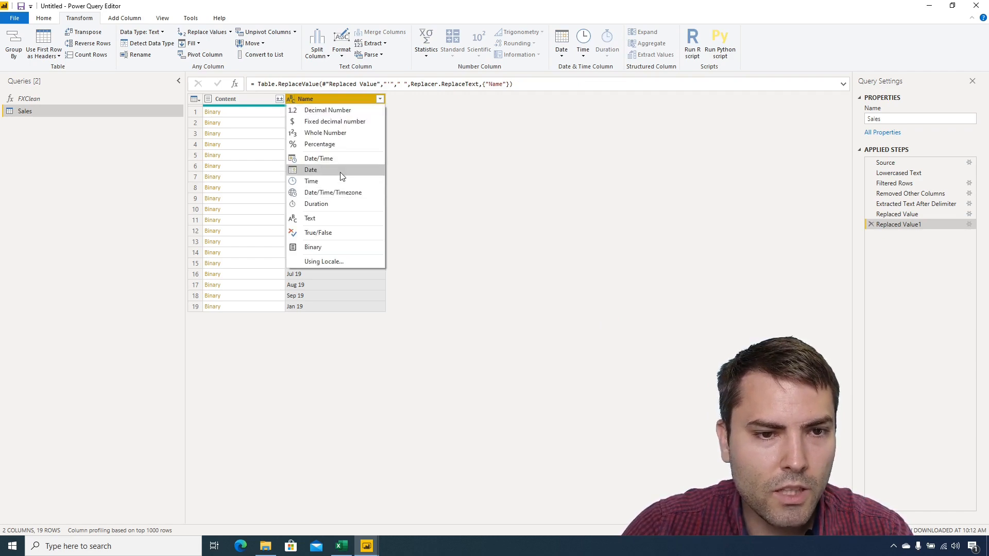
click(311, 169)
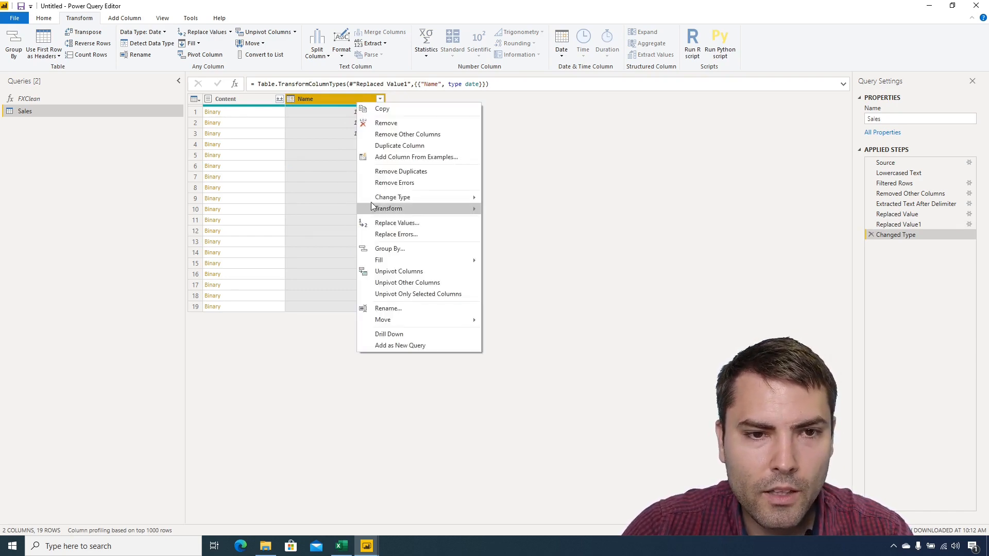
mouse_move(552, 67)
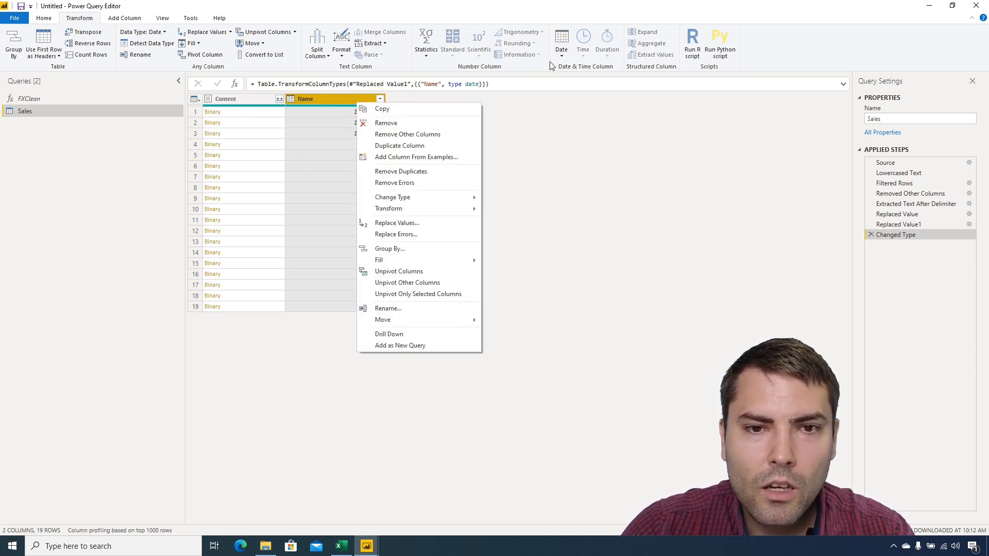
click(560, 43)
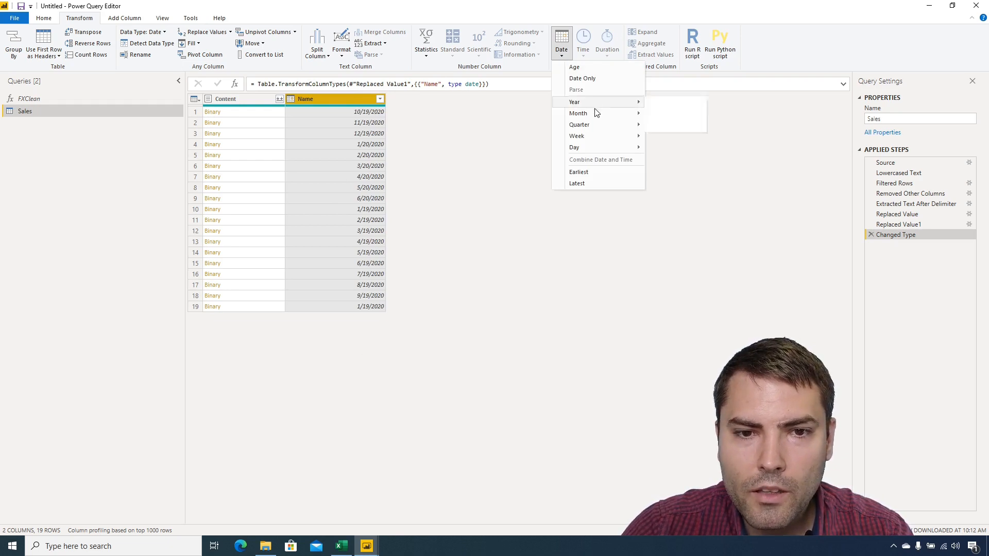
mouse_move(578, 112)
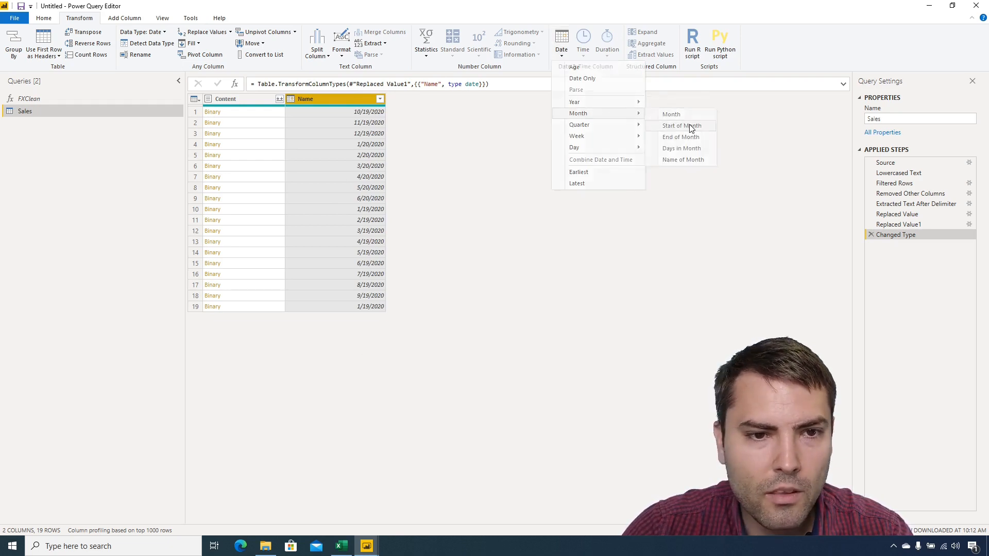
click(680, 126)
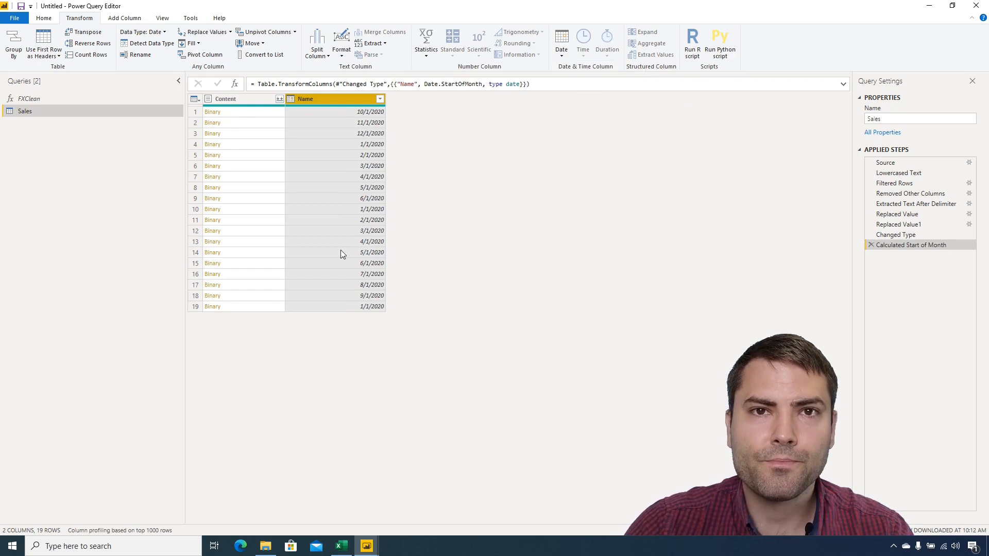
mouse_move(340, 226)
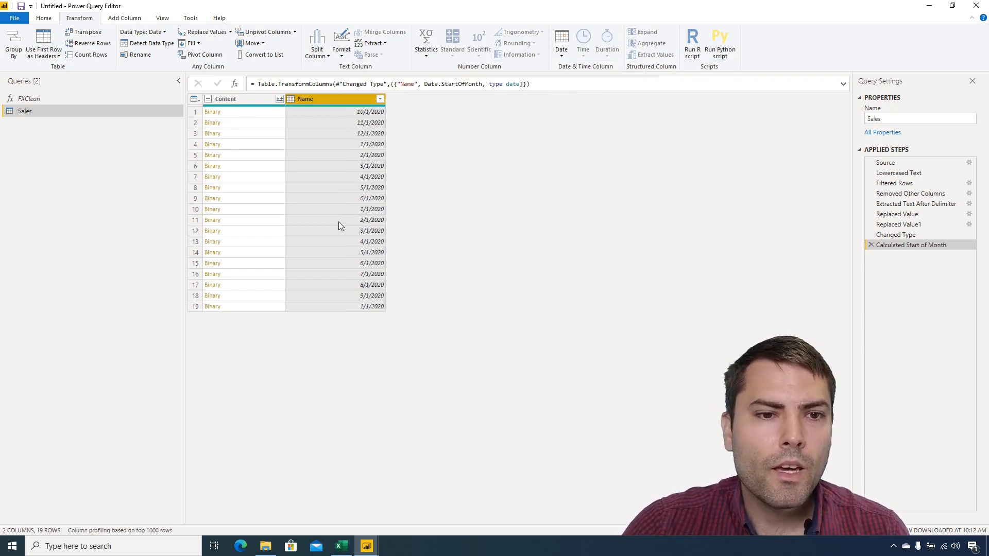
double_click(304, 98)
text(Dat)
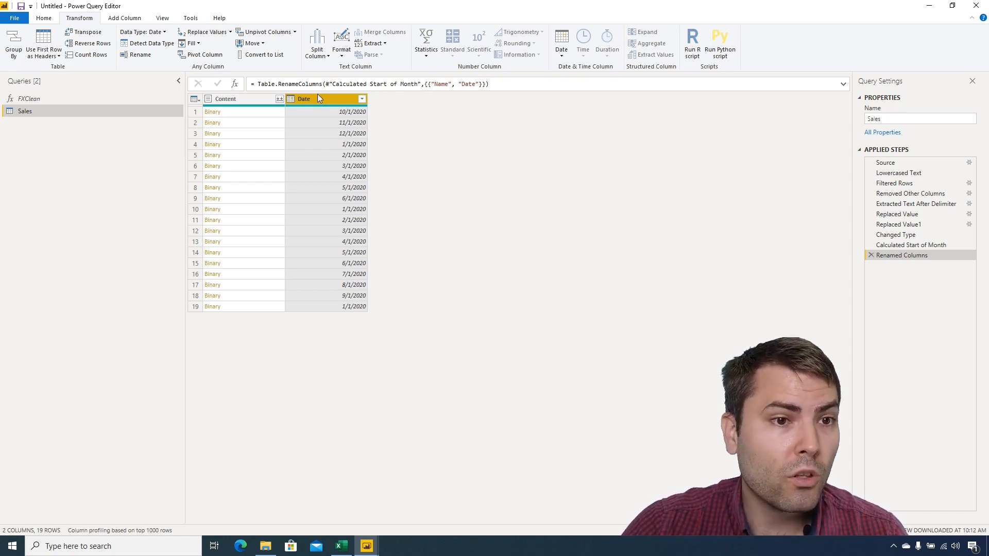
Add a custom column 'ExcelObjects' with formula =Excel.Workbook([Content],false).
click(124, 17)
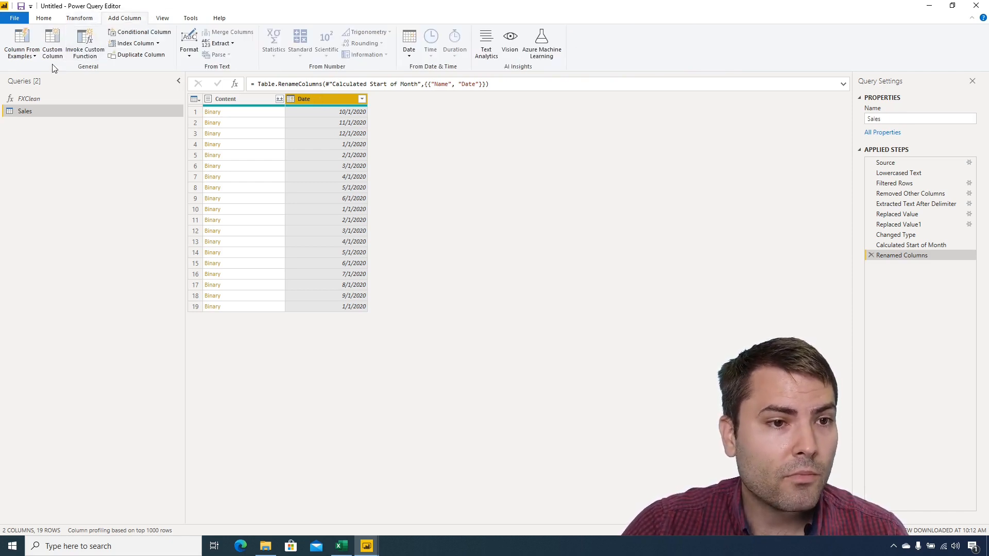
click(52, 44)
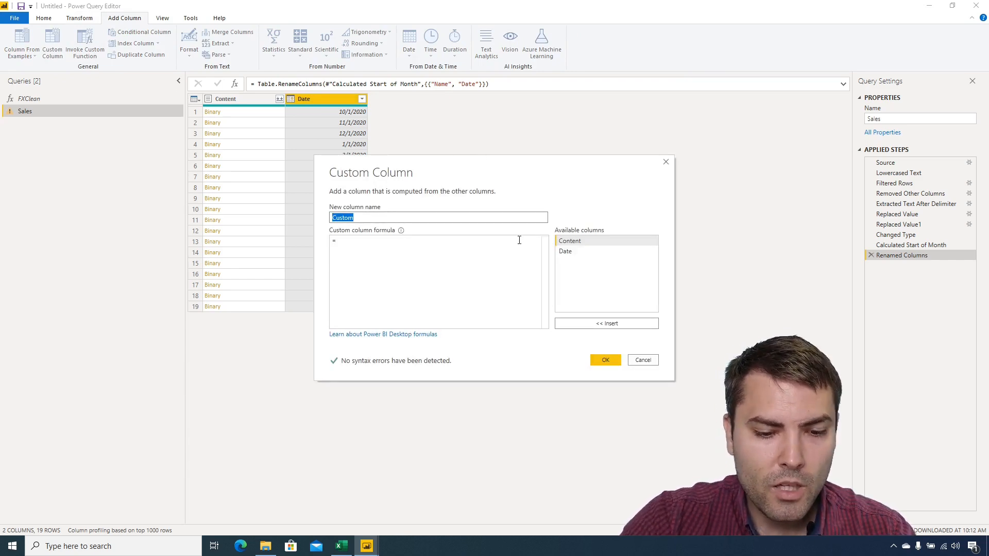
text(ExcelO)
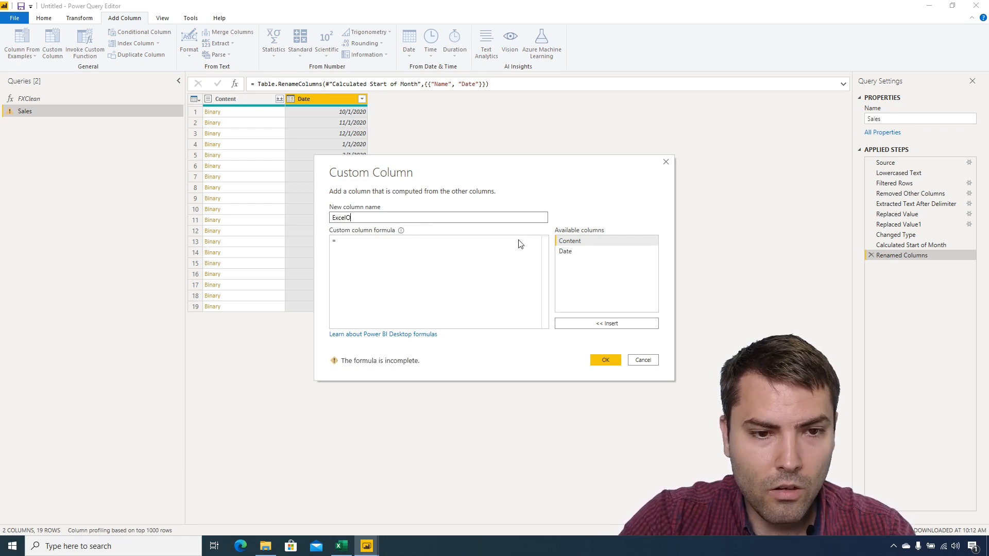
text(bjects)
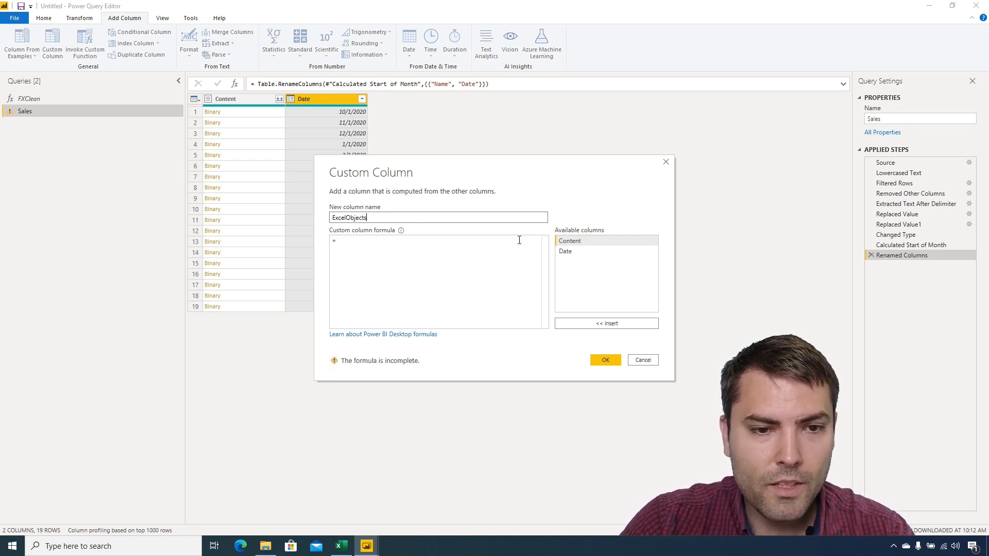
text(Excel.Workbook()
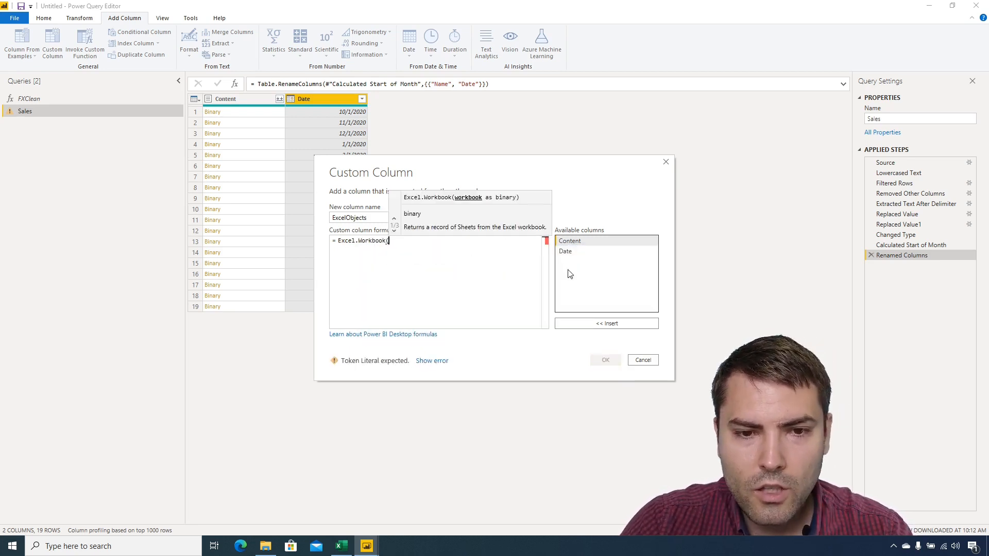
mouse_move(606, 244)
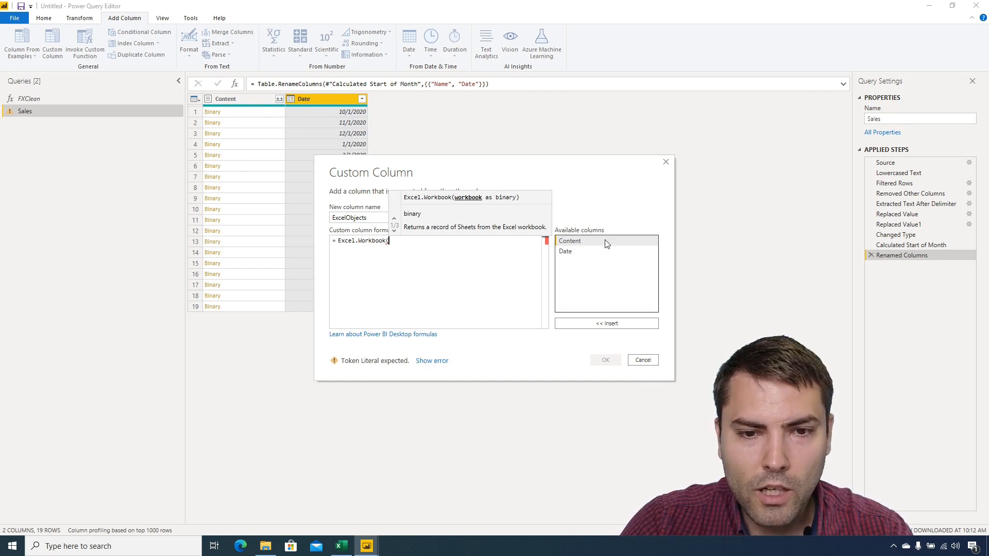
click(605, 323)
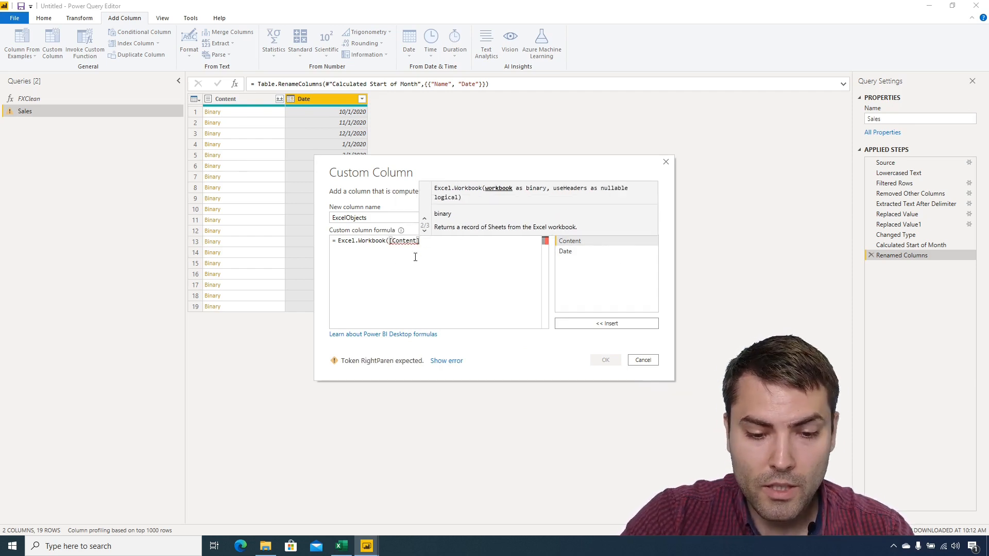
text(,)
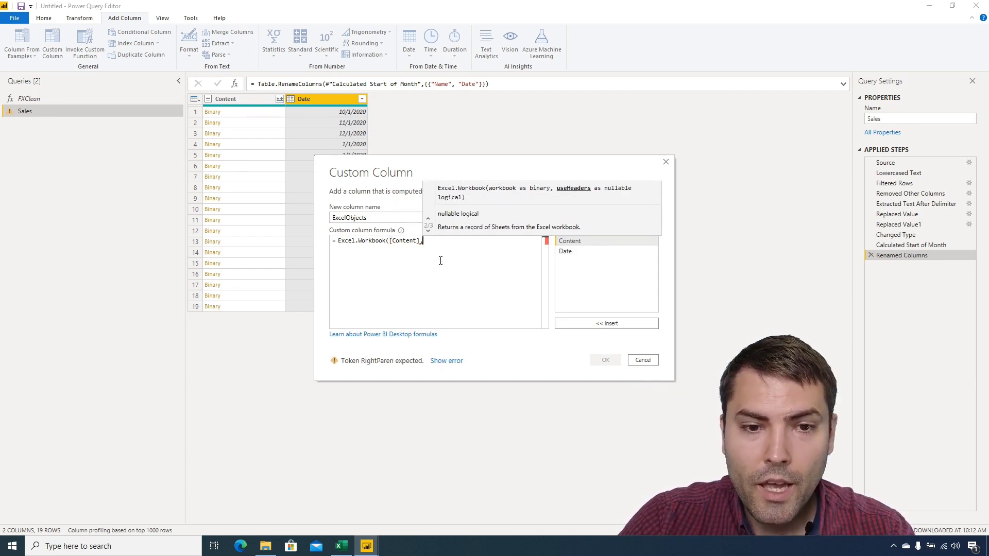
text(false))
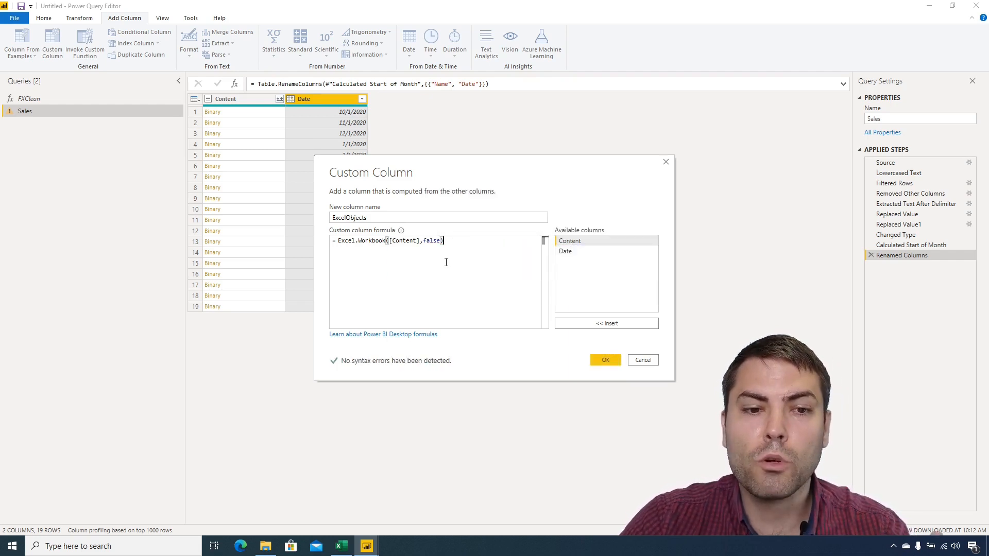
mouse_move(579, 436)
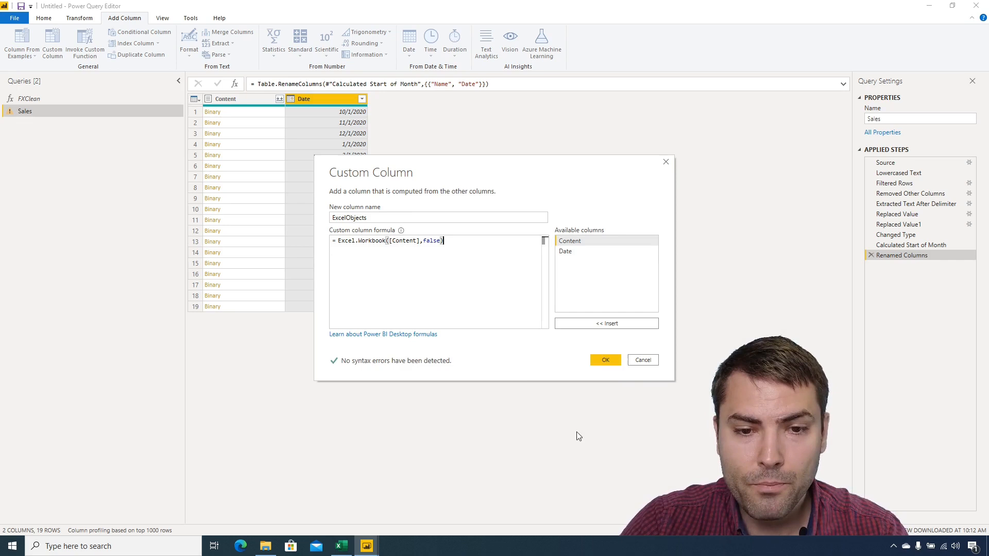
click(603, 360)
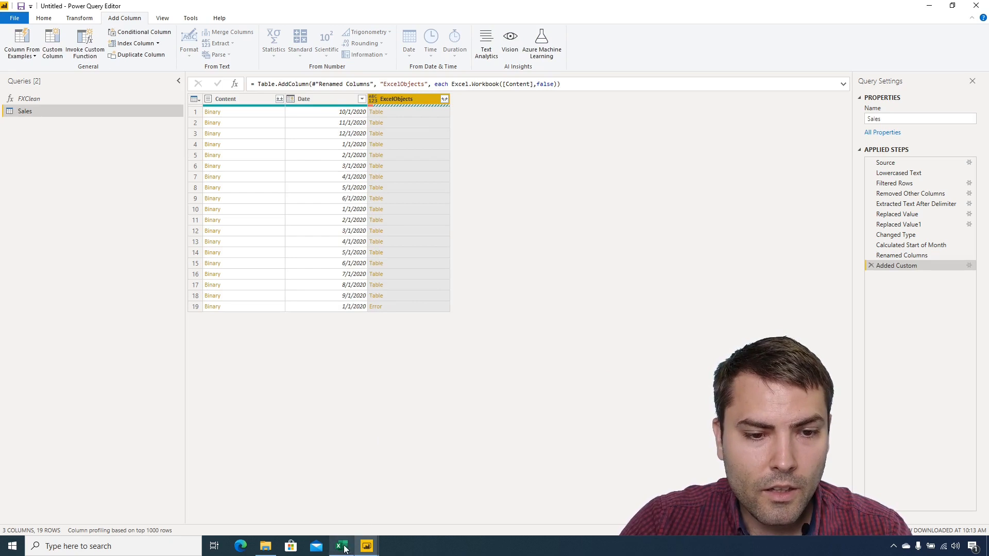
mouse_move(341, 545)
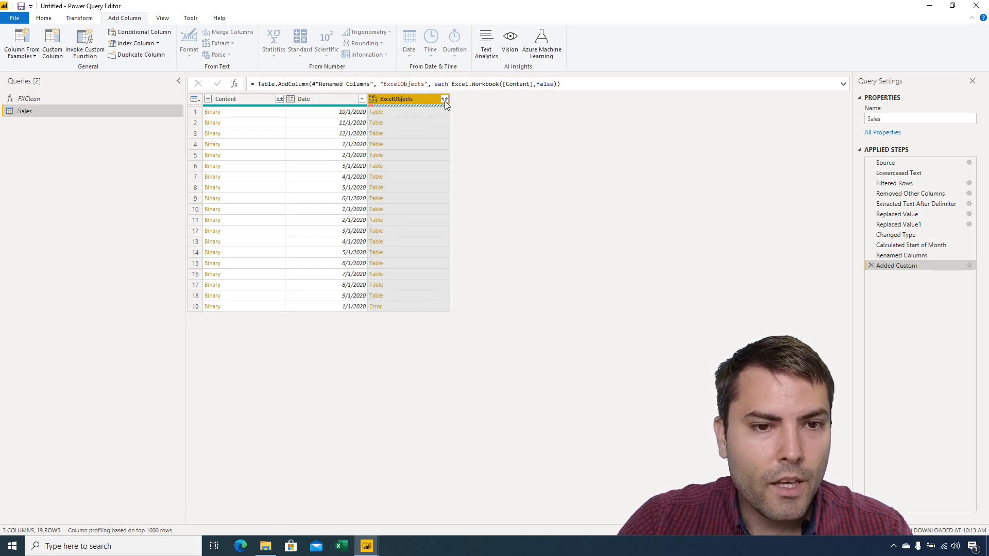
Expand ExcelObjects into Name, Data, Item, Kind and Hidden, previewing each file's objects.
click(443, 101)
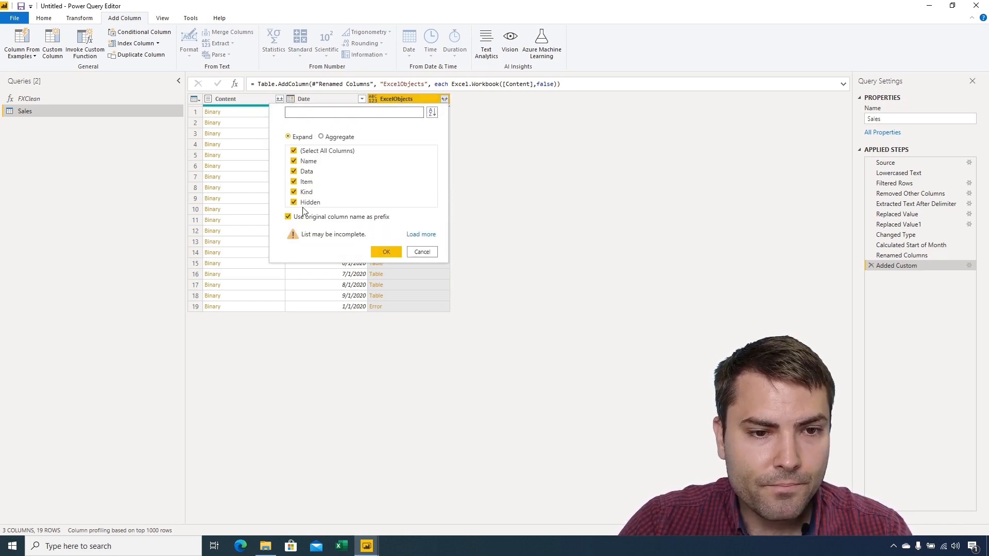
click(386, 252)
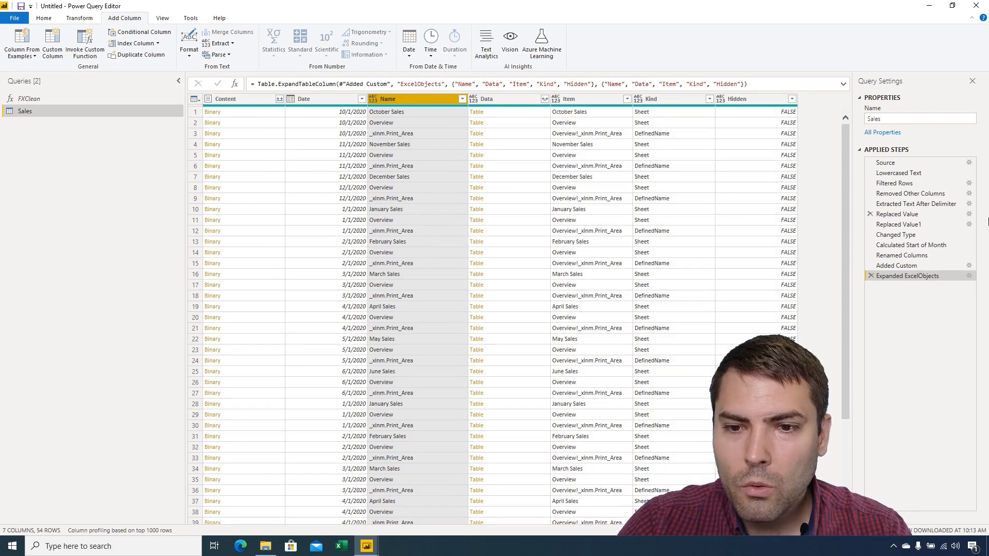
click(896, 266)
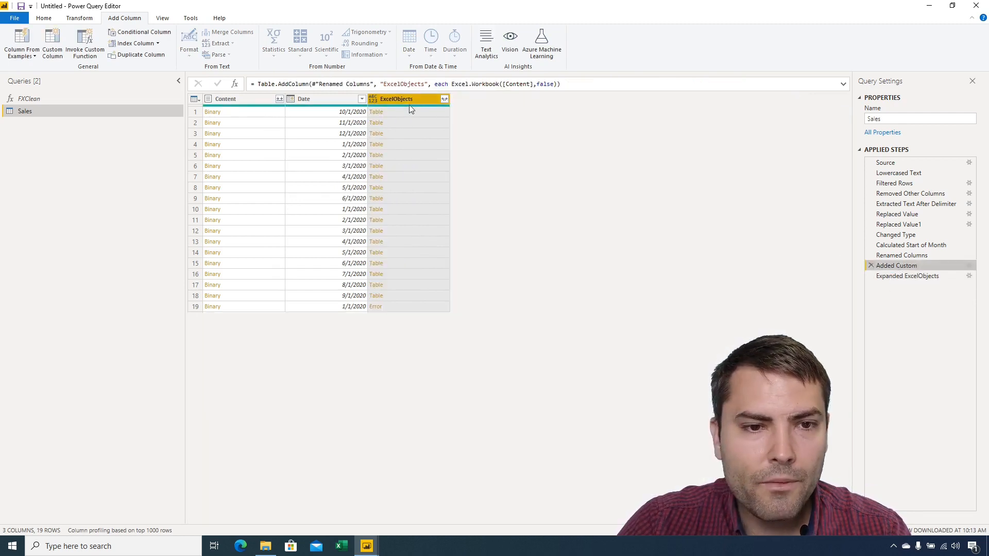
click(376, 112)
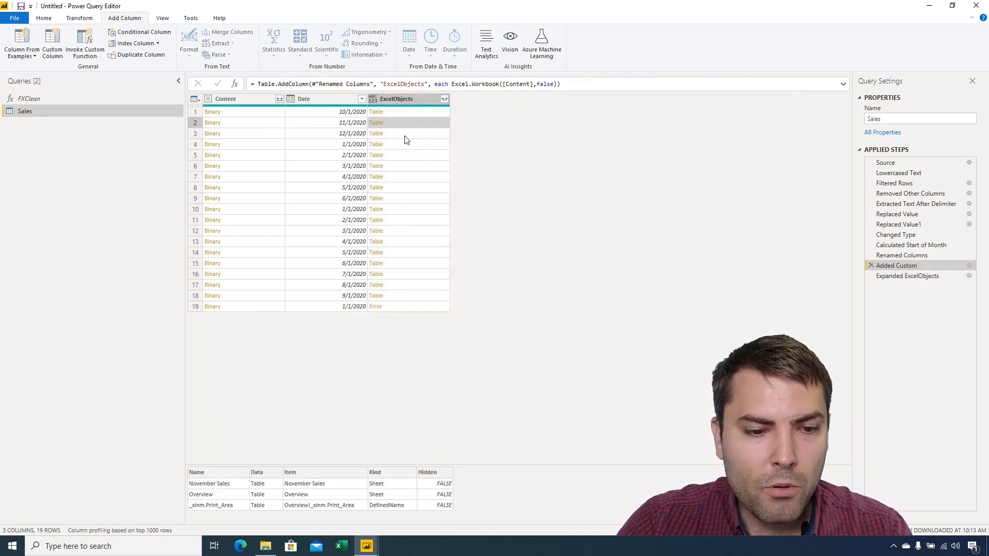
click(376, 111)
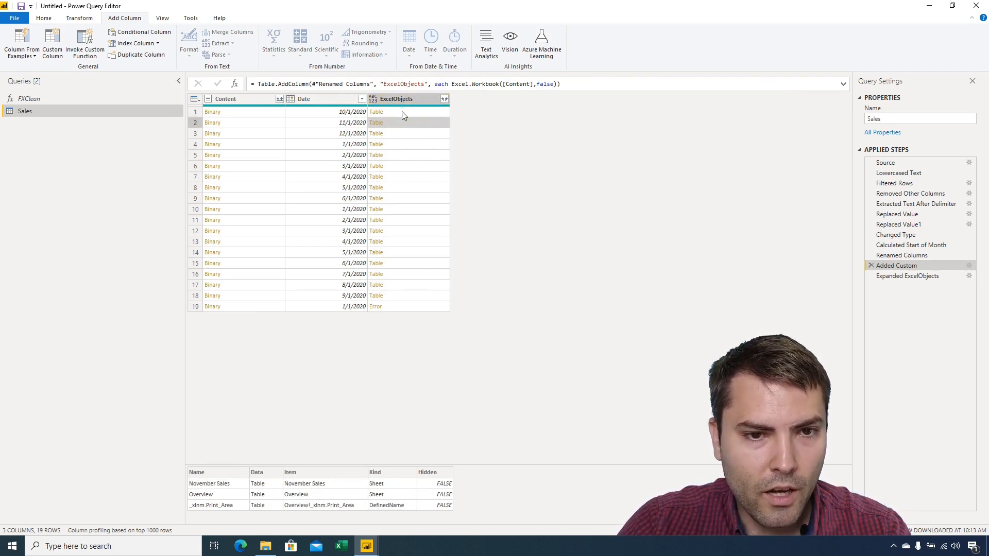
click(376, 112)
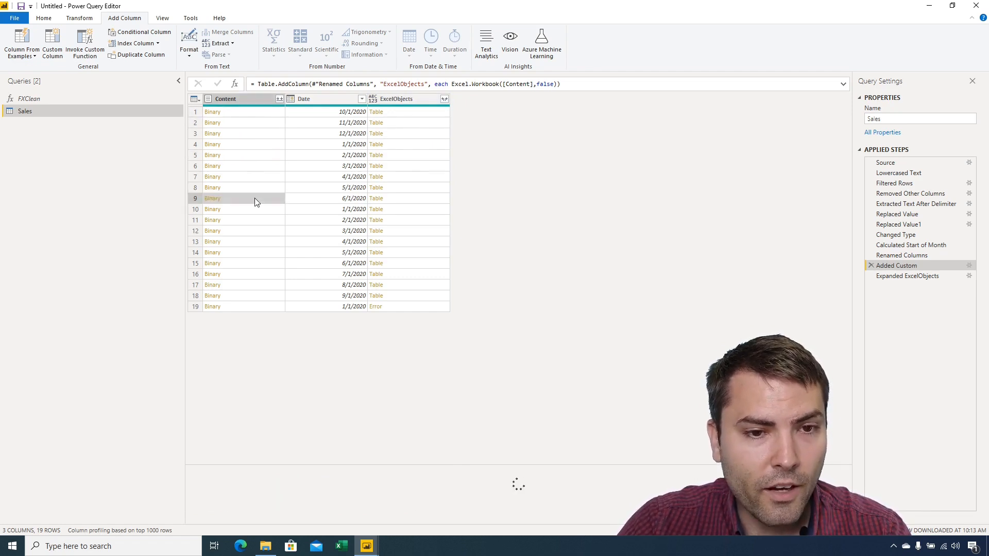
click(376, 123)
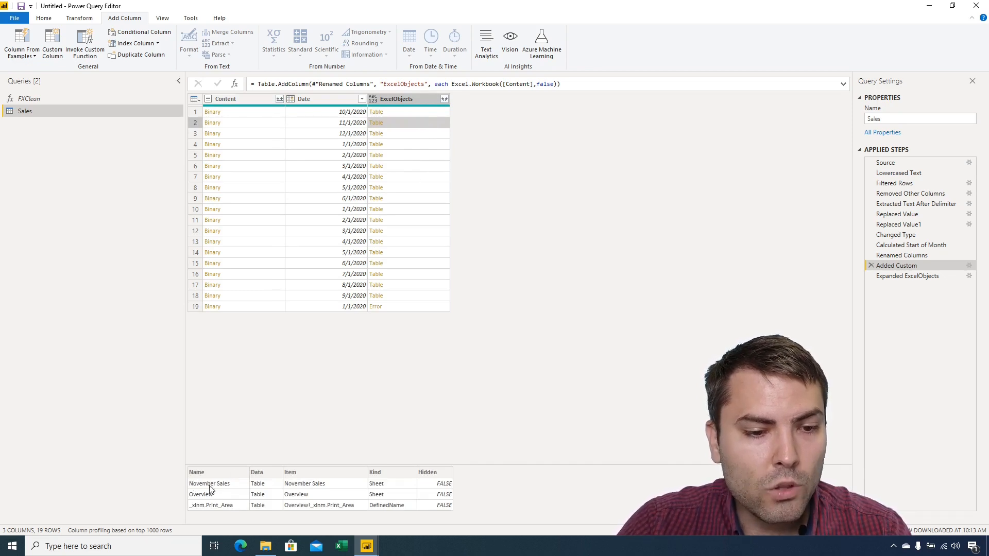
mouse_move(241, 500)
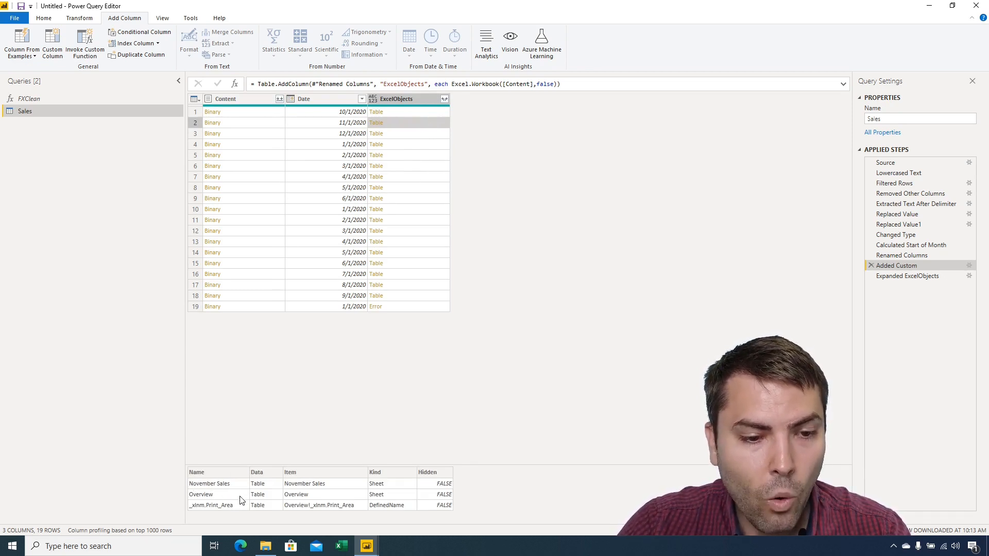
mouse_move(420, 152)
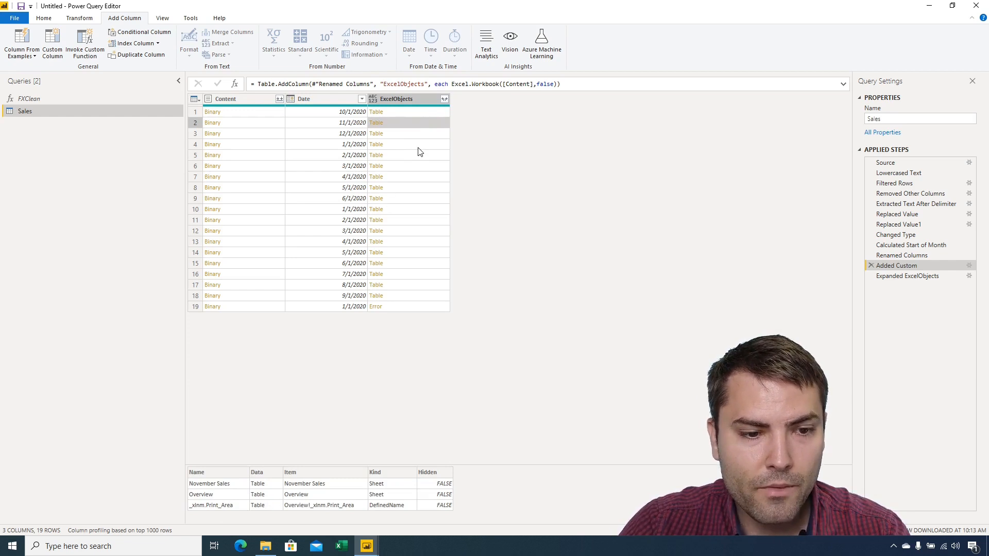
click(376, 273)
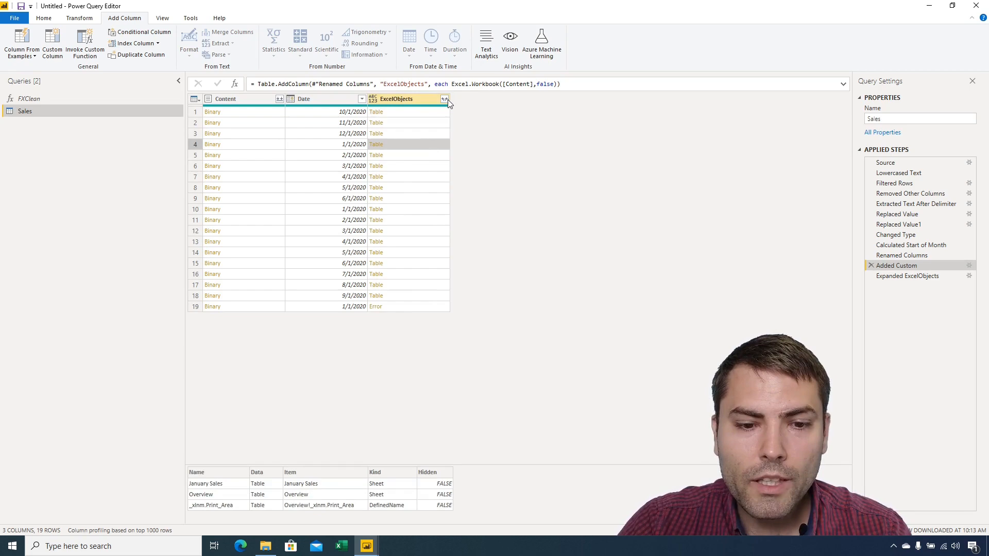
click(445, 99)
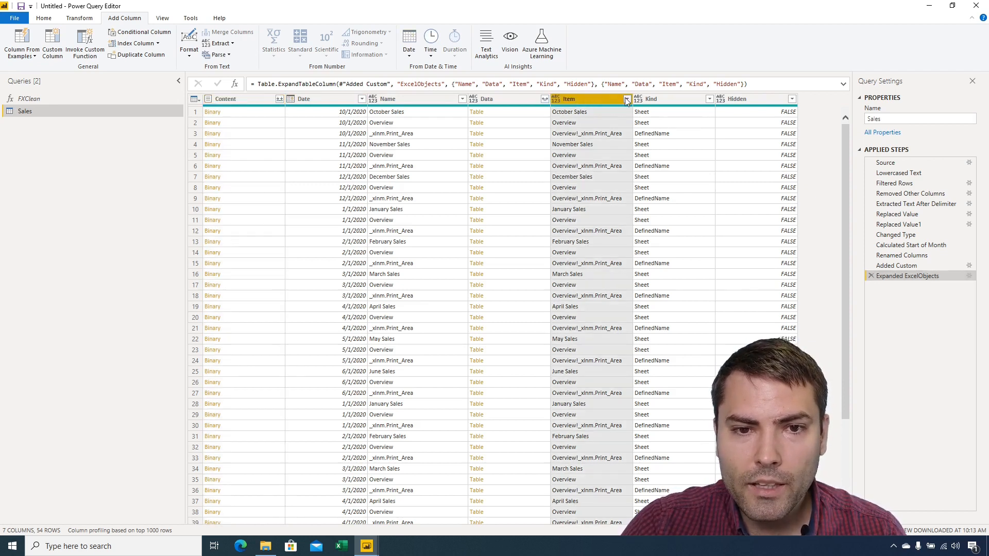
Filter the Item column to rows containing 'Sales', leaving 18 sheet rows.
click(627, 98)
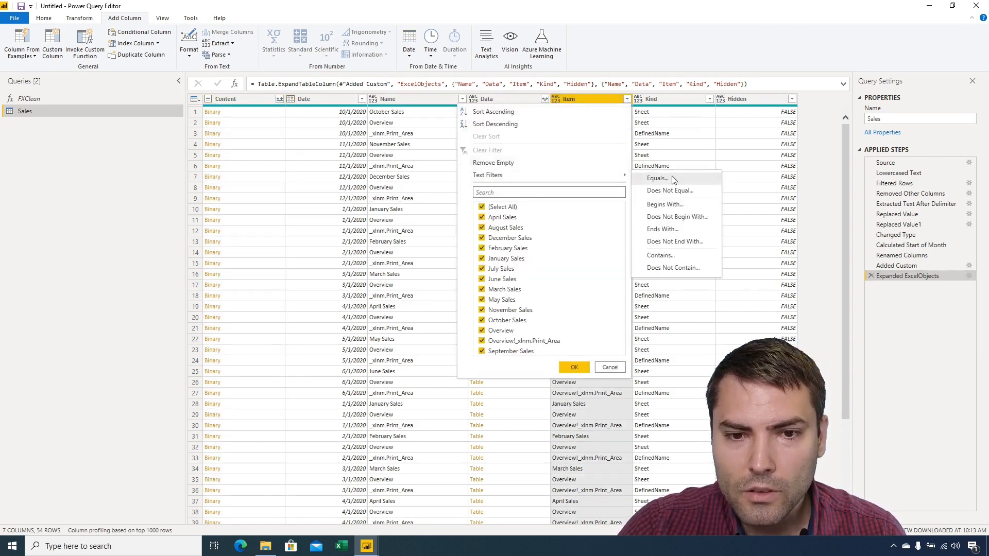
mouse_move(668, 259)
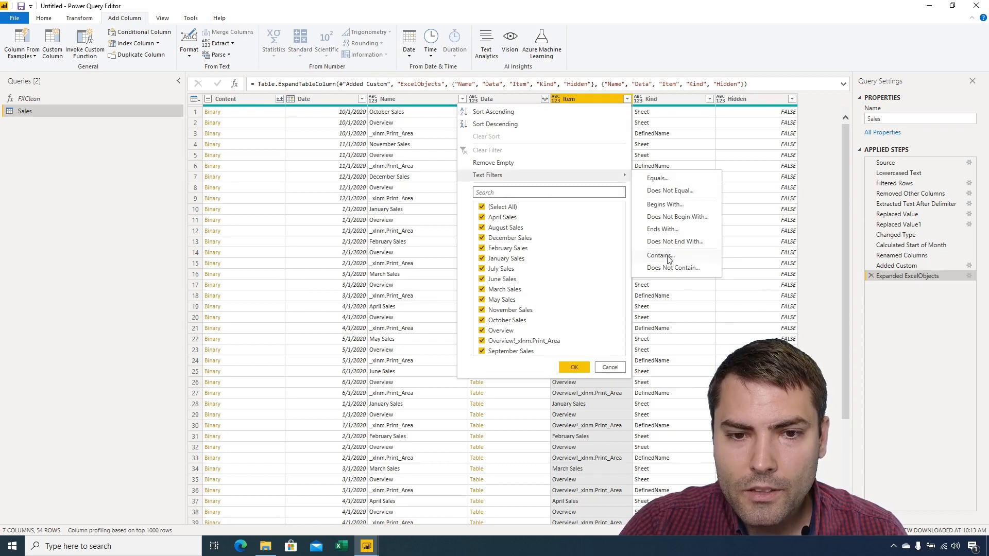
click(658, 256)
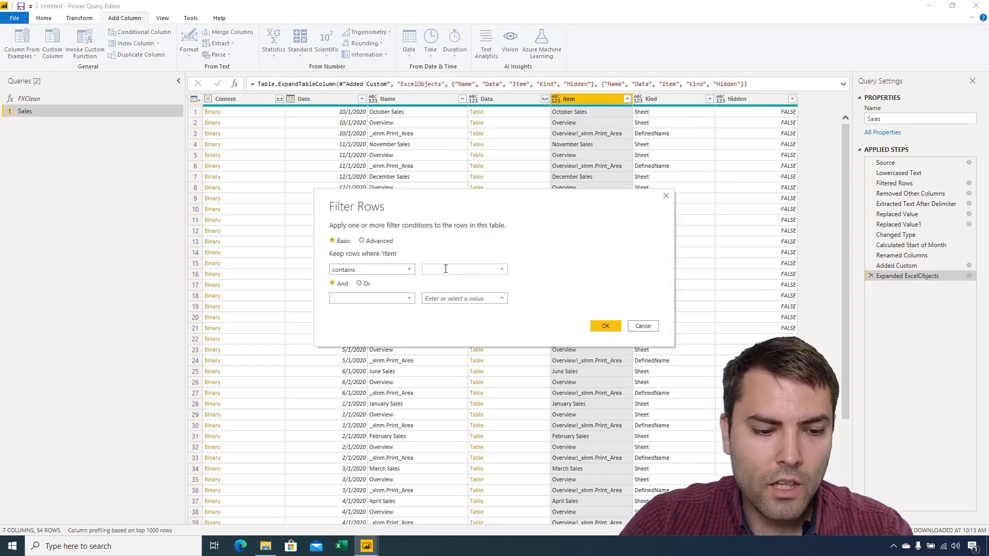
text(Sales)
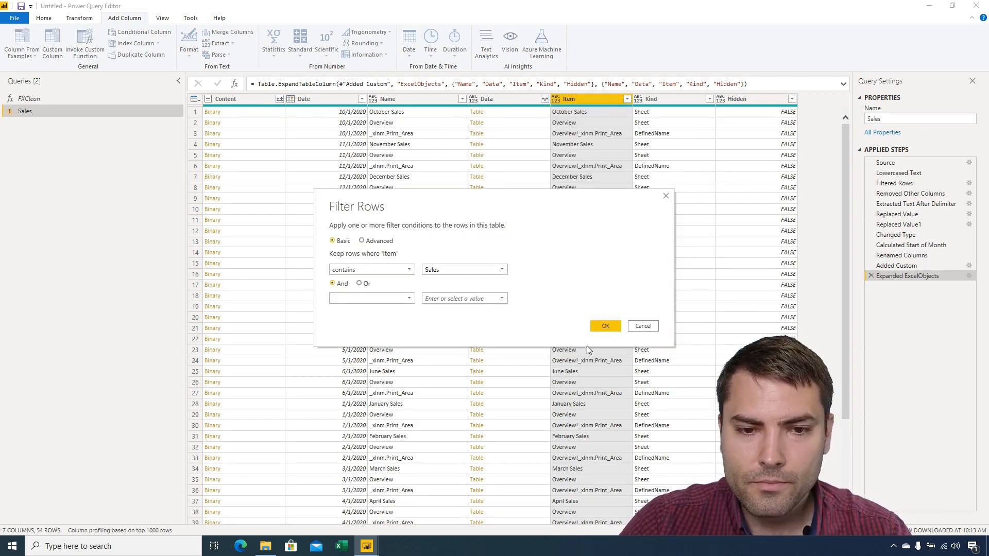
click(603, 326)
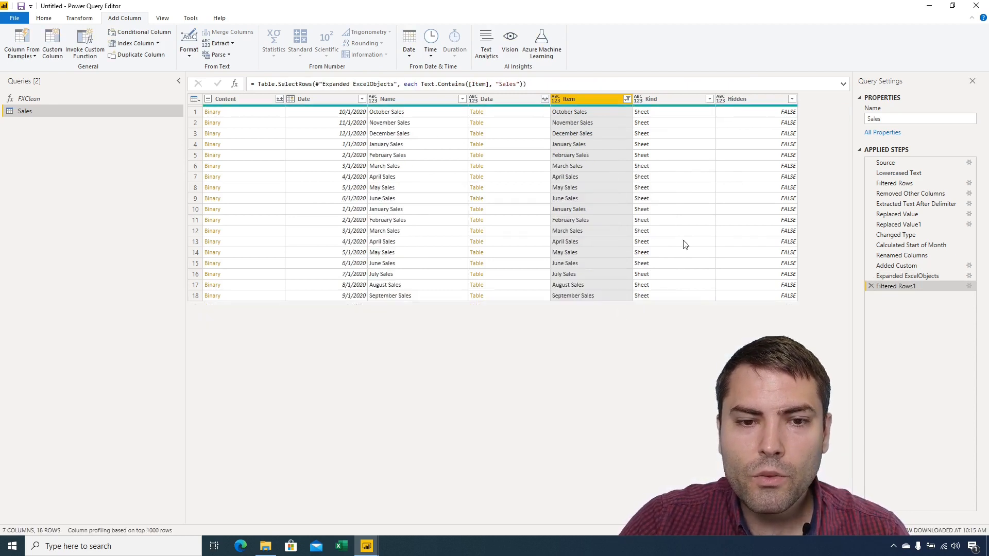
mouse_move(675, 113)
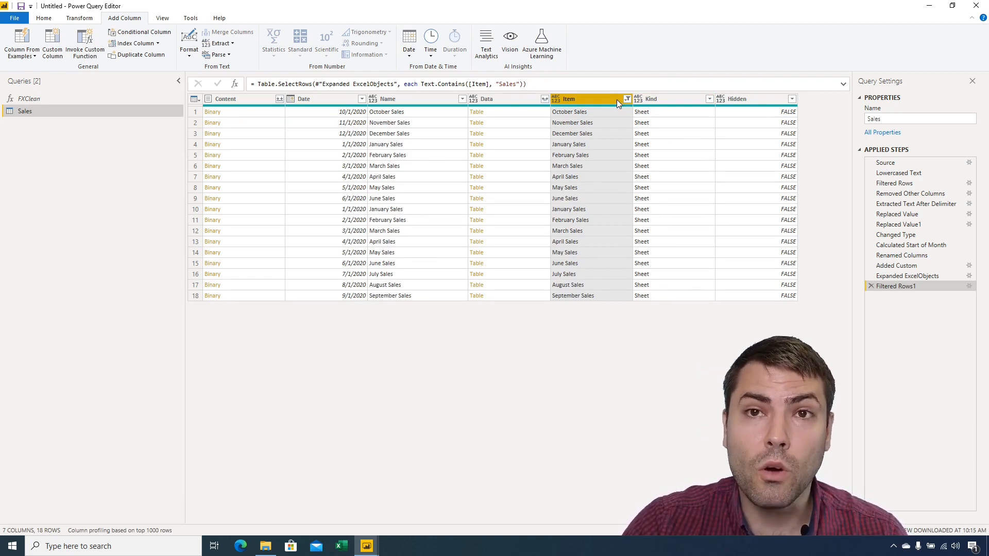
mouse_move(410, 112)
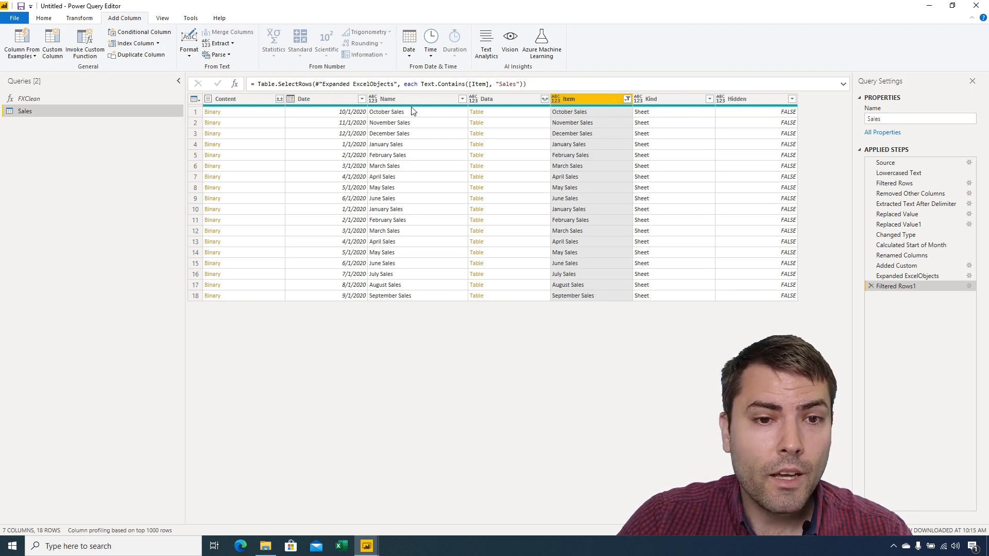
Remove all columns except Date and Data, then preview the October nested table.
click(304, 98)
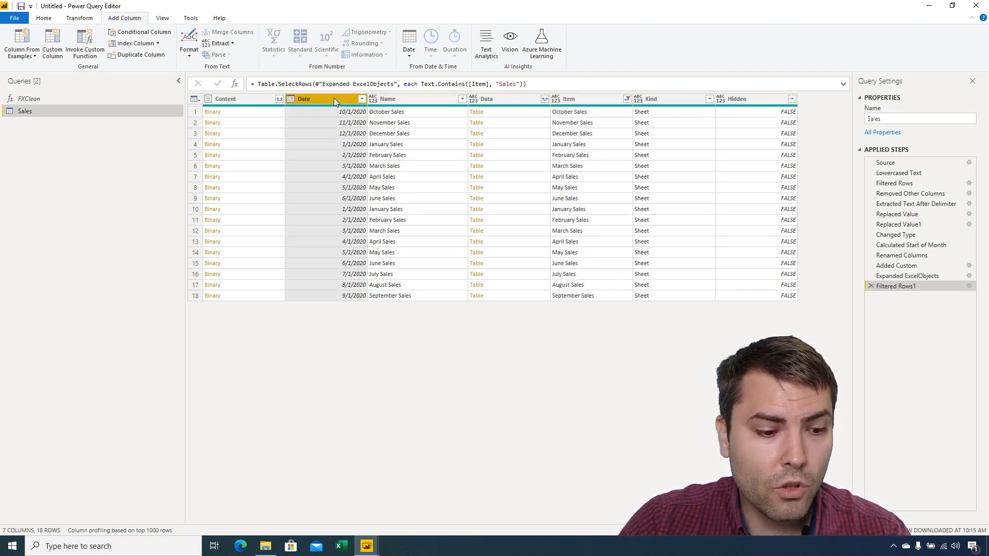
mouse_move(398, 134)
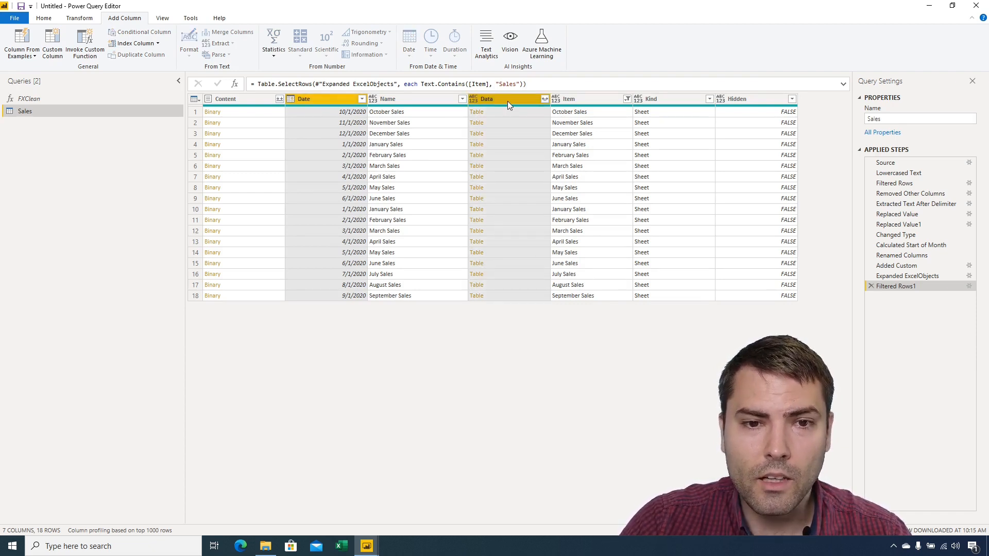
right_click(508, 99)
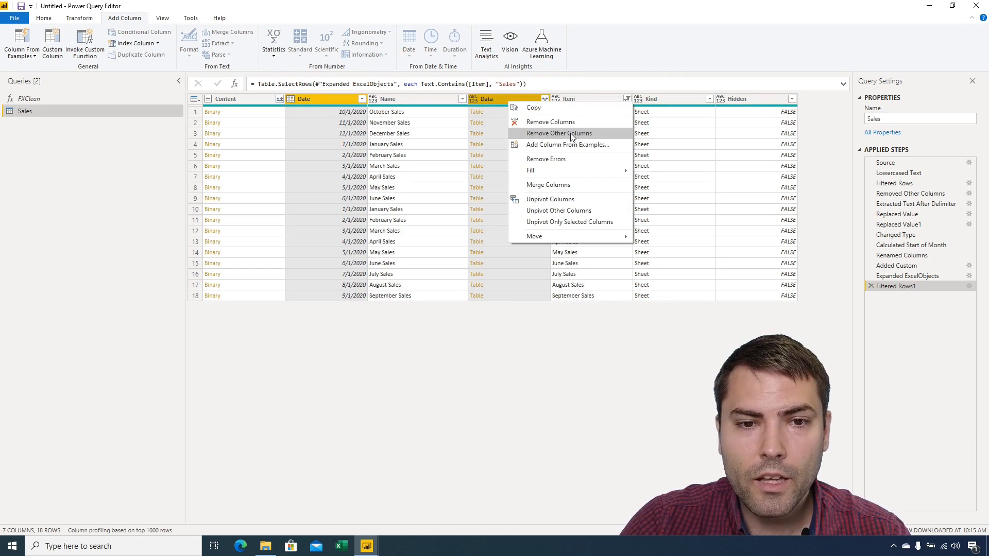
click(558, 133)
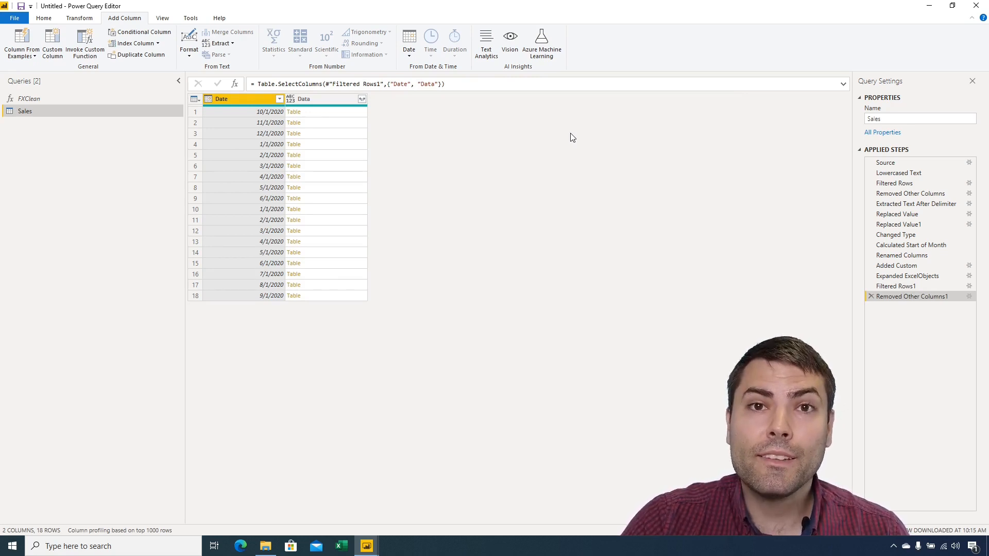
click(293, 112)
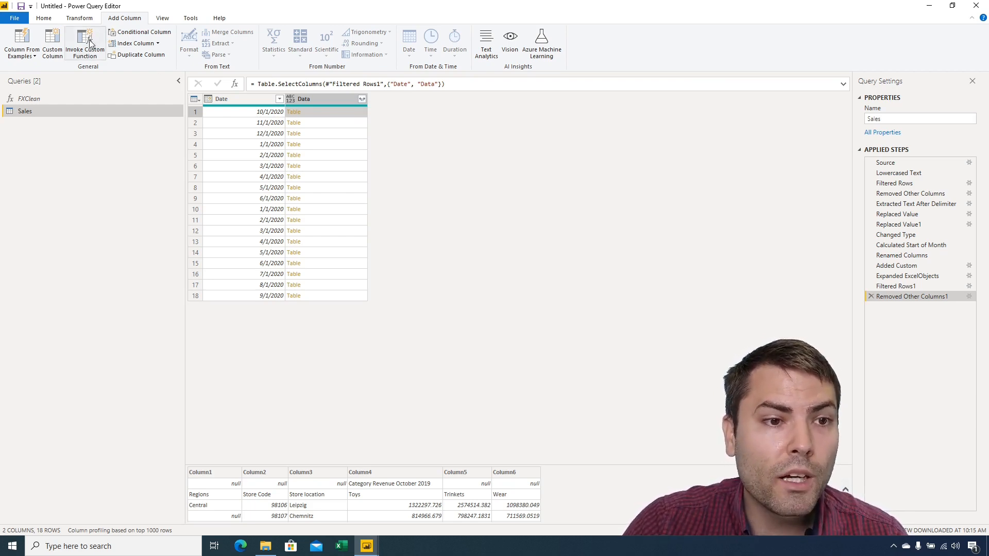
mouse_move(132, 18)
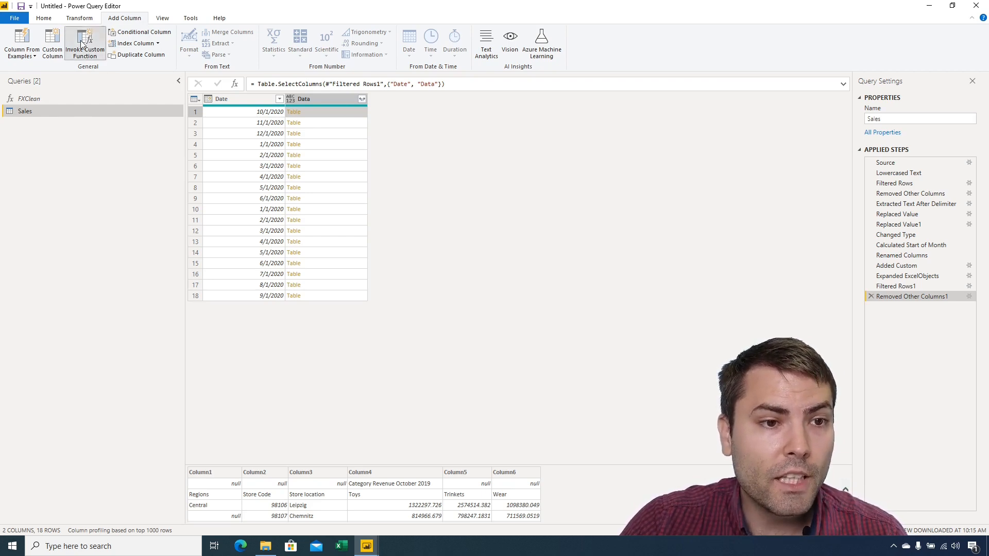
Invoke FXClean on the Data column as a new 'CleanedTables' column.
click(84, 44)
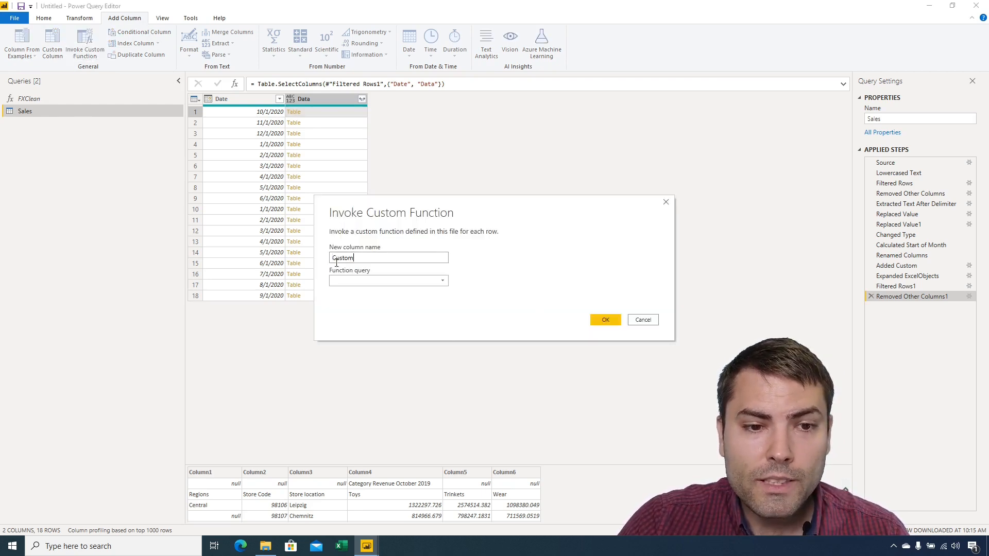
triple_click(388, 257)
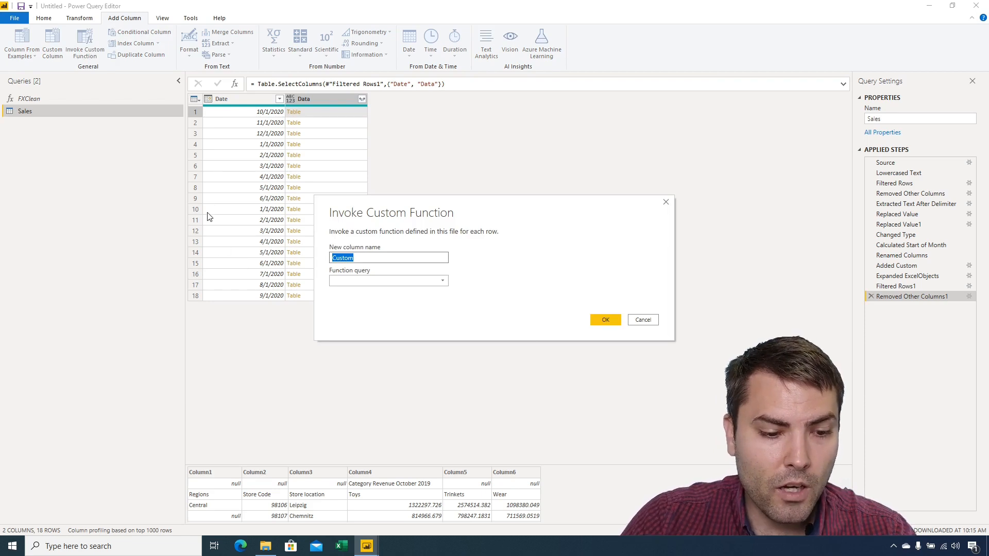
text(CleanedTables)
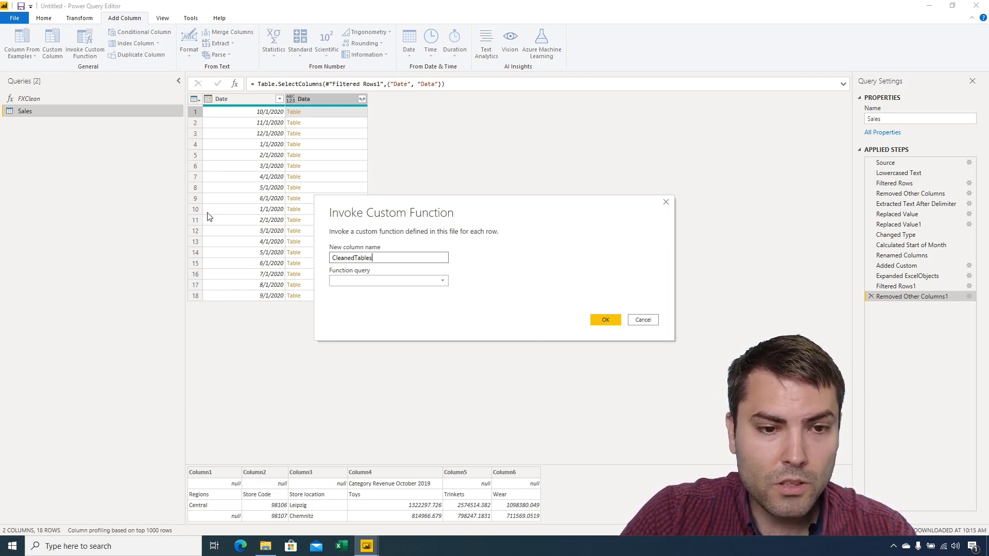
mouse_move(388, 280)
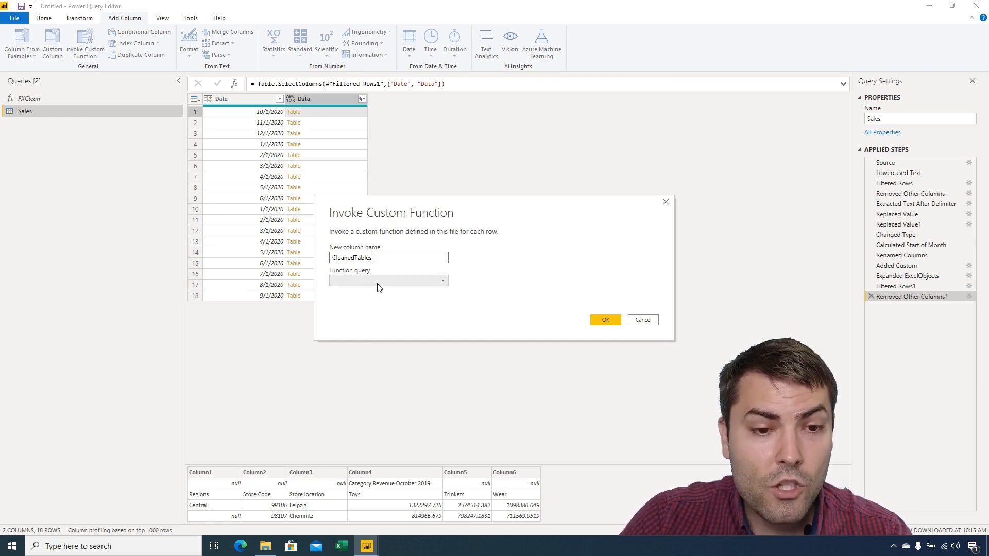
click(441, 280)
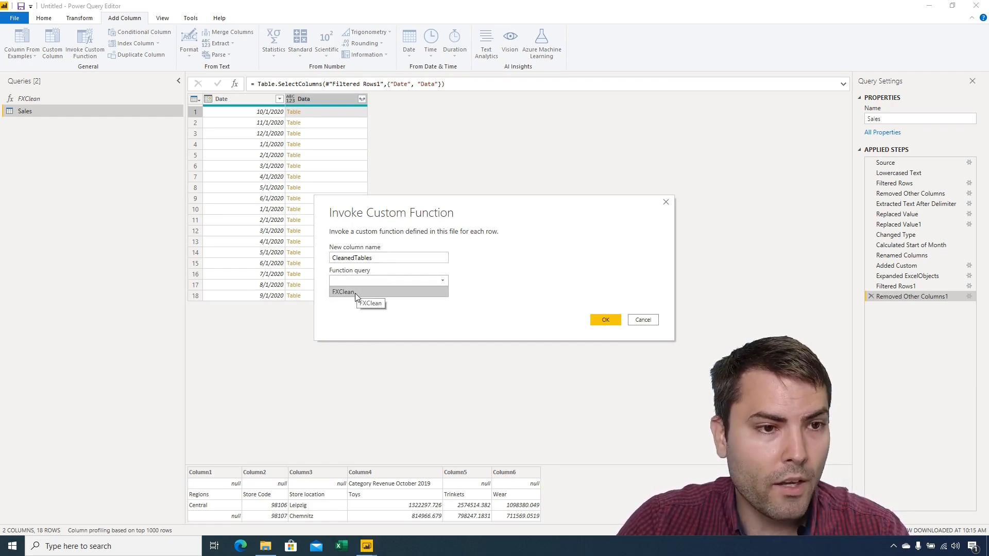
click(371, 303)
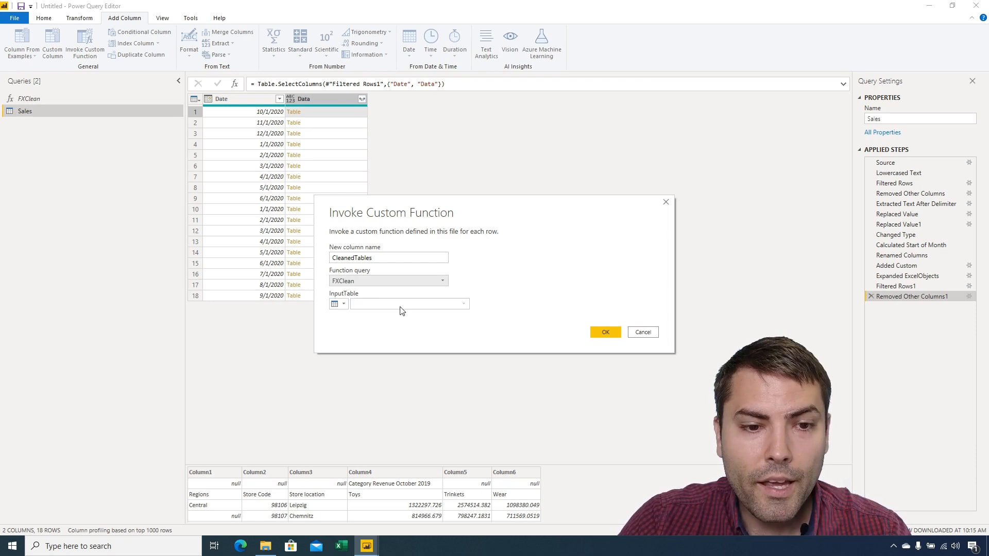
click(342, 304)
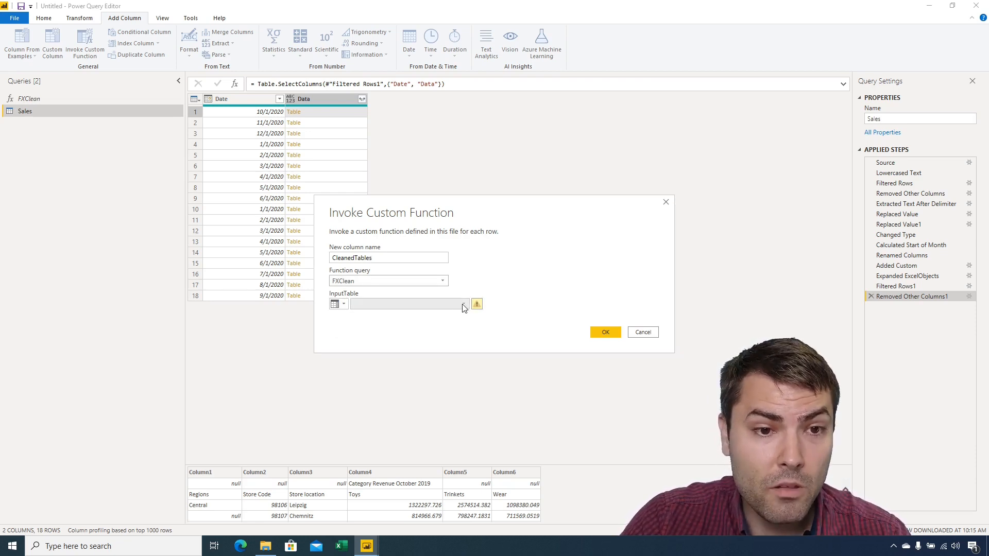
click(463, 304)
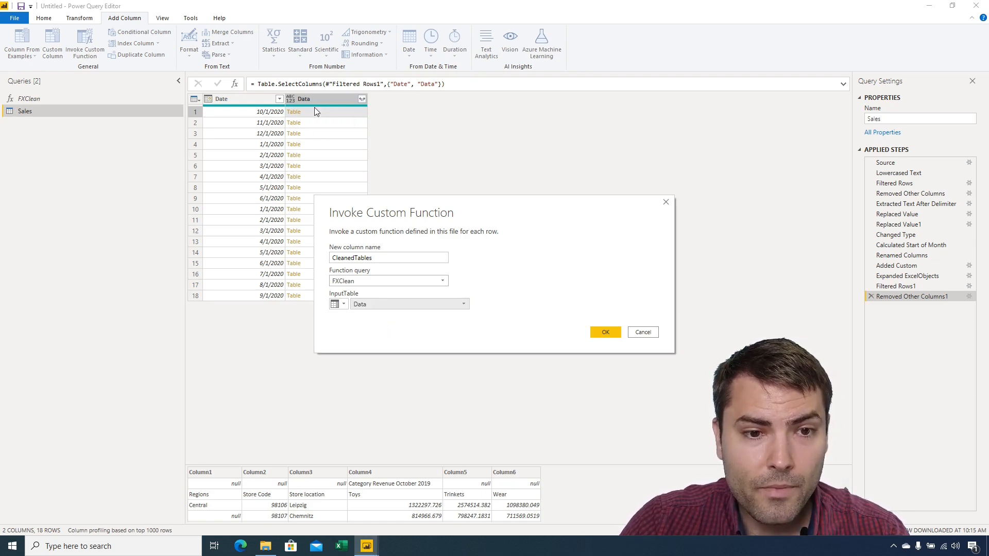
click(604, 332)
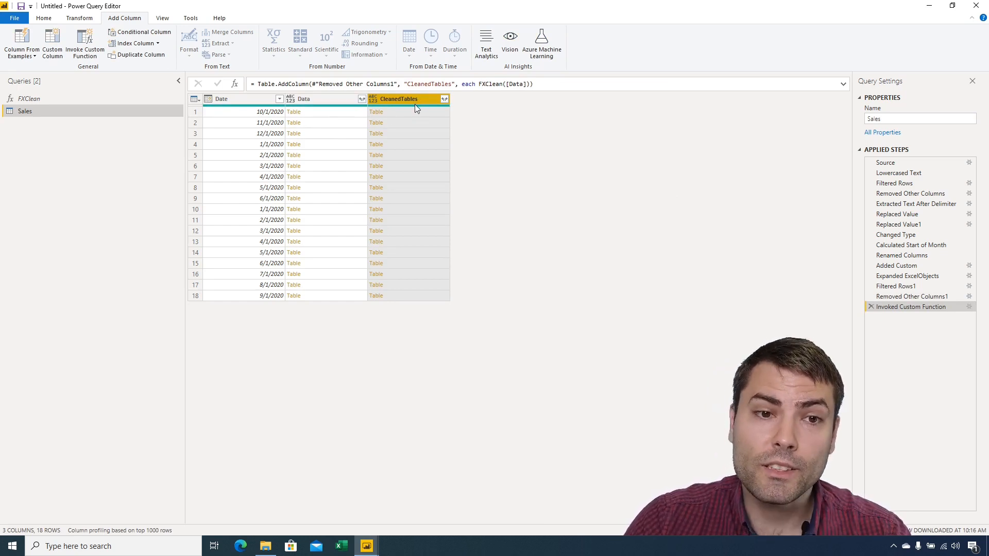
Select the Data column and compare raw October/November tables with FXClean-cleaned previews.
click(306, 99)
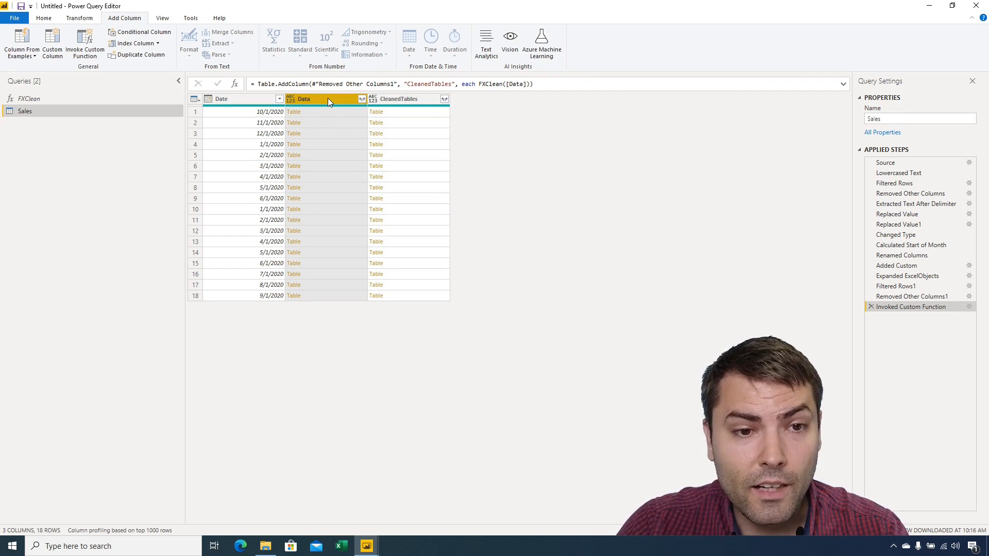
click(293, 123)
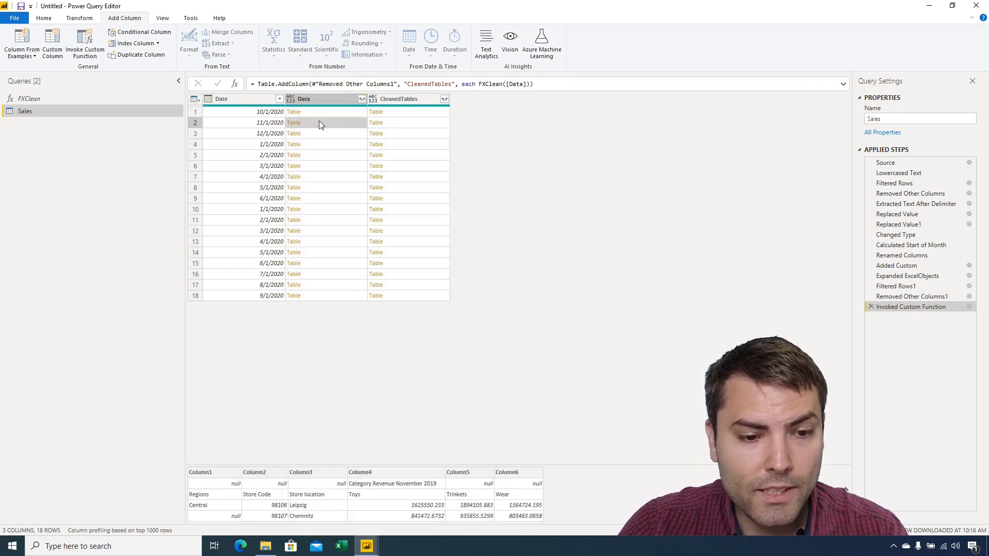
click(293, 111)
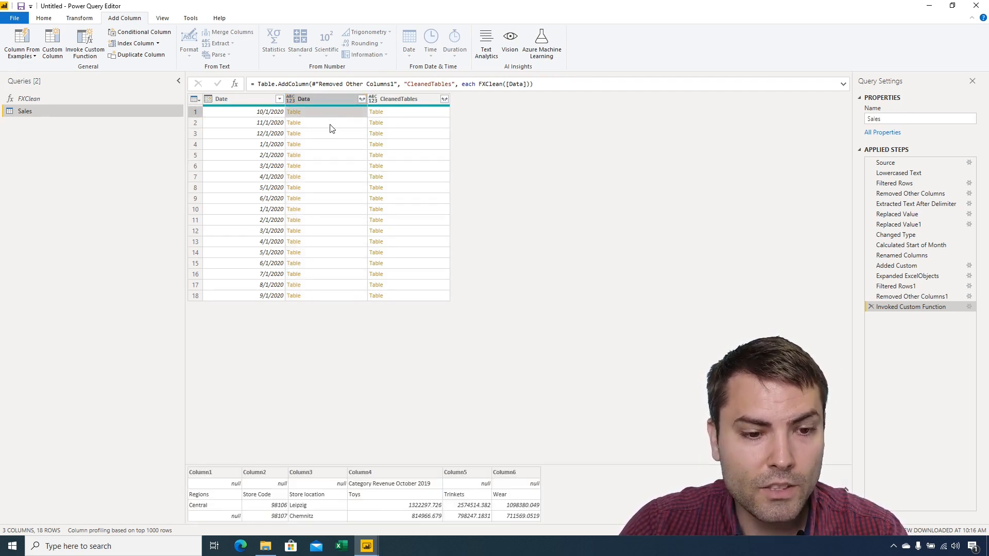
mouse_move(405, 116)
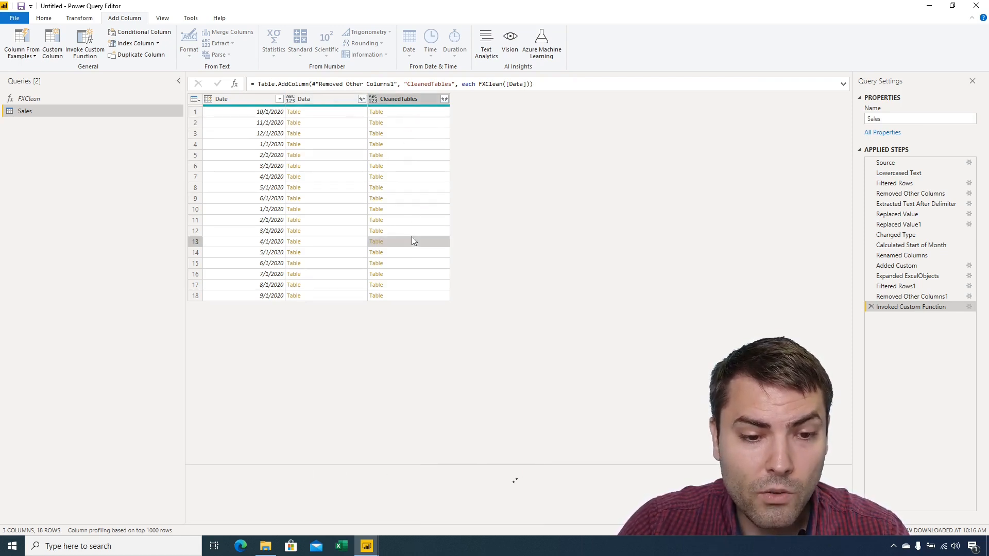
click(376, 112)
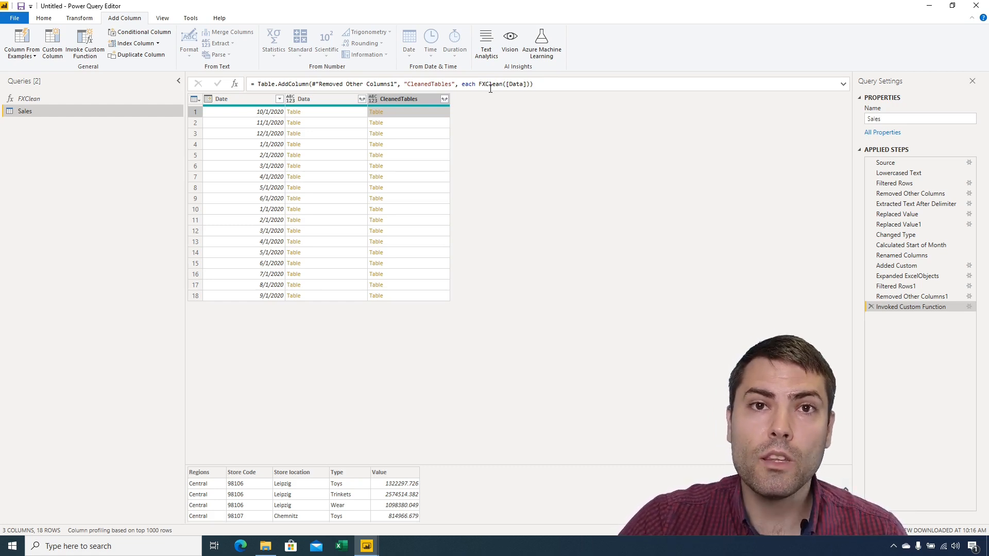
mouse_move(309, 220)
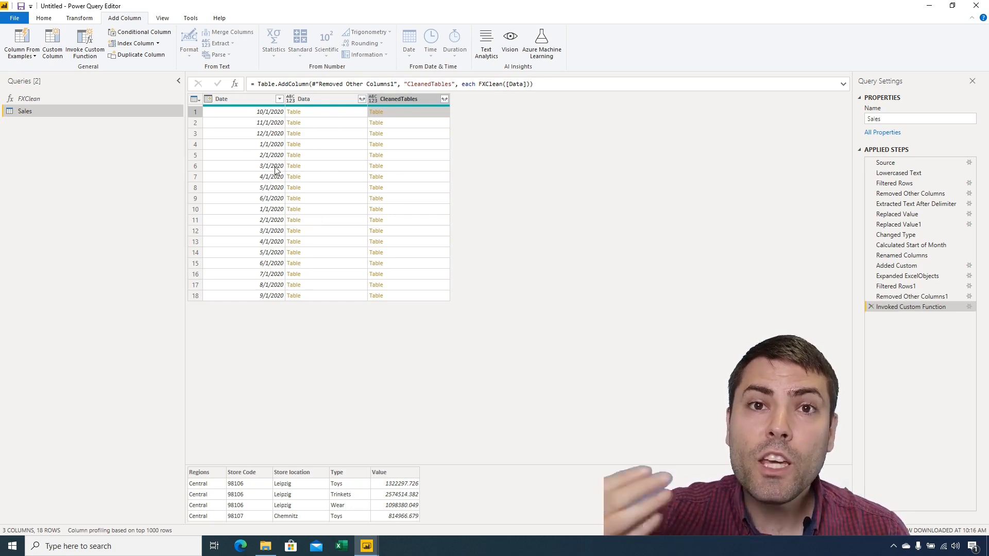
mouse_move(332, 78)
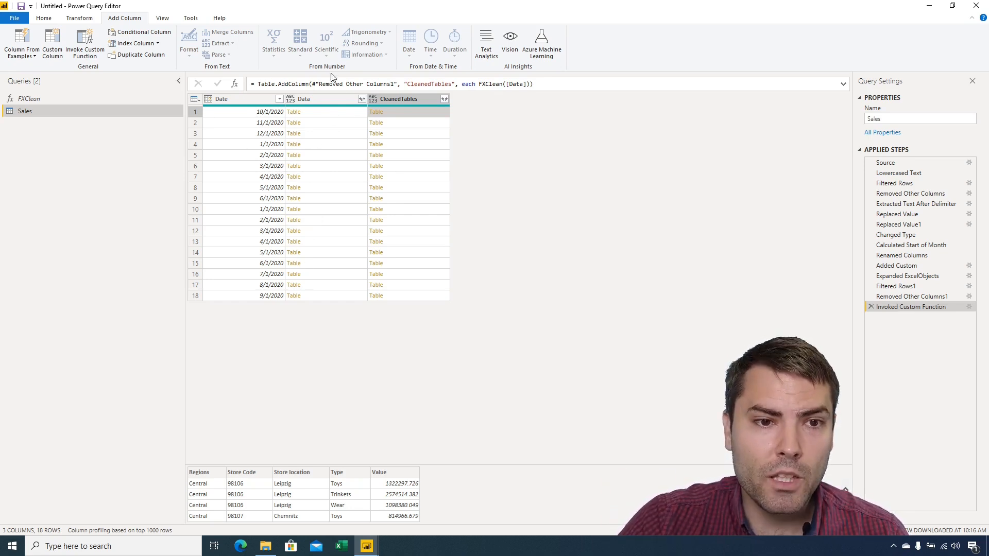
mouse_move(315, 127)
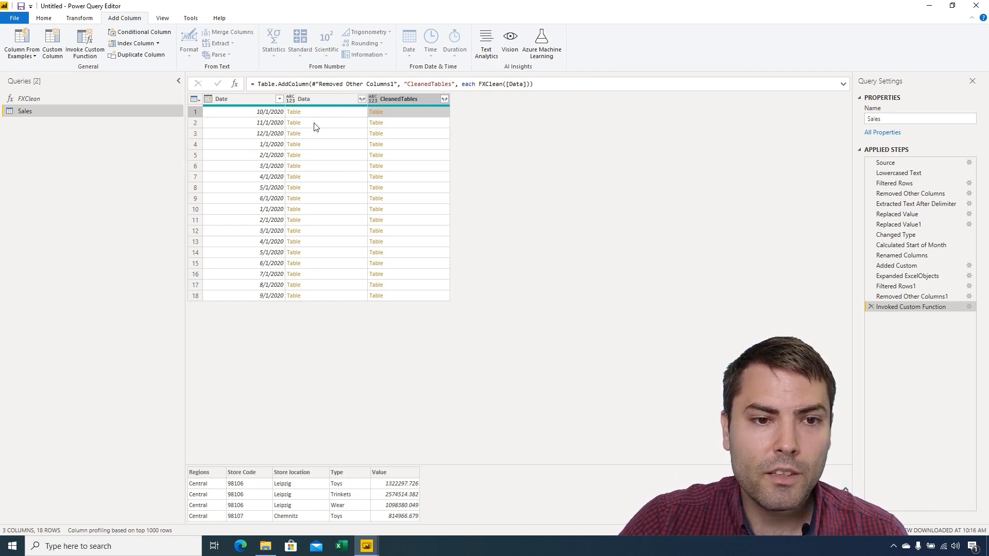
mouse_move(327, 122)
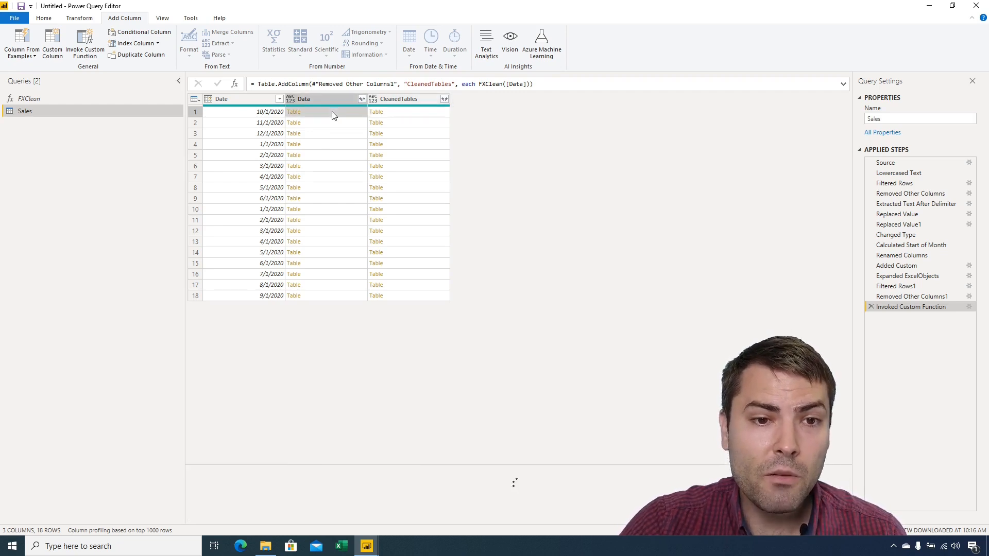
click(293, 112)
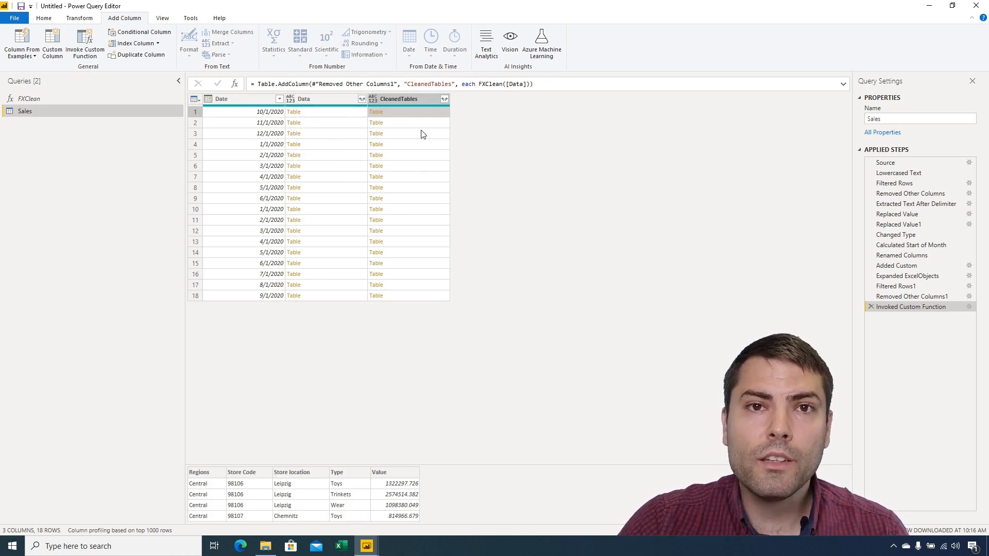
mouse_move(344, 106)
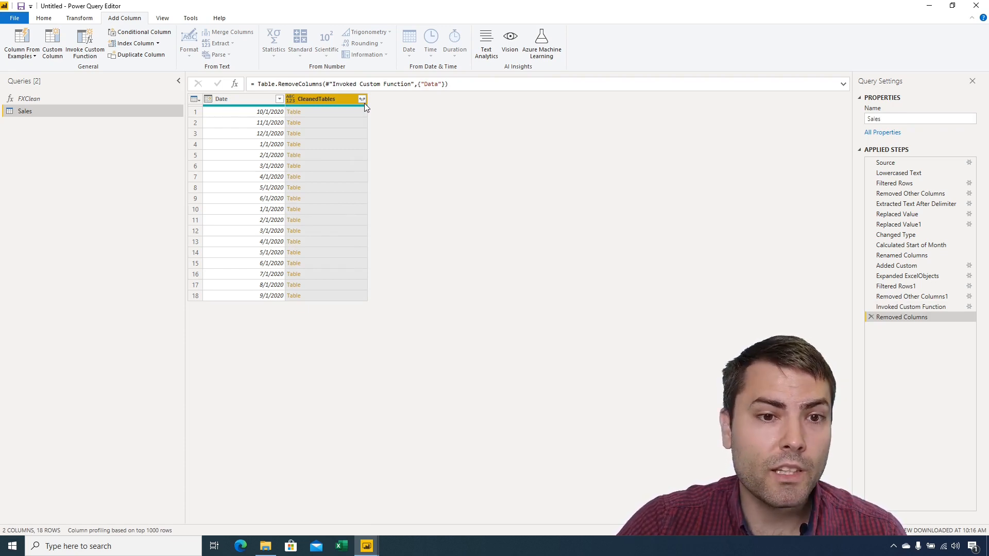
Expand all CleanedTables columns with the original-name prefix turned off.
click(362, 99)
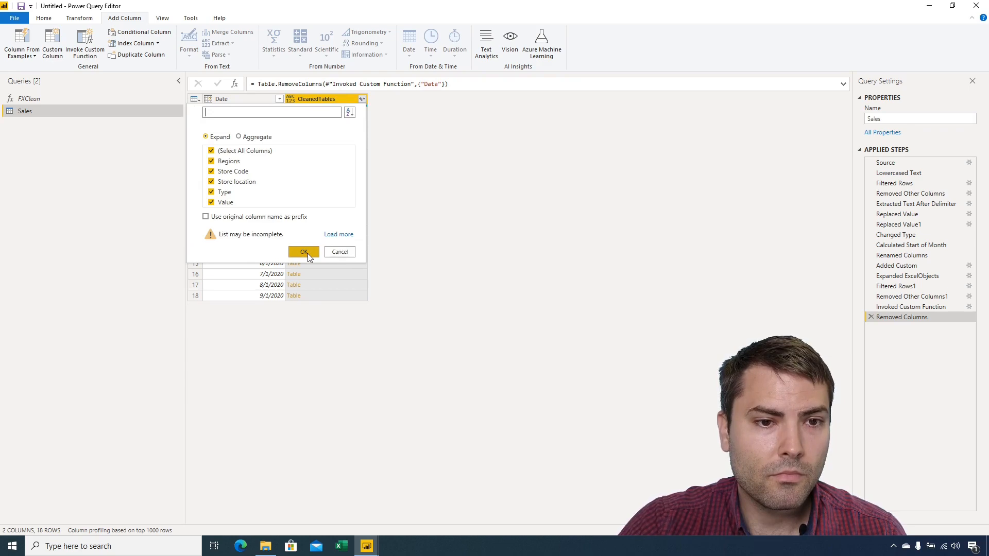
click(304, 251)
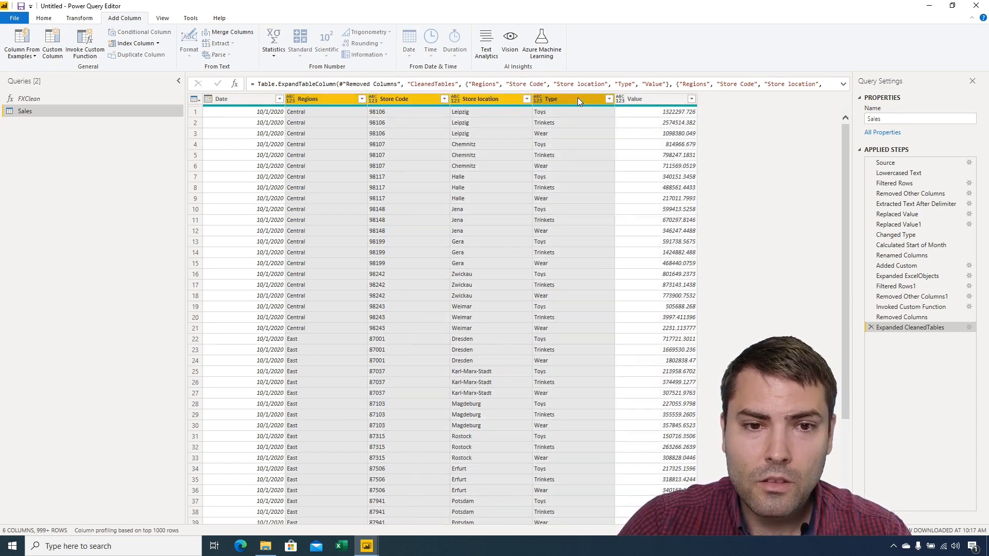
Set column data types, then Close & Apply into Power BI Desktop.
right_click(570, 98)
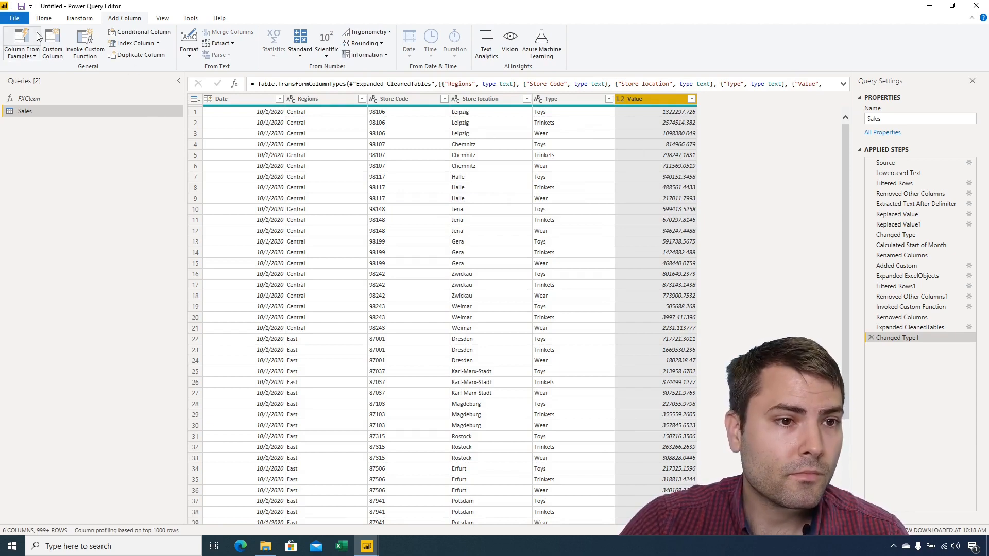
click(44, 17)
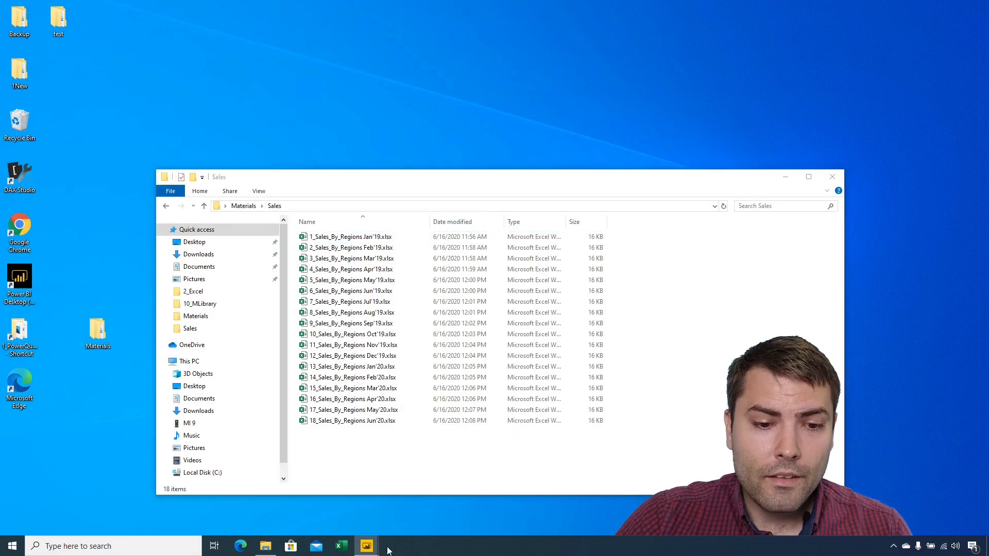
click(365, 546)
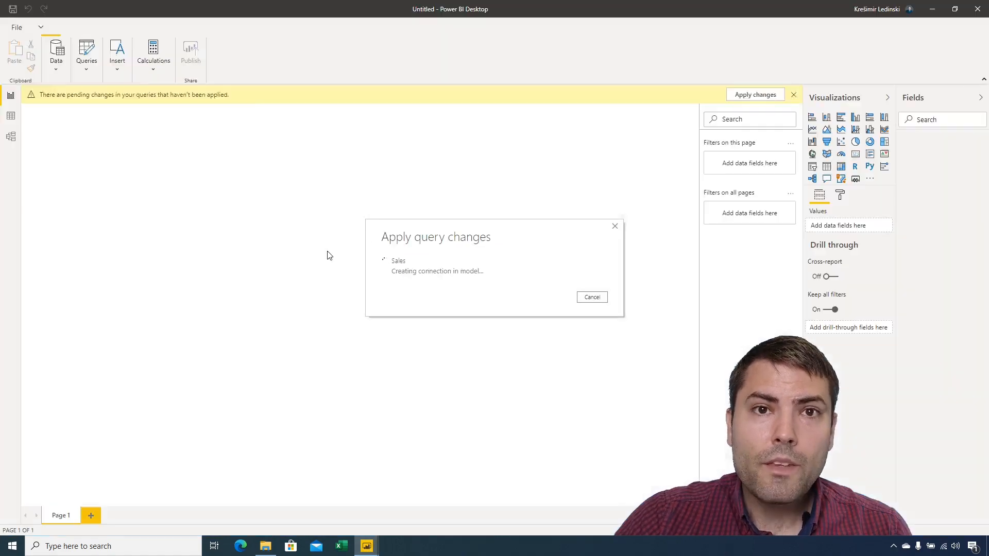